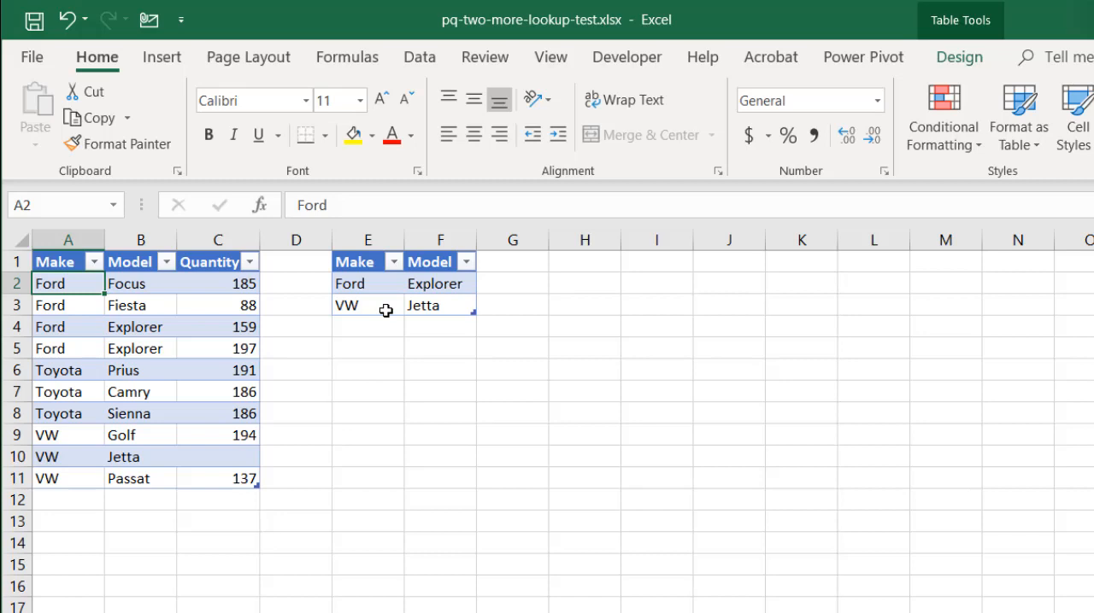
# Check the Ford Explorer rows, then enter 124 as the VW Jetta quantity
pyautogui.click(367, 284)
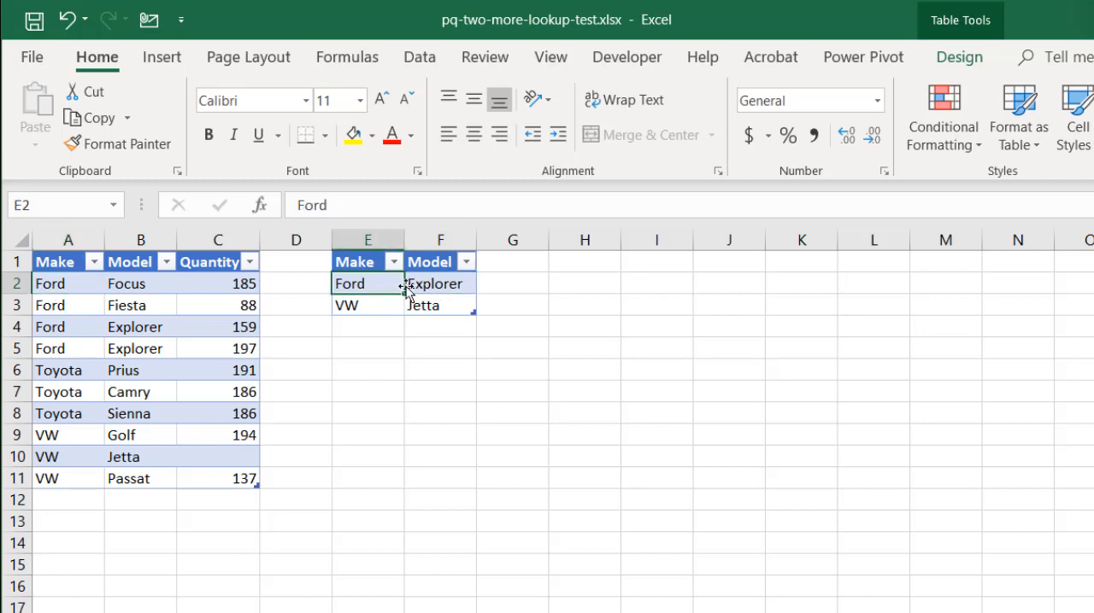
pyautogui.click(440, 283)
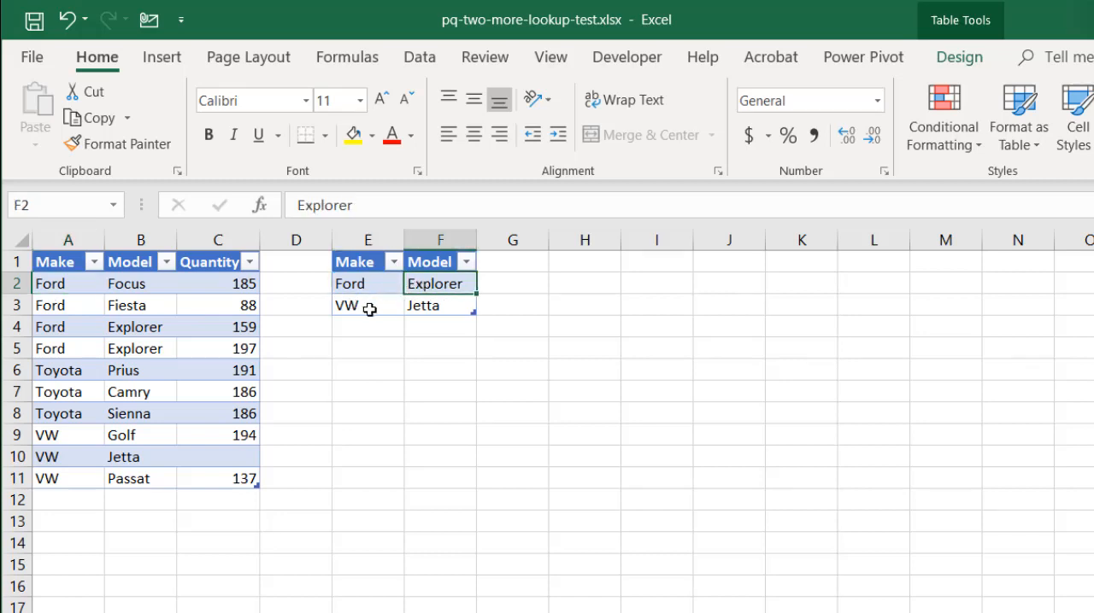
pyautogui.click(217, 262)
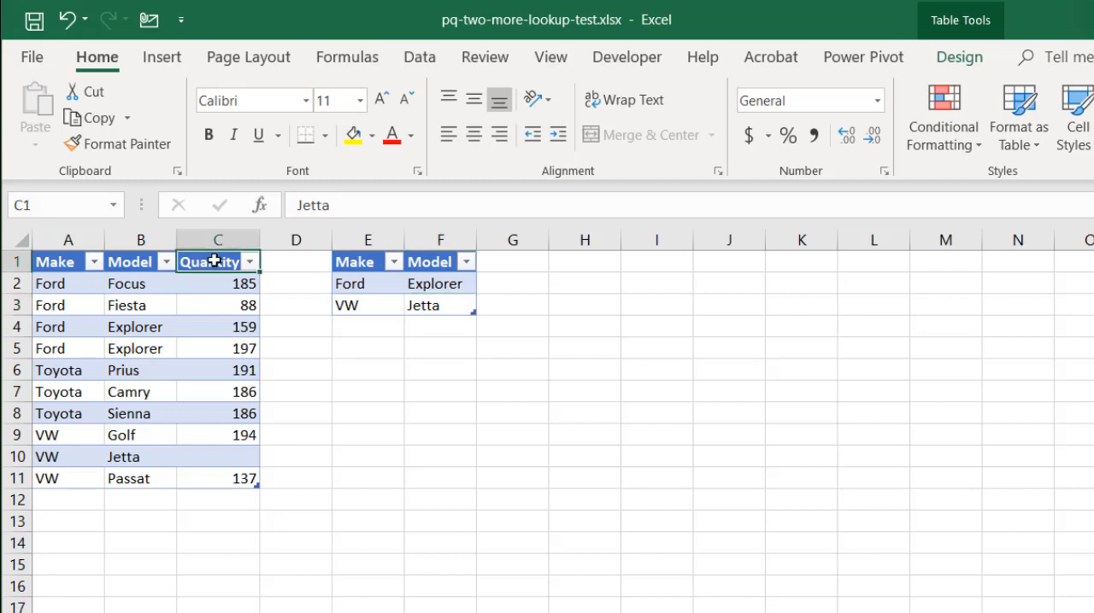
pyautogui.click(217, 327)
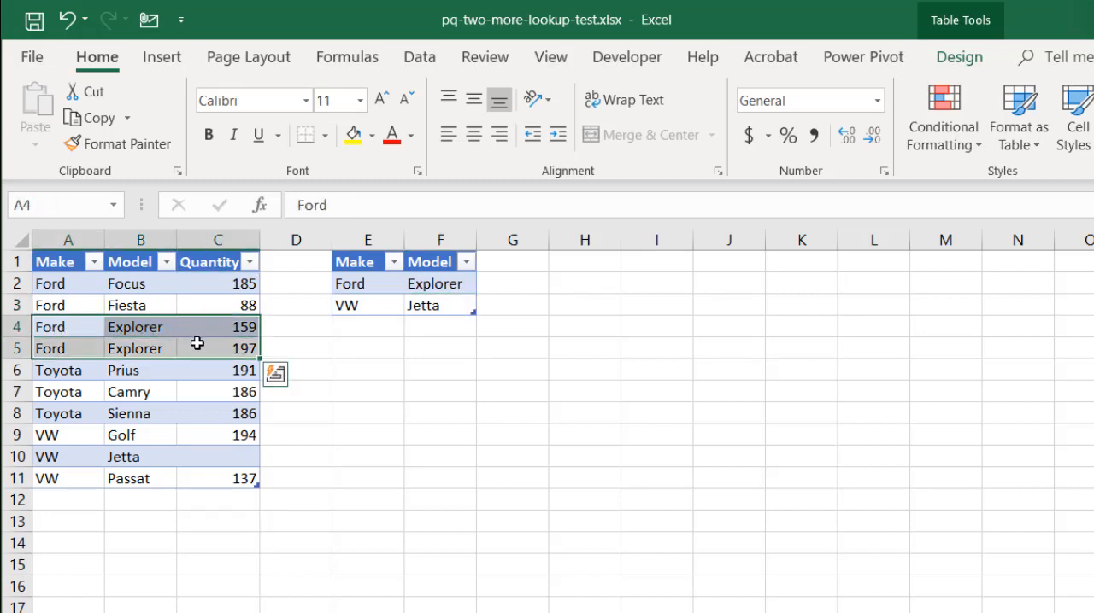
pyautogui.moveTo(159, 339)
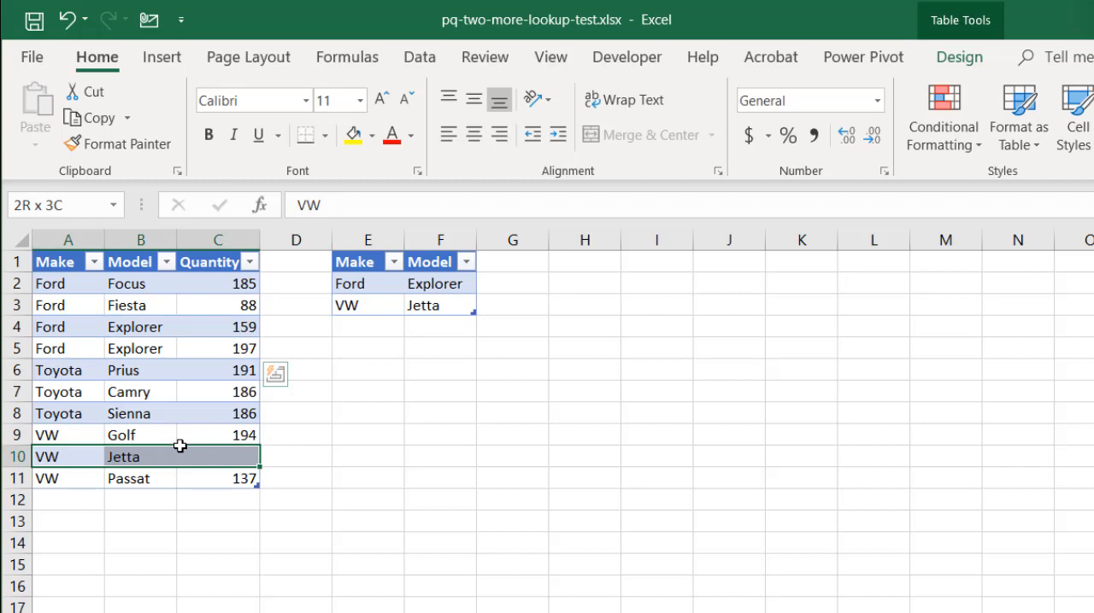
pyautogui.click(218, 457)
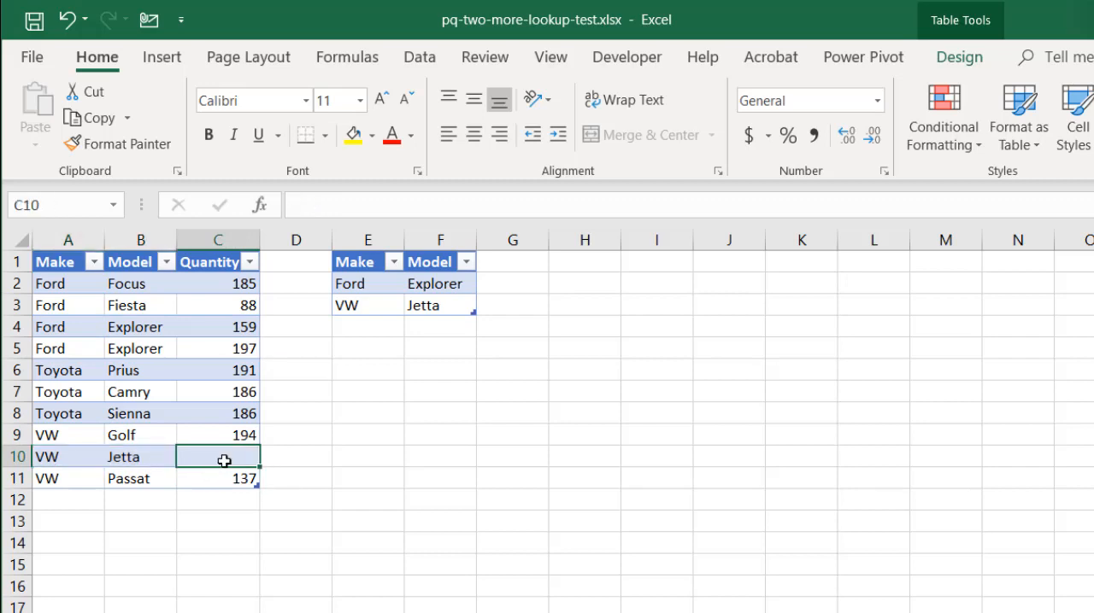
pyautogui.write('124')
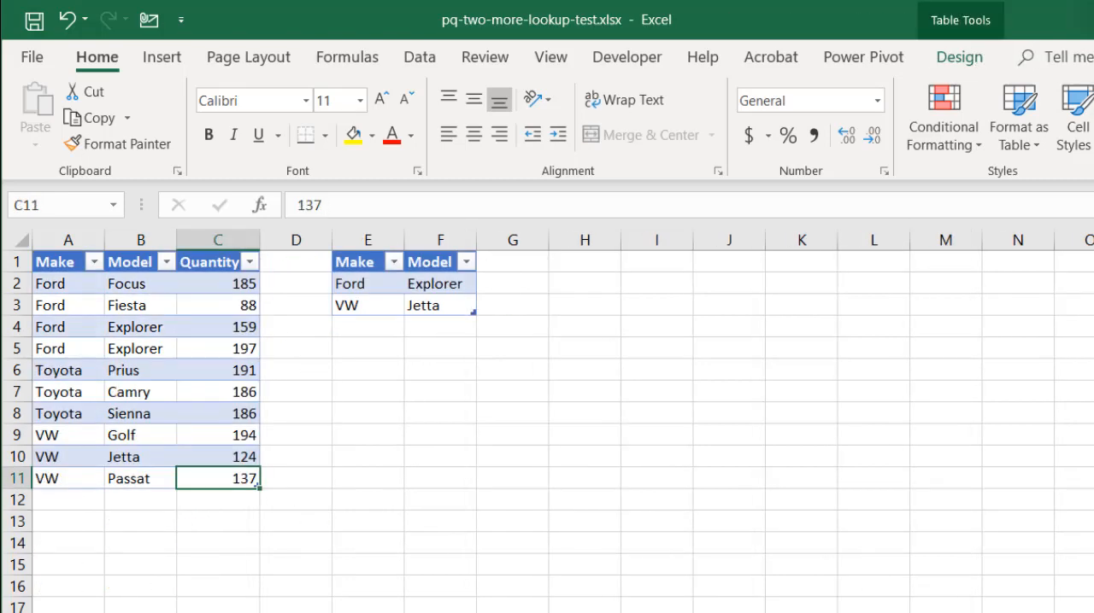
pyautogui.moveTo(144, 337)
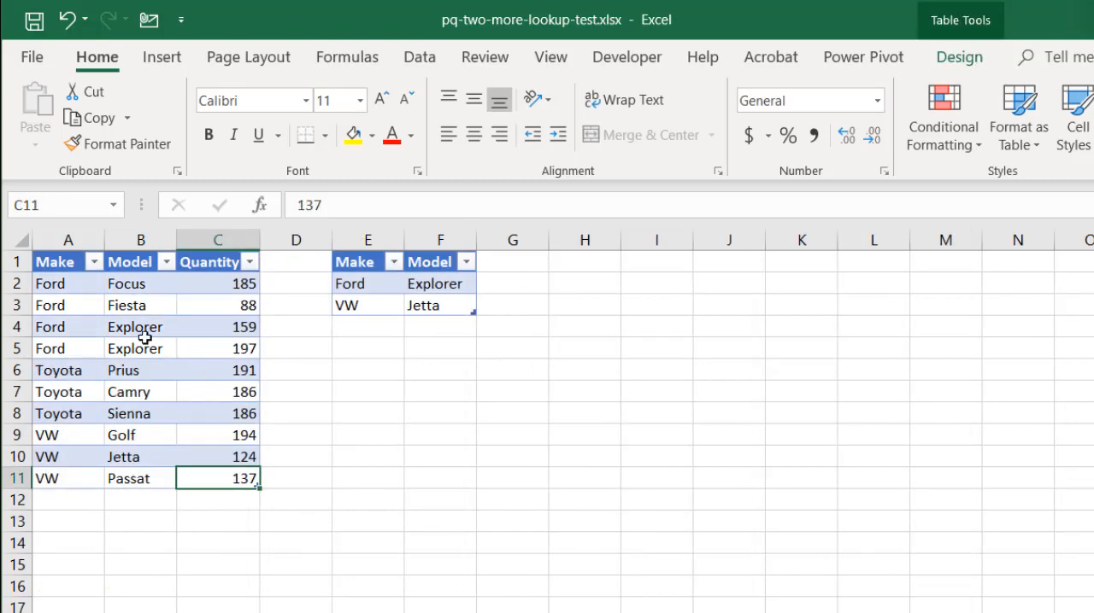
pyautogui.click(140, 348)
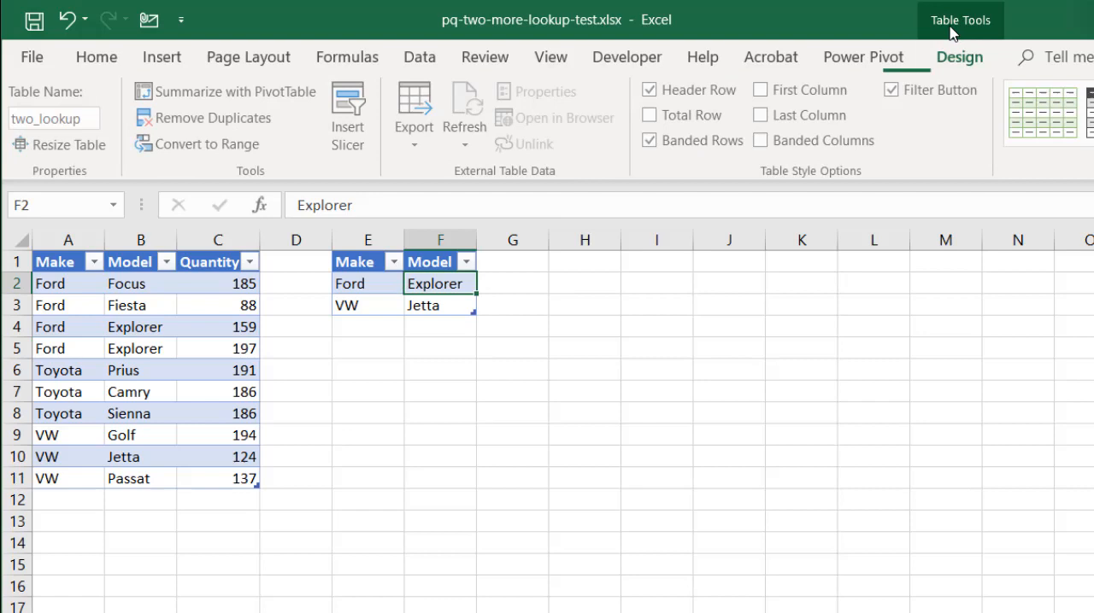
pyautogui.click(141, 348)
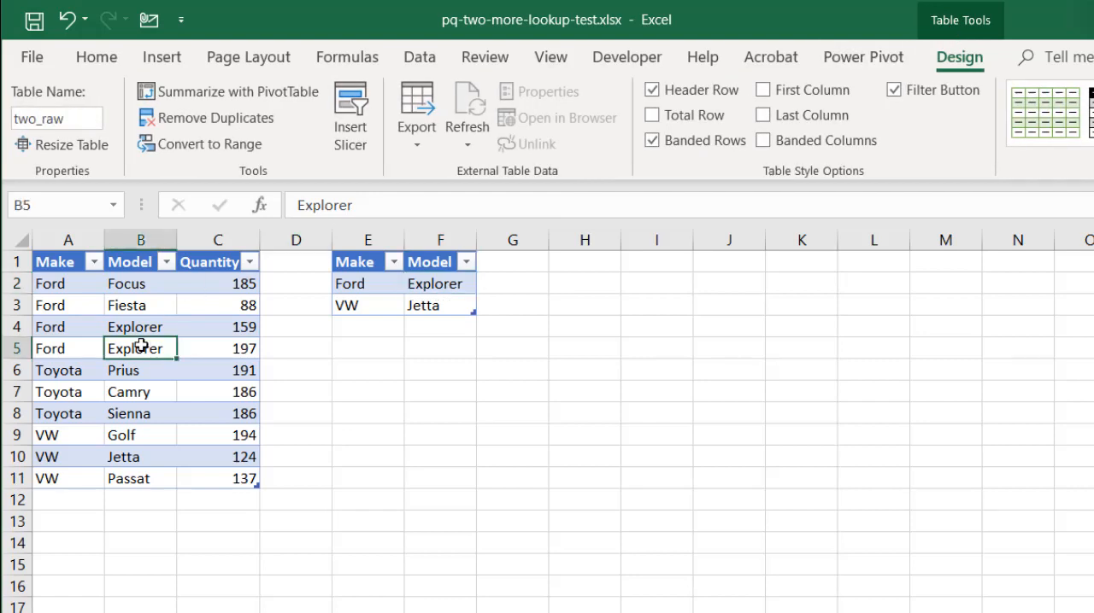
pyautogui.moveTo(187, 329)
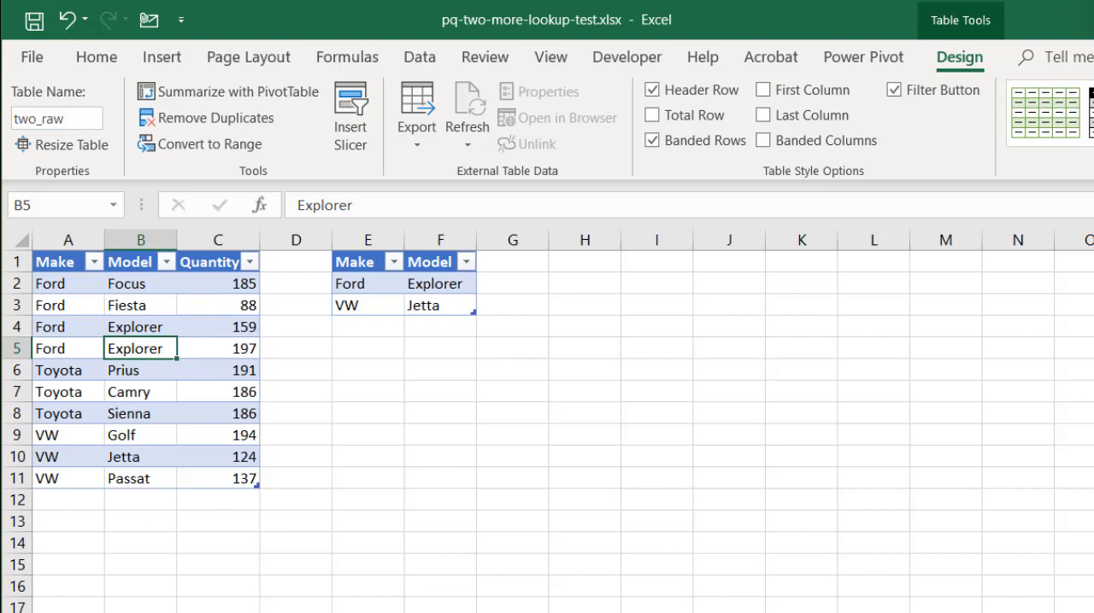
pyautogui.moveTo(420, 57)
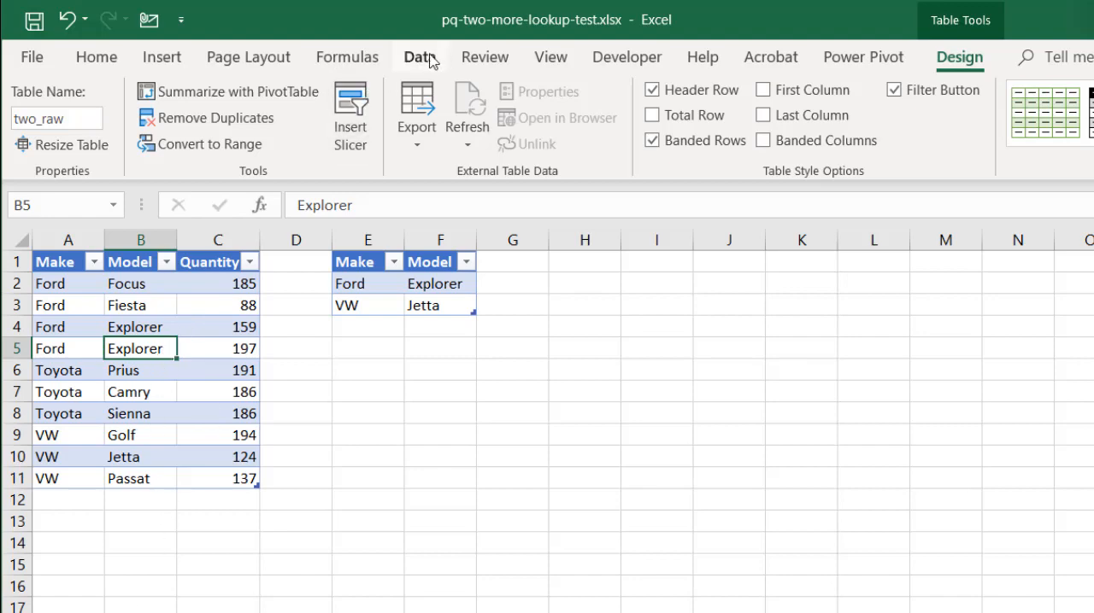
# Create the two_raw query from the Make/Model/Quantity table and load it as connection only
pyautogui.click(418, 56)
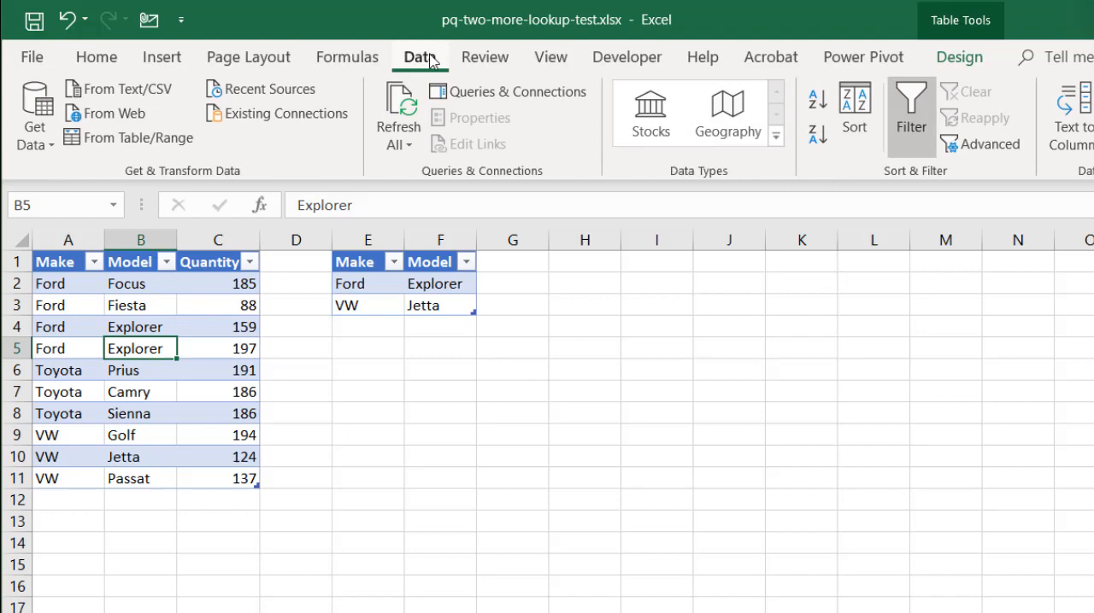
pyautogui.moveTo(141, 137)
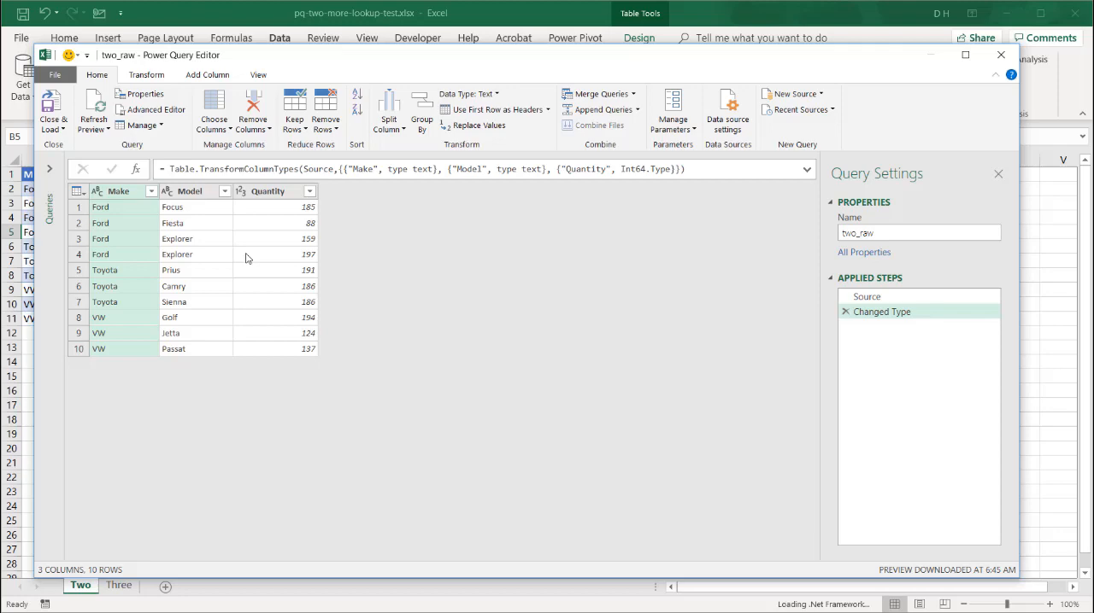
pyautogui.click(53, 111)
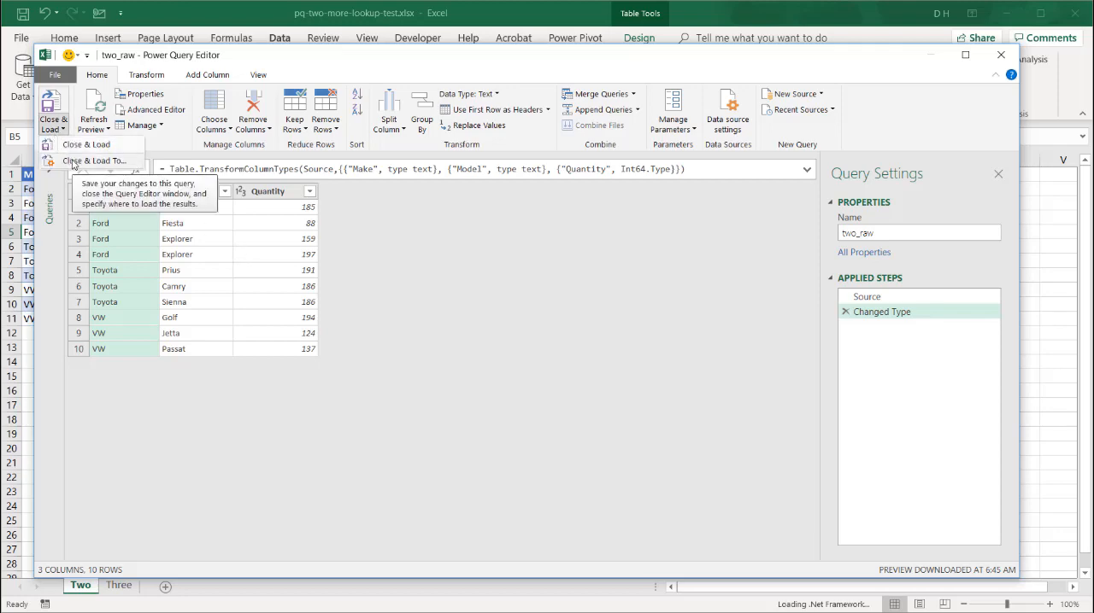
pyautogui.click(94, 161)
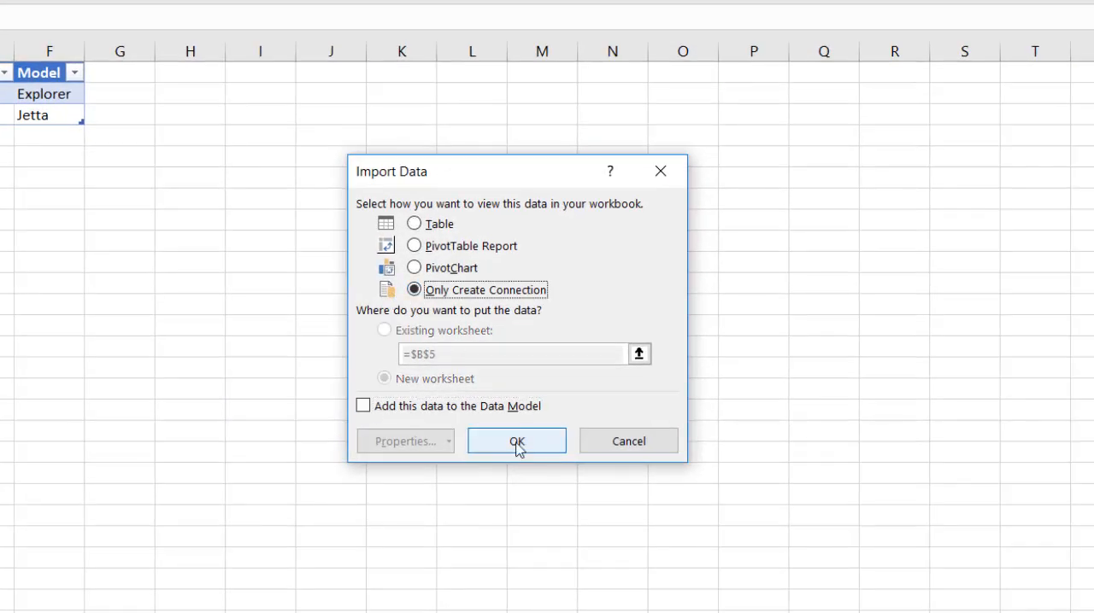
pyautogui.click(516, 440)
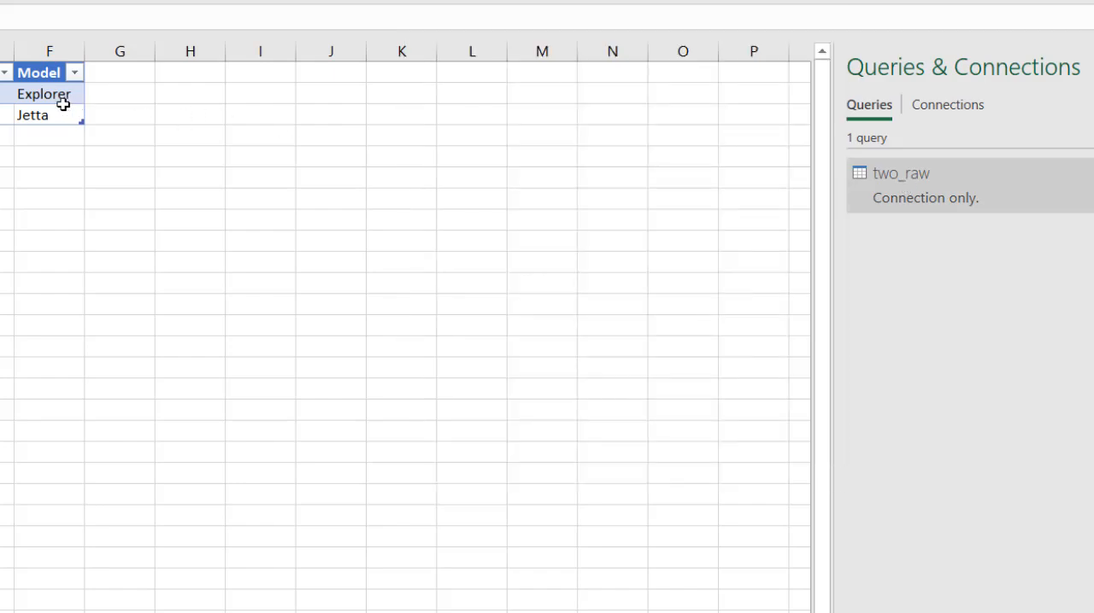
pyautogui.click(44, 94)
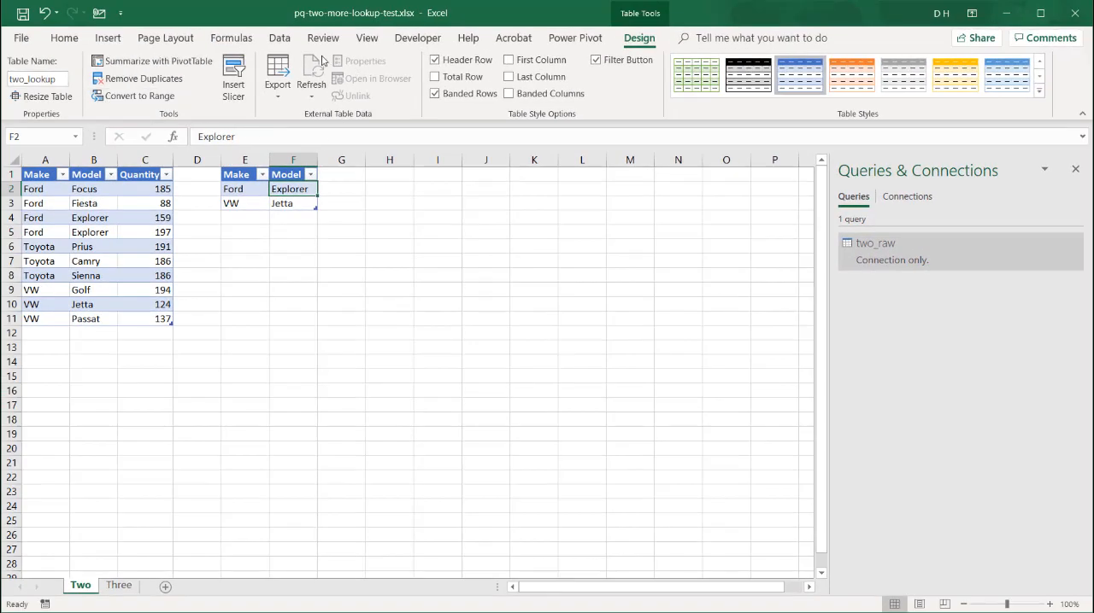
# Create the two_lookup query from the Make/Model lookup table as connection only
pyautogui.click(279, 38)
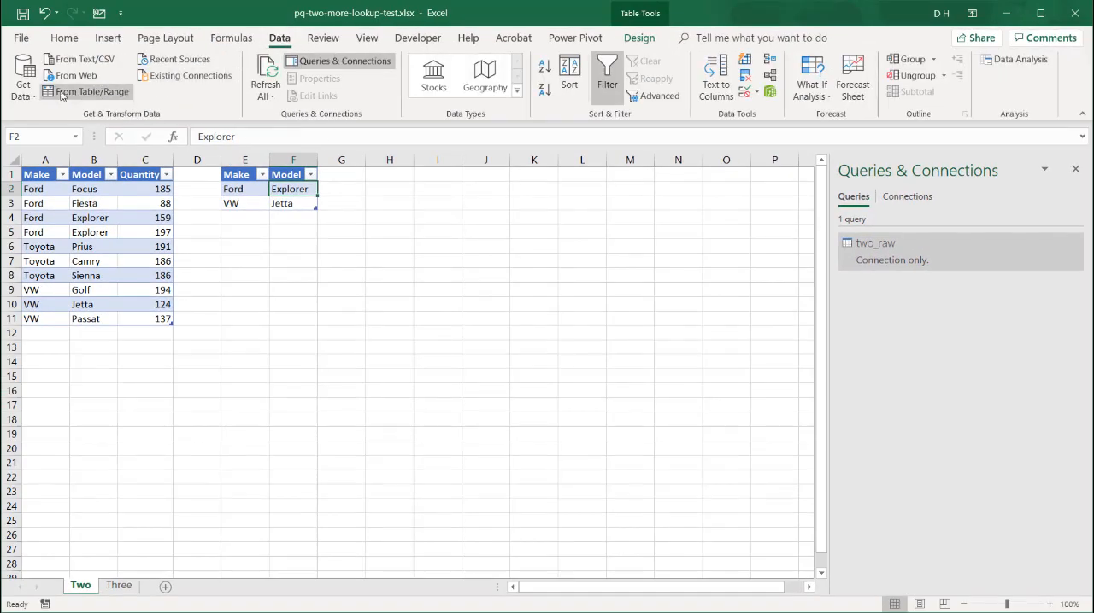
pyautogui.doubleClick(875, 242)
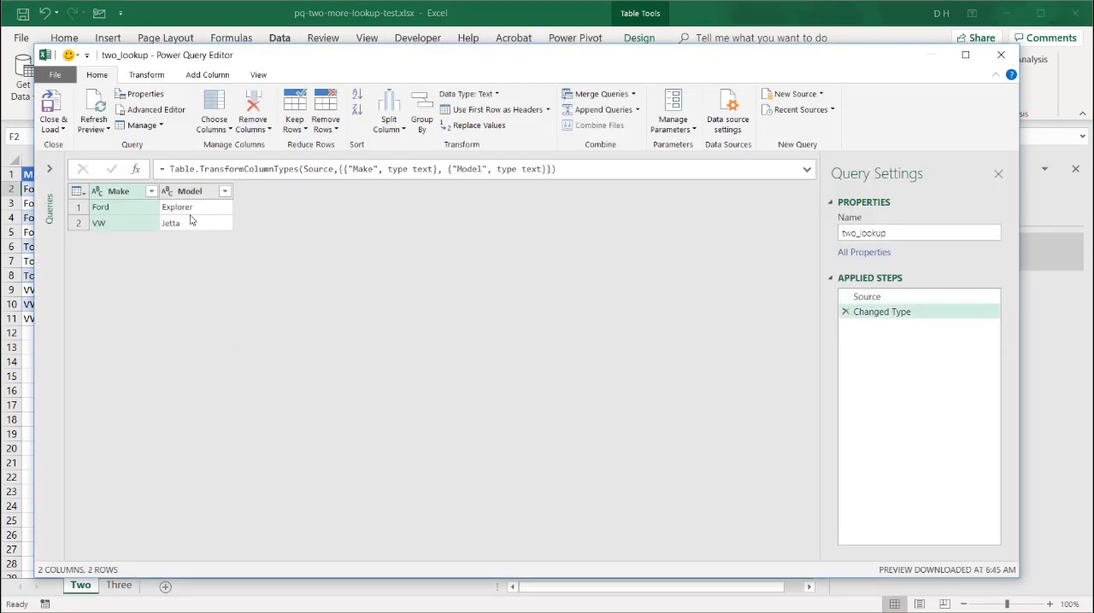
pyautogui.click(52, 111)
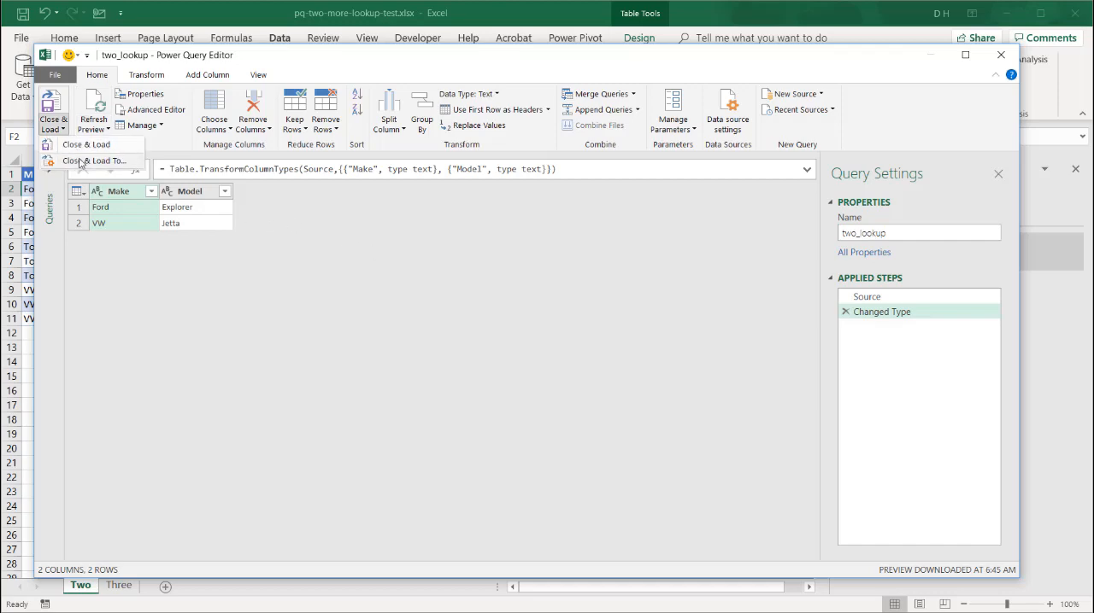
pyautogui.click(94, 161)
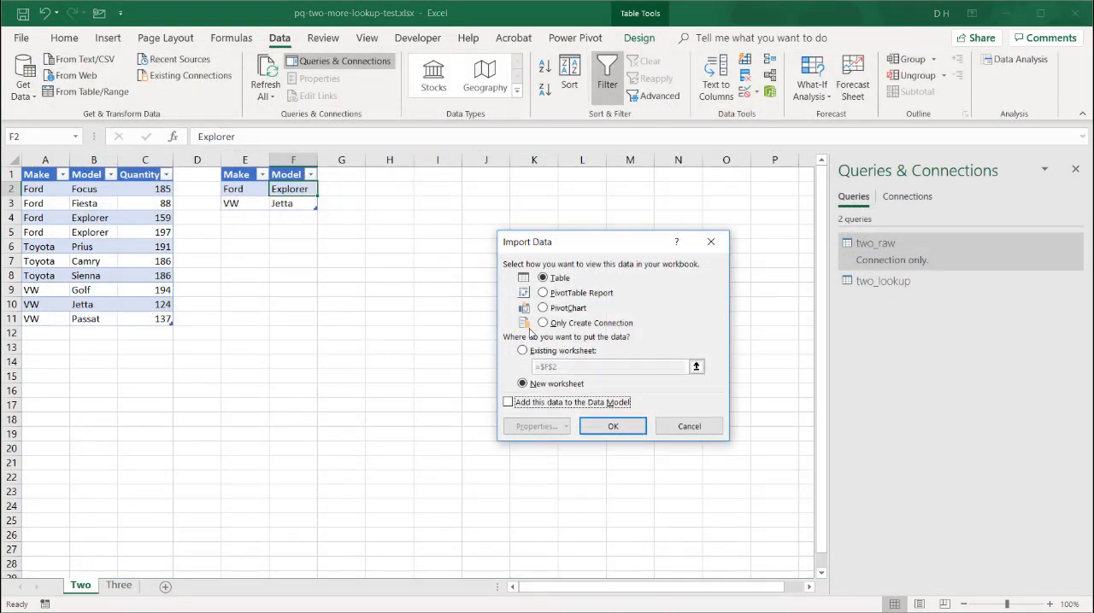
pyautogui.click(541, 323)
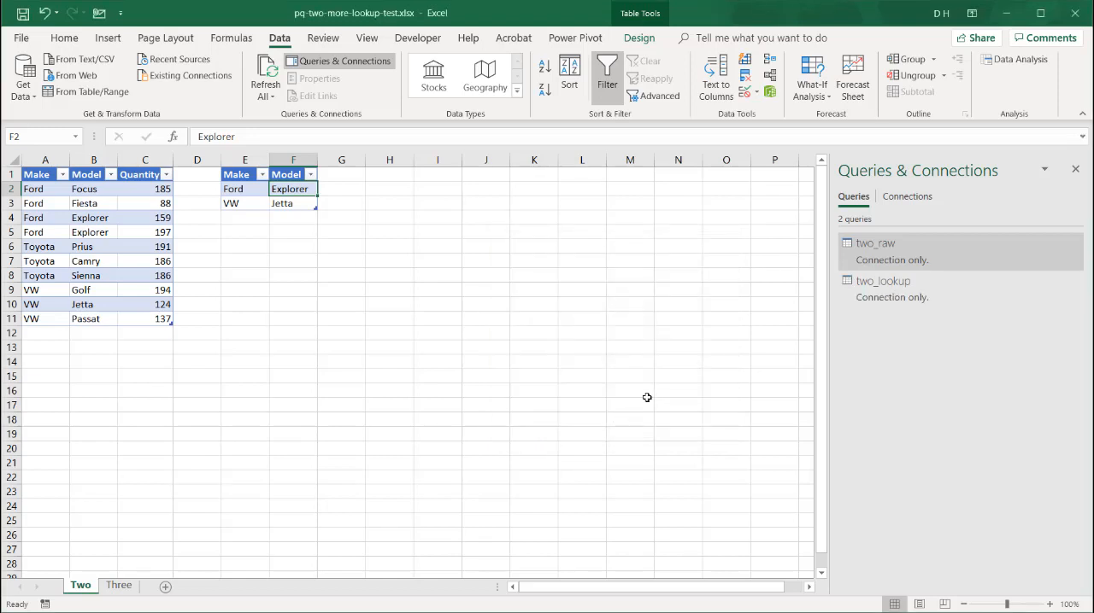
pyautogui.click(245, 203)
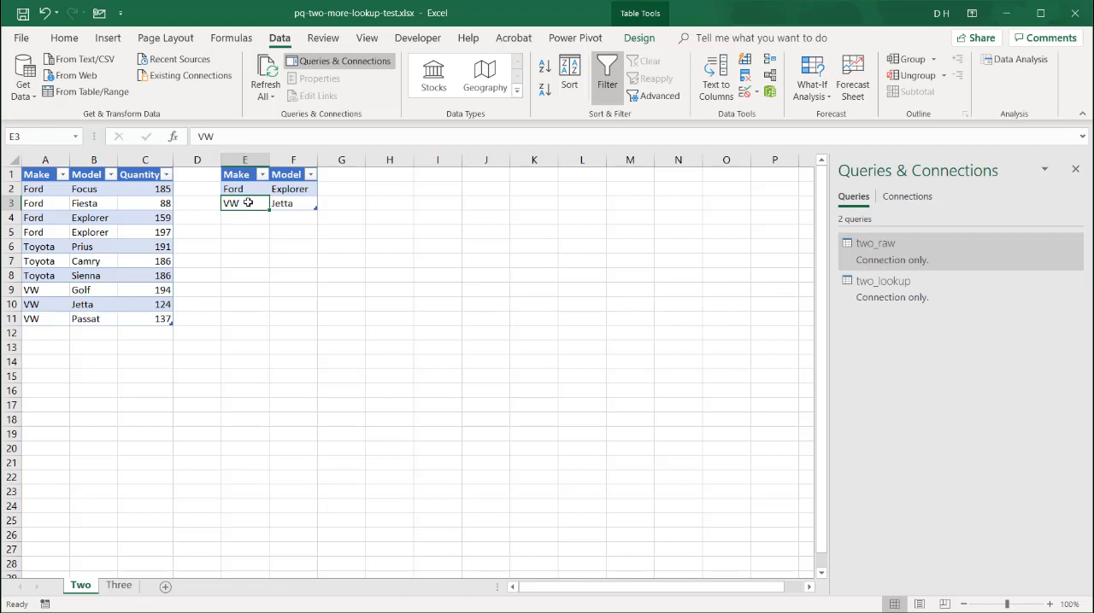
pyautogui.moveTo(179, 207)
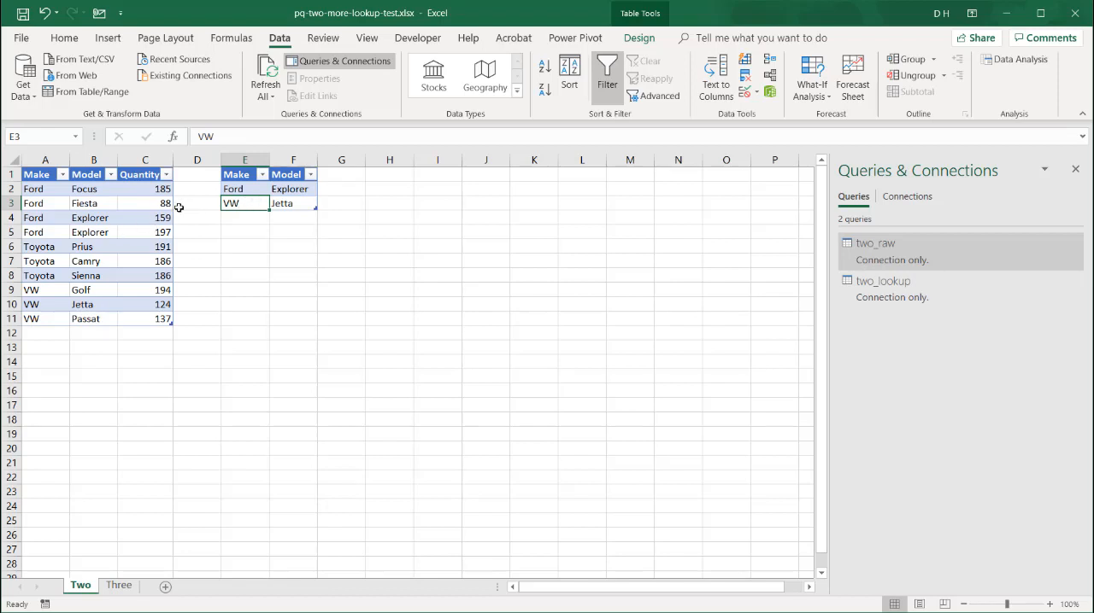
# Select the two_lookup query to preview its Ford–Explorer and VW–Jetta rows
pyautogui.click(244, 188)
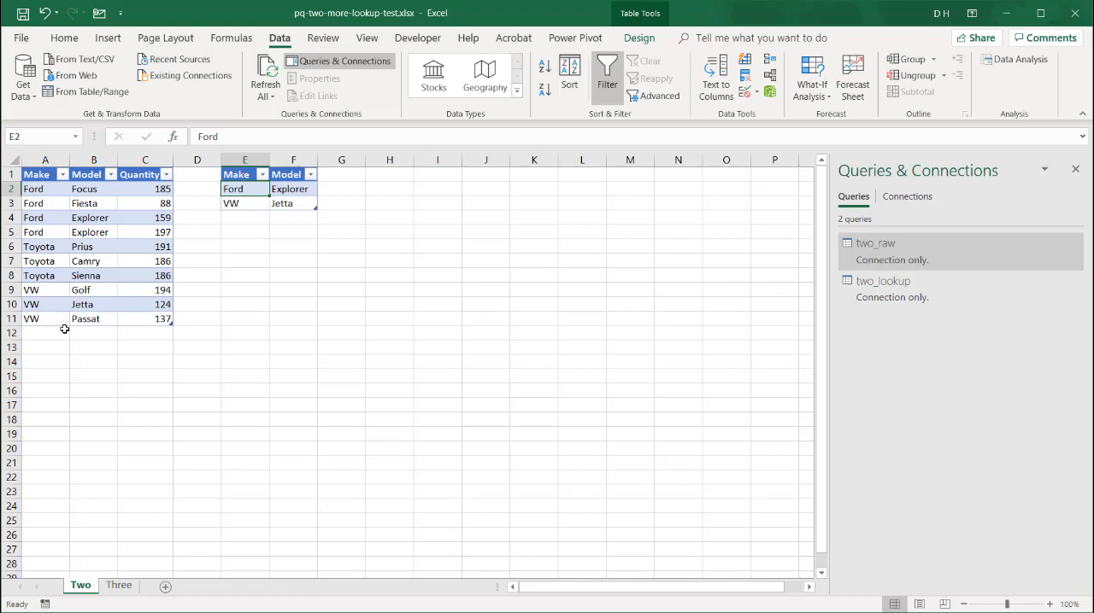
pyautogui.moveTo(436, 196)
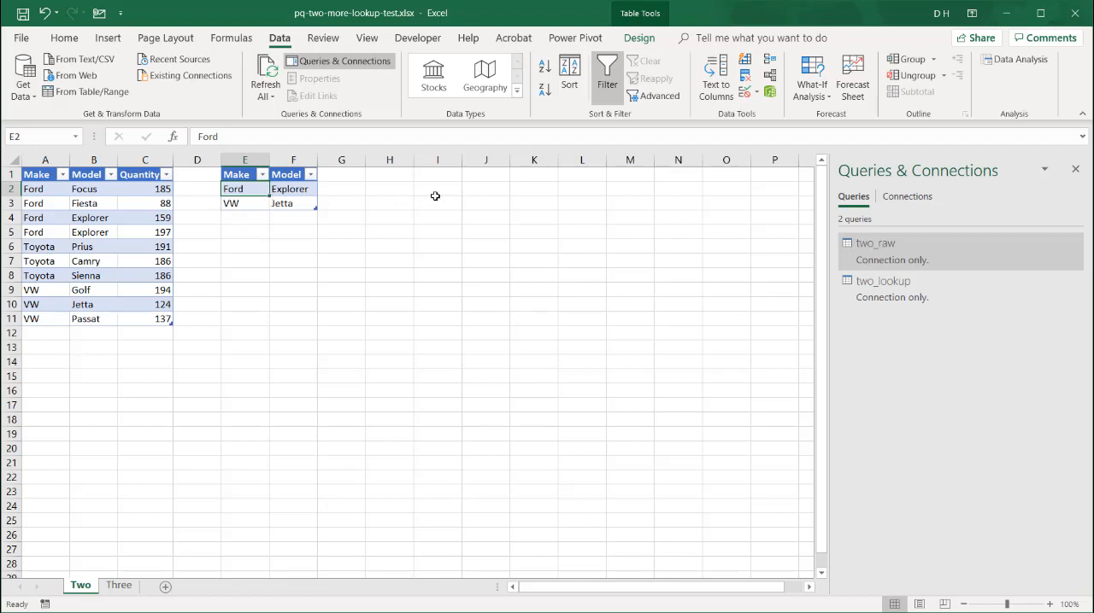
pyautogui.moveTo(405, 181)
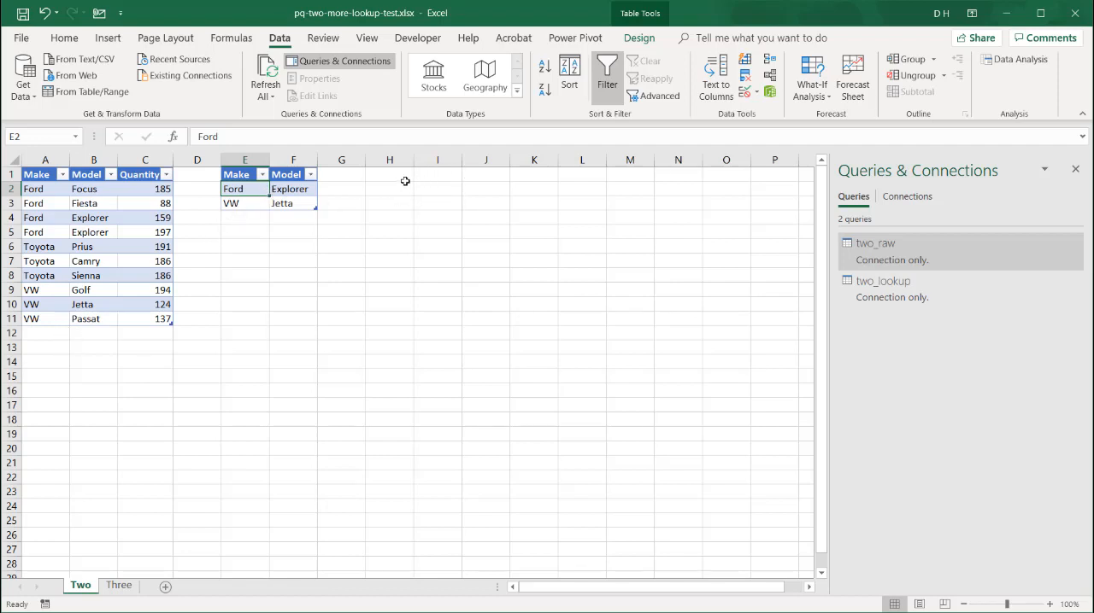
pyautogui.moveTo(725, 250)
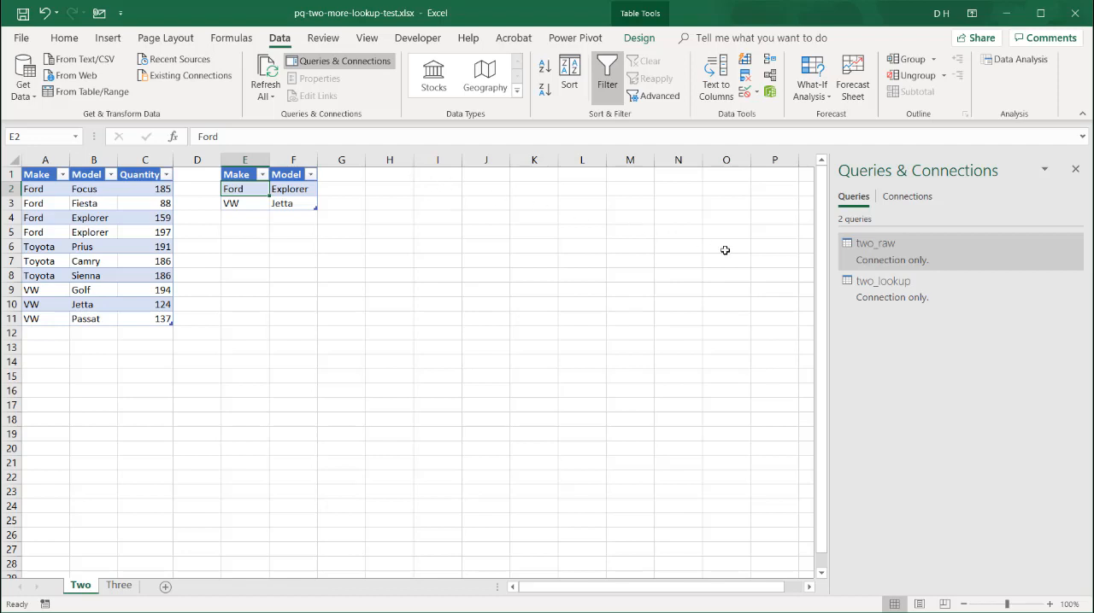
pyautogui.click(884, 281)
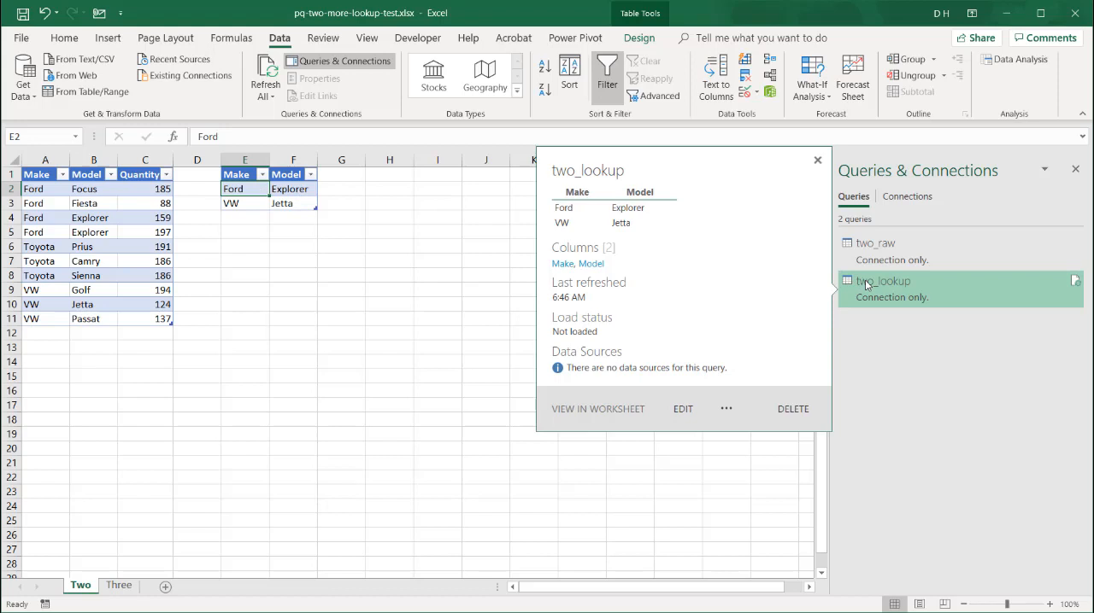
# Choose Merge from the two_lookup query's right-click menu
pyautogui.rightClick(883, 281)
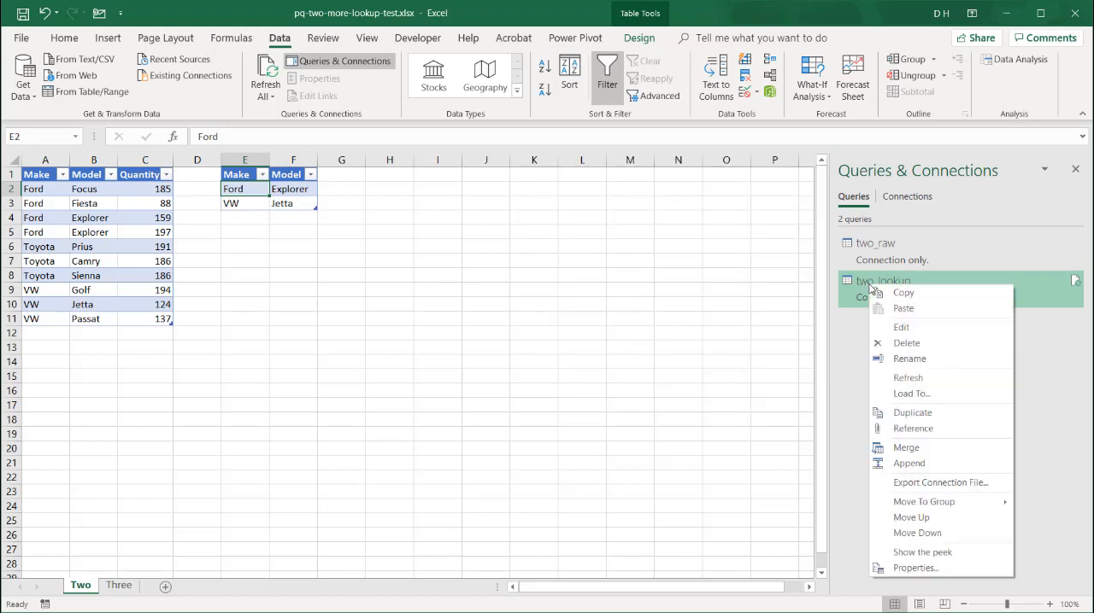
pyautogui.moveTo(905, 448)
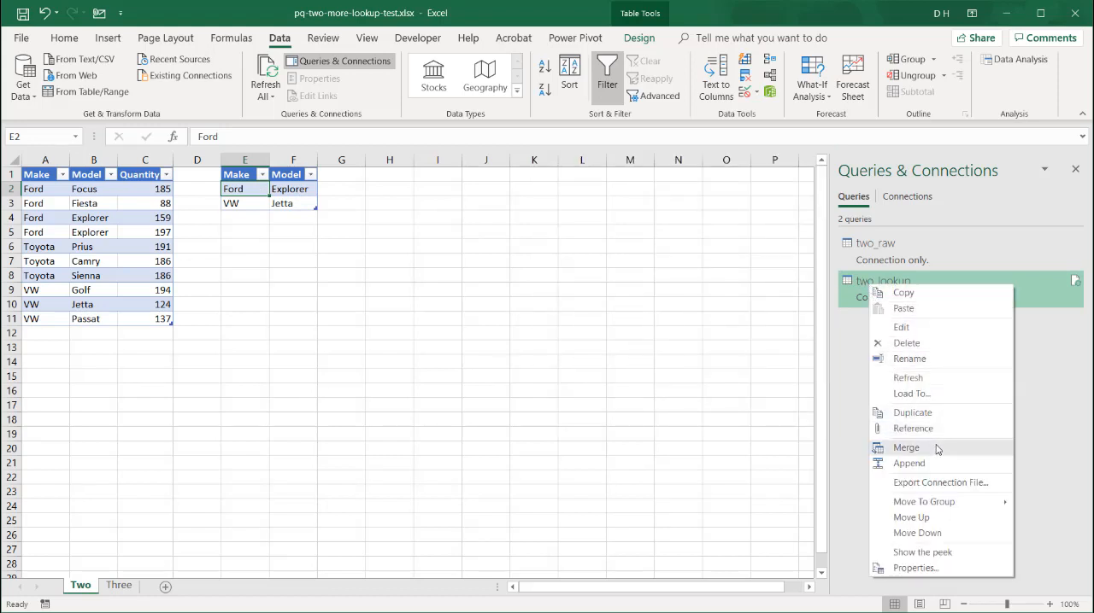
pyautogui.click(937, 450)
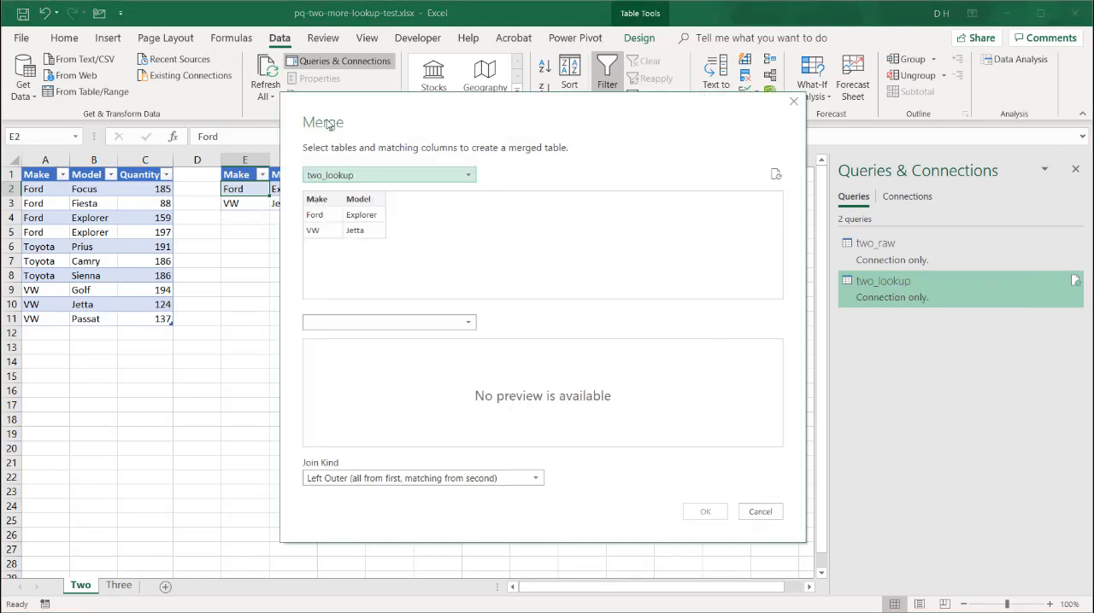
# Merge two_lookup with two_raw on Make and Model using a Right Outer join
pyautogui.click(389, 322)
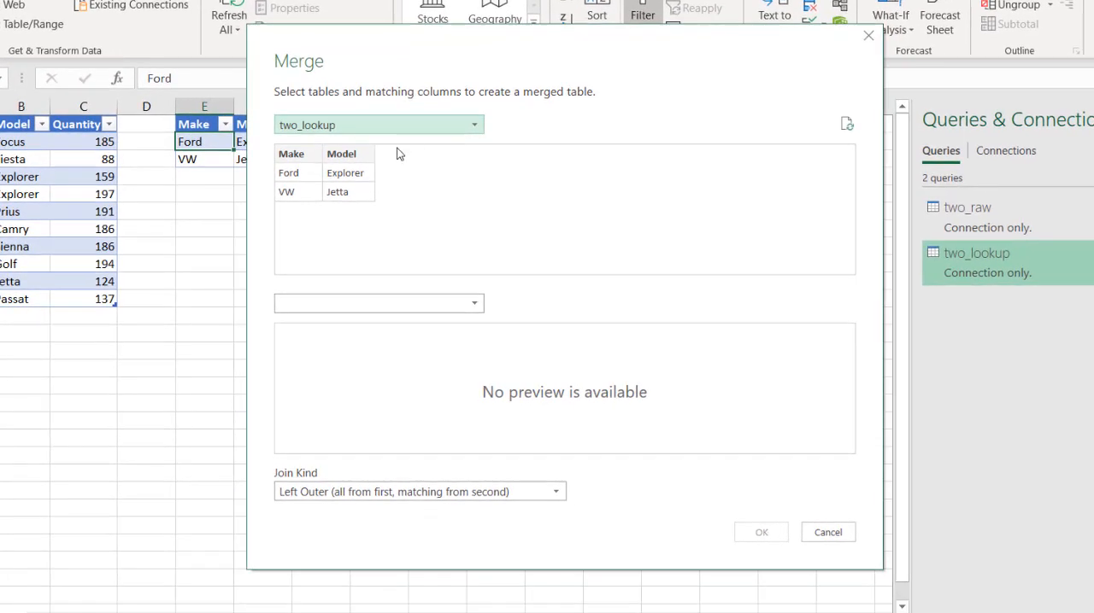
pyautogui.moveTo(356, 247)
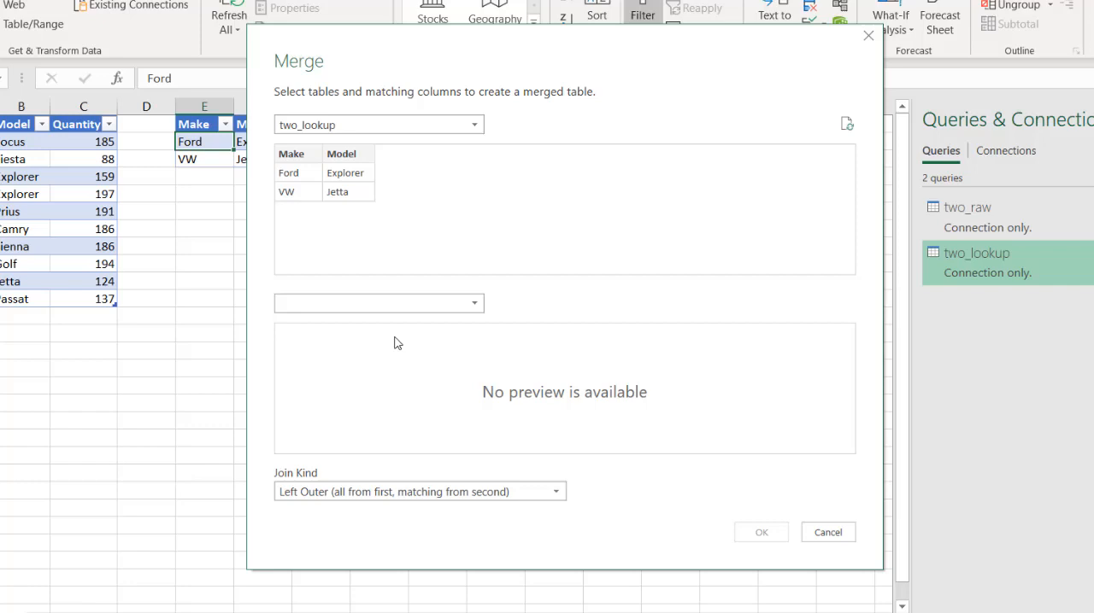
pyautogui.click(378, 304)
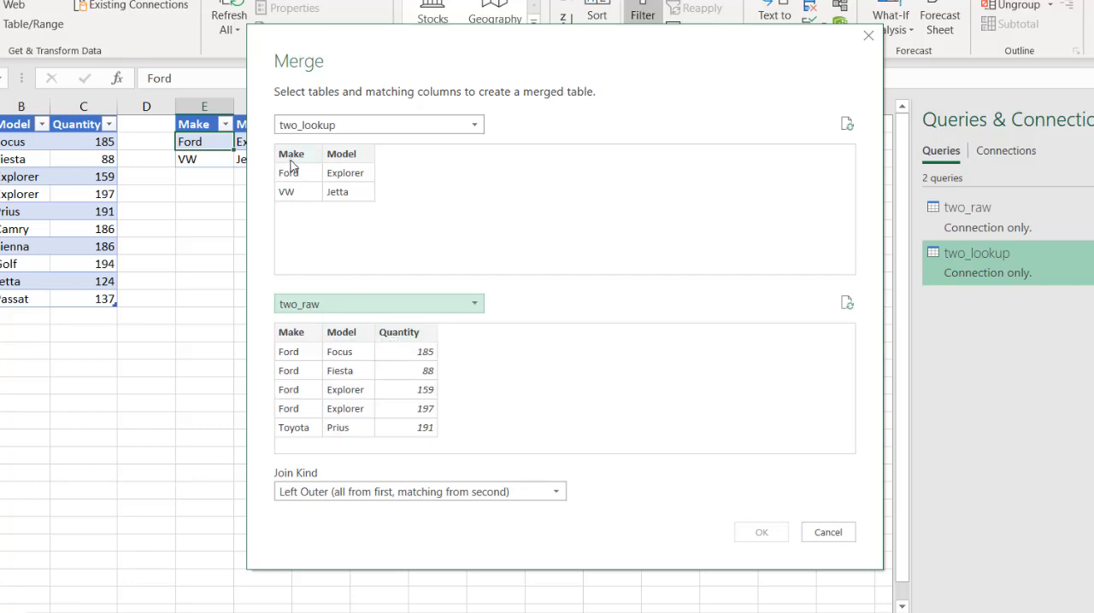
pyautogui.moveTo(351, 171)
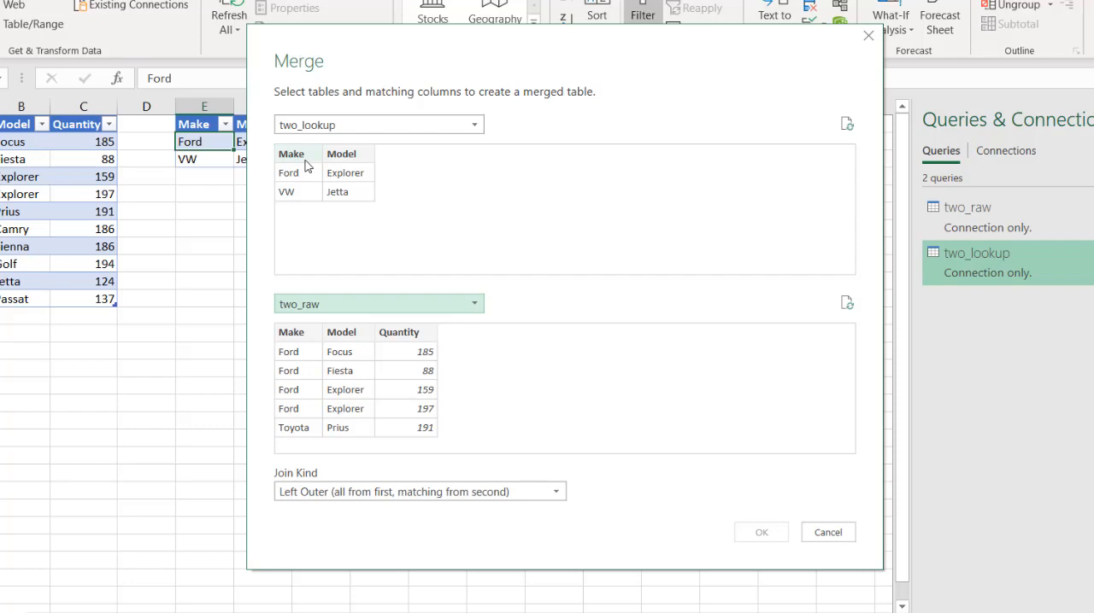
pyautogui.press('ctrl')
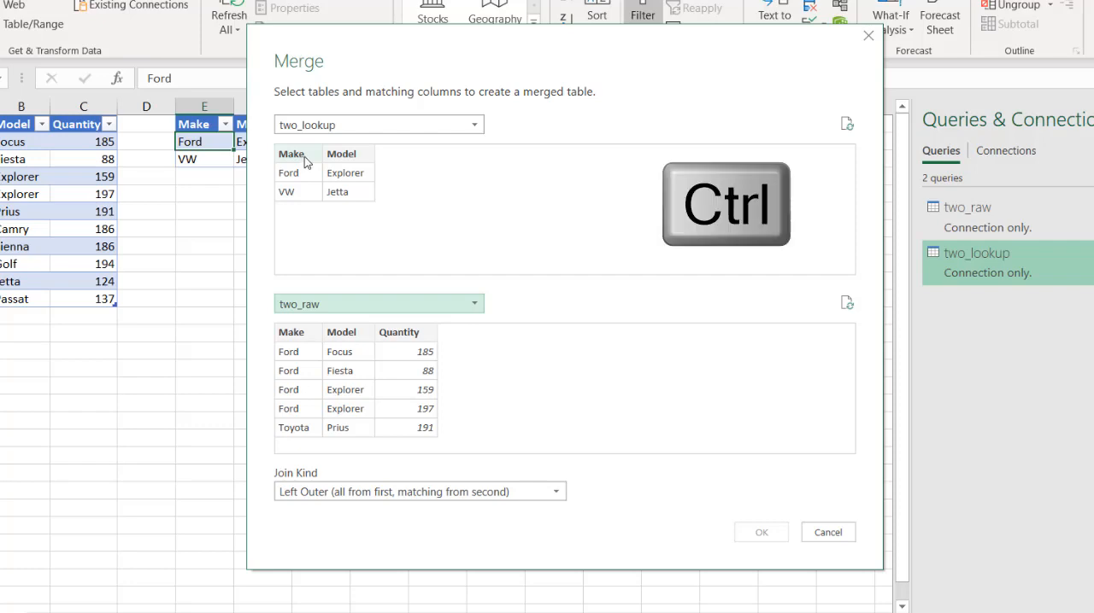
pyautogui.click(341, 153)
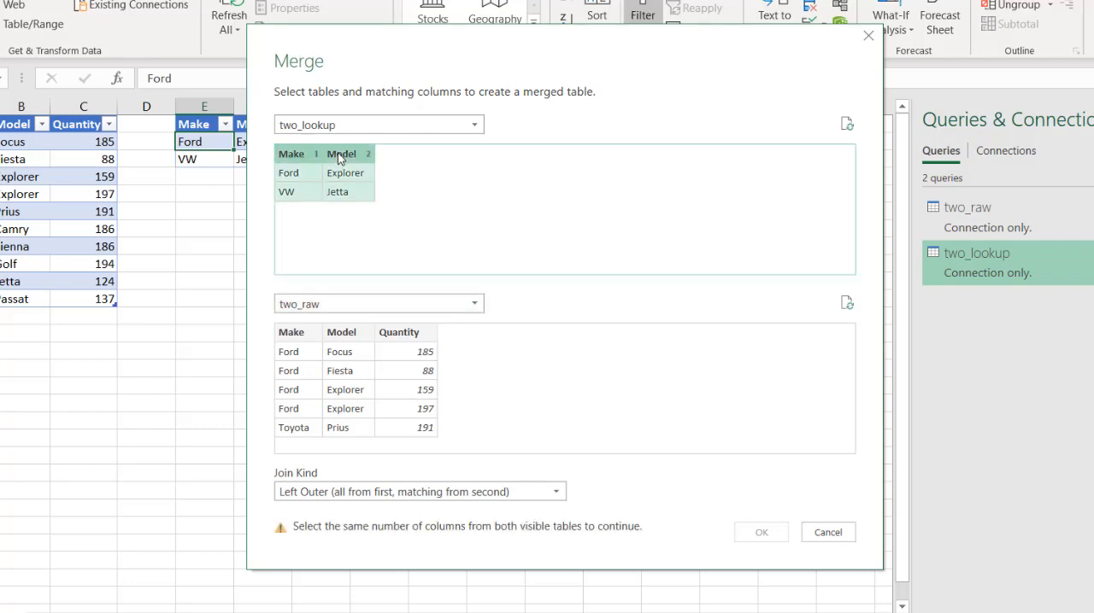
pyautogui.click(290, 331)
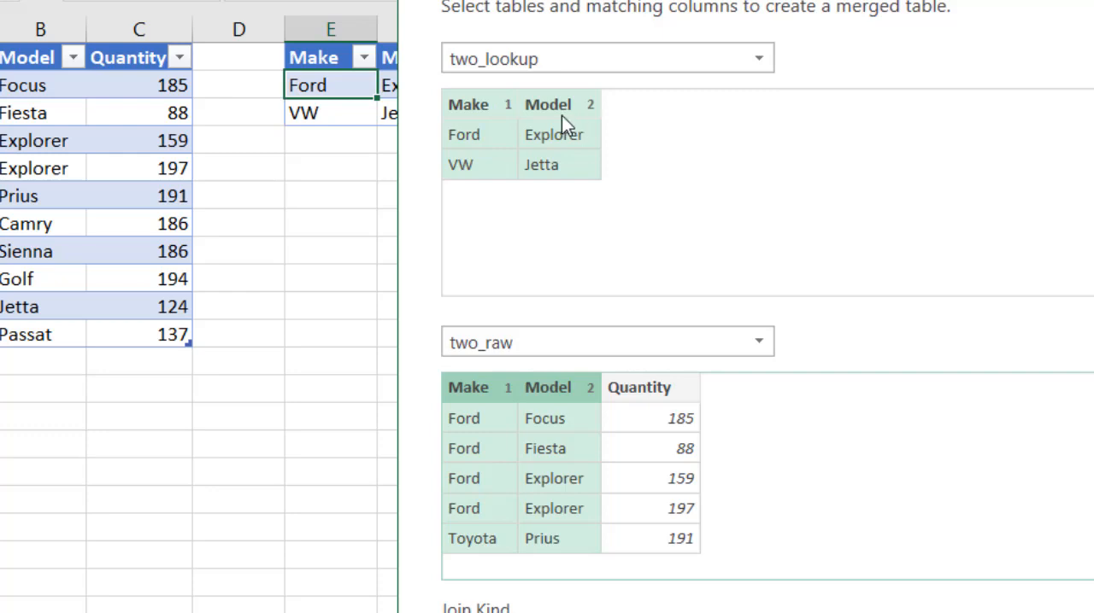
pyautogui.moveTo(490, 116)
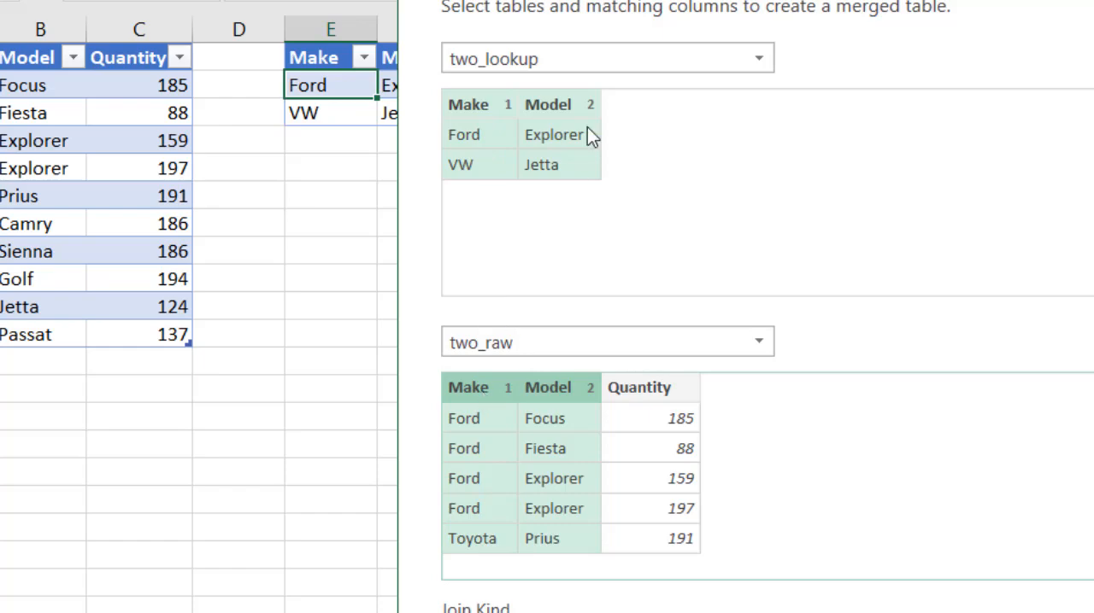
pyautogui.moveTo(556, 454)
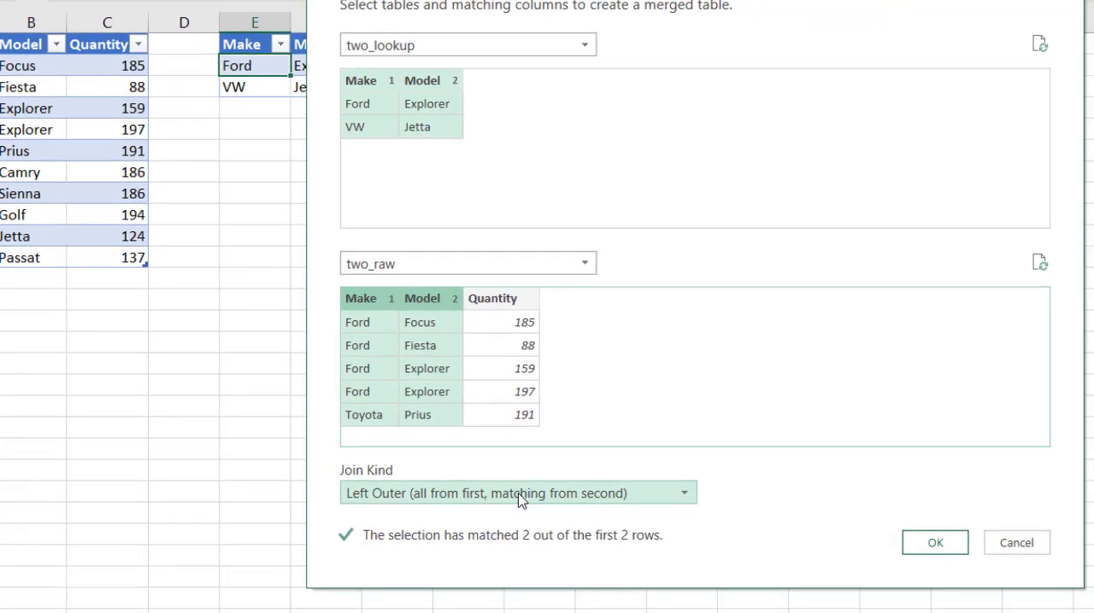
pyautogui.click(517, 493)
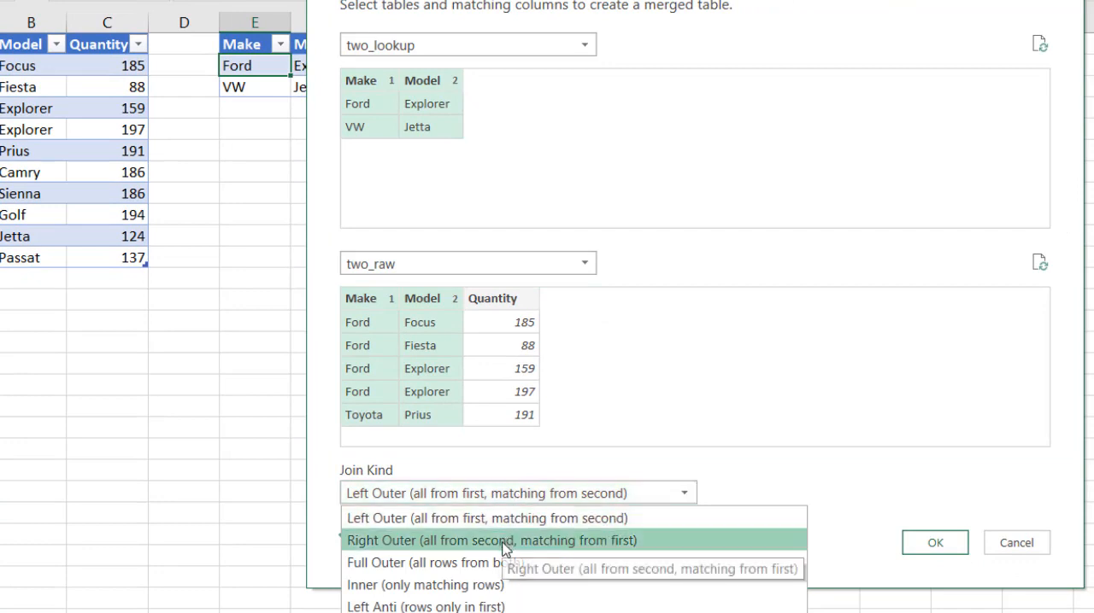
pyautogui.moveTo(529, 553)
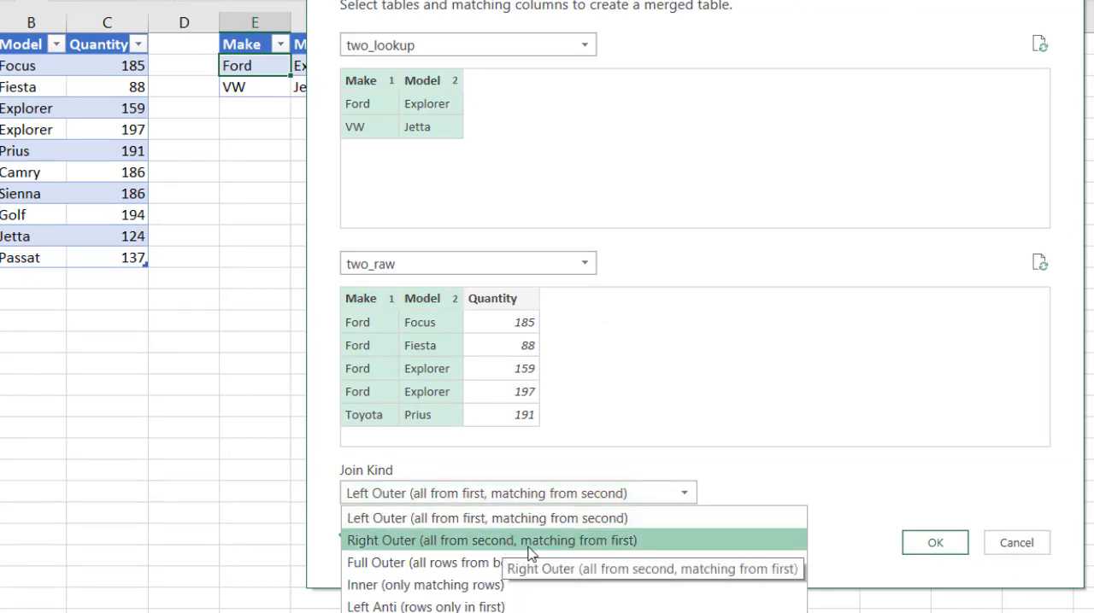
pyautogui.moveTo(585, 562)
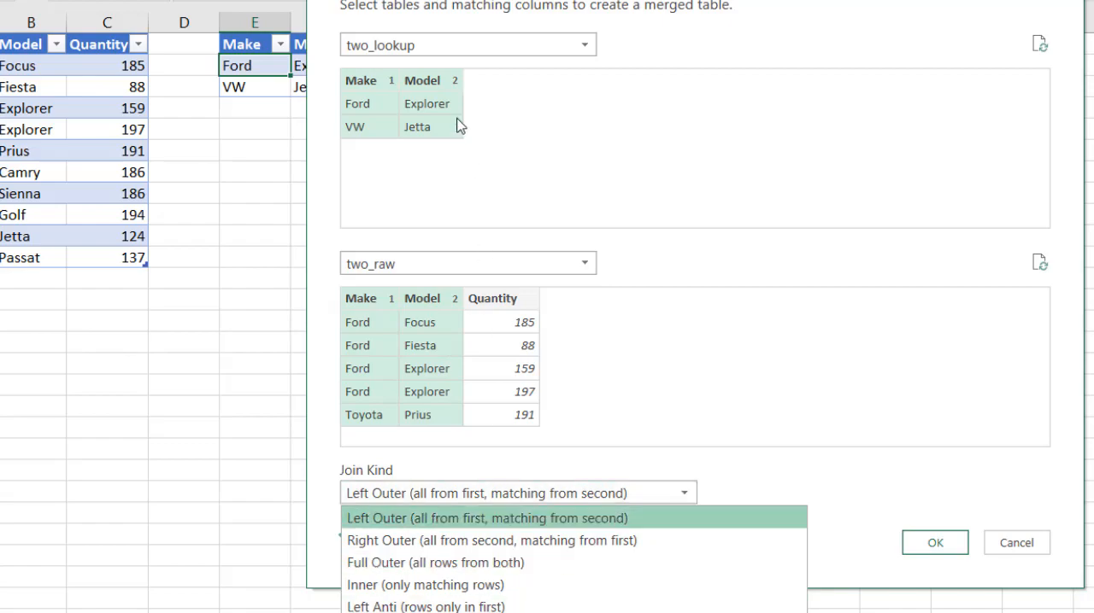
pyautogui.click(490, 540)
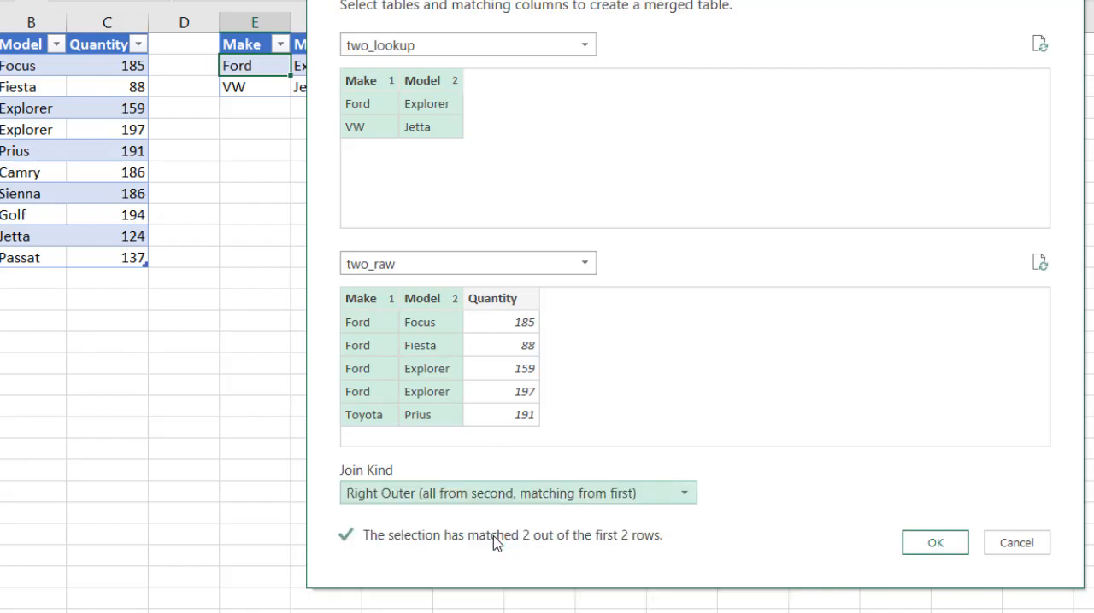
pyautogui.click(934, 543)
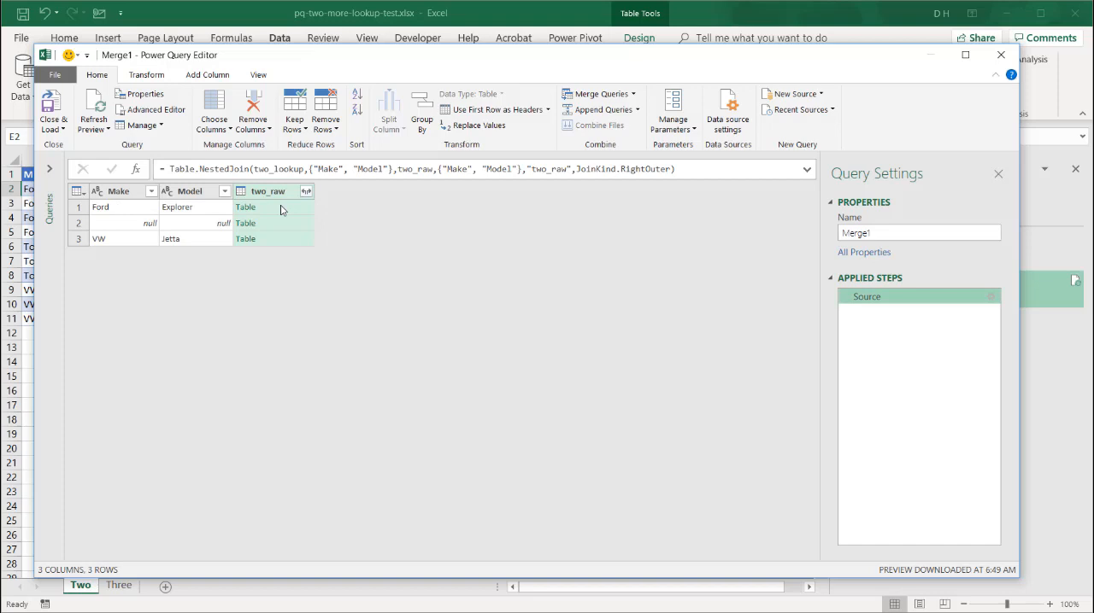
# Preview the nested two_raw rows for Ford Explorer and VW Jetta (quantity 124)
pyautogui.click(245, 207)
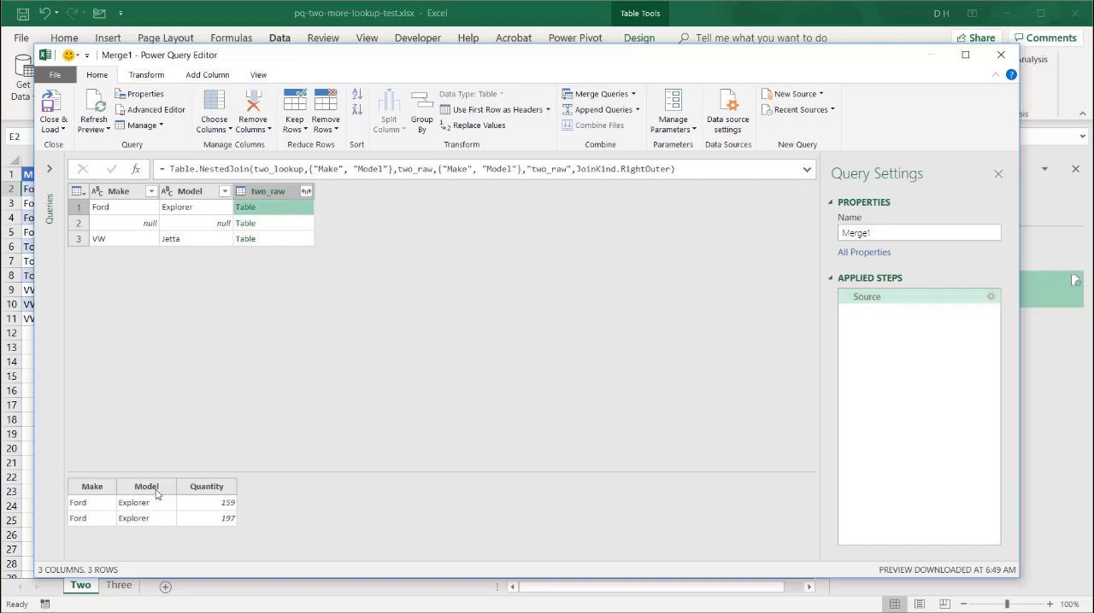
pyautogui.moveTo(152, 518)
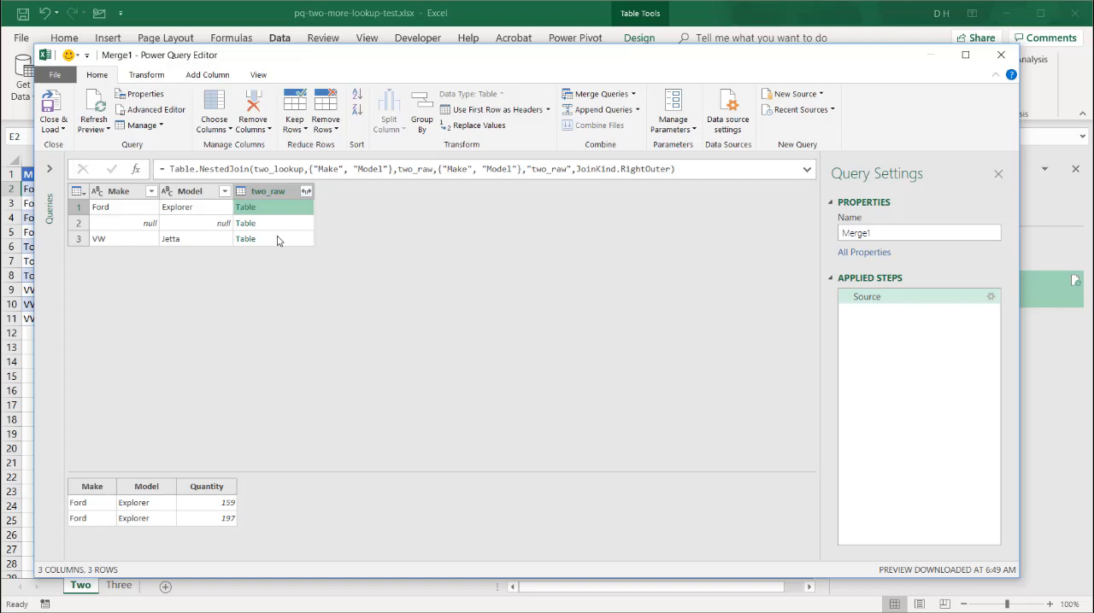
pyautogui.click(274, 238)
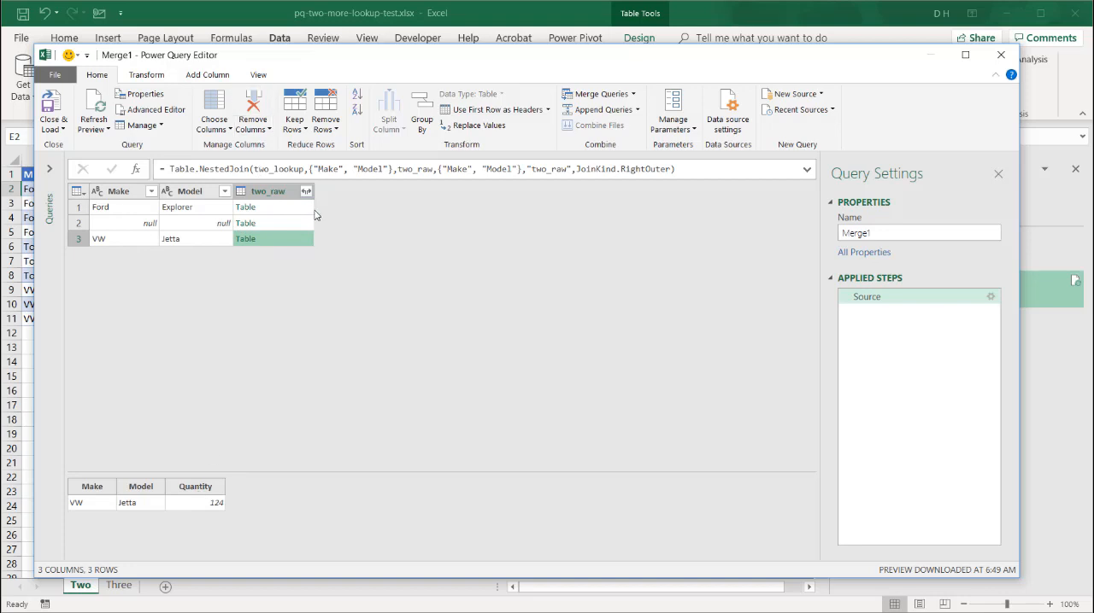
# Expand the two_raw column to include only the Quantity field
pyautogui.click(306, 191)
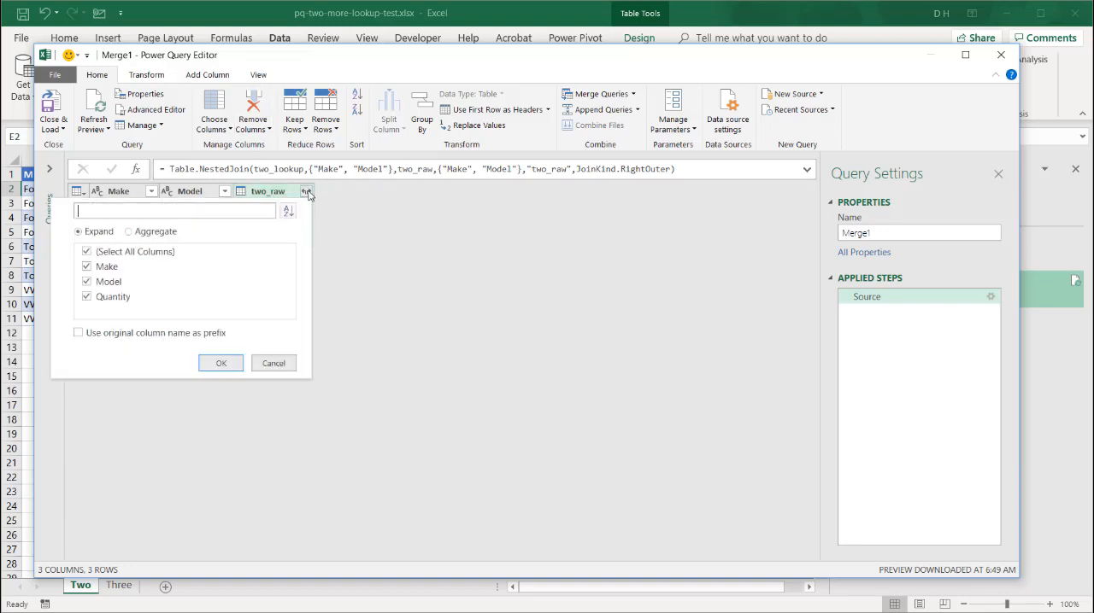
pyautogui.click(87, 281)
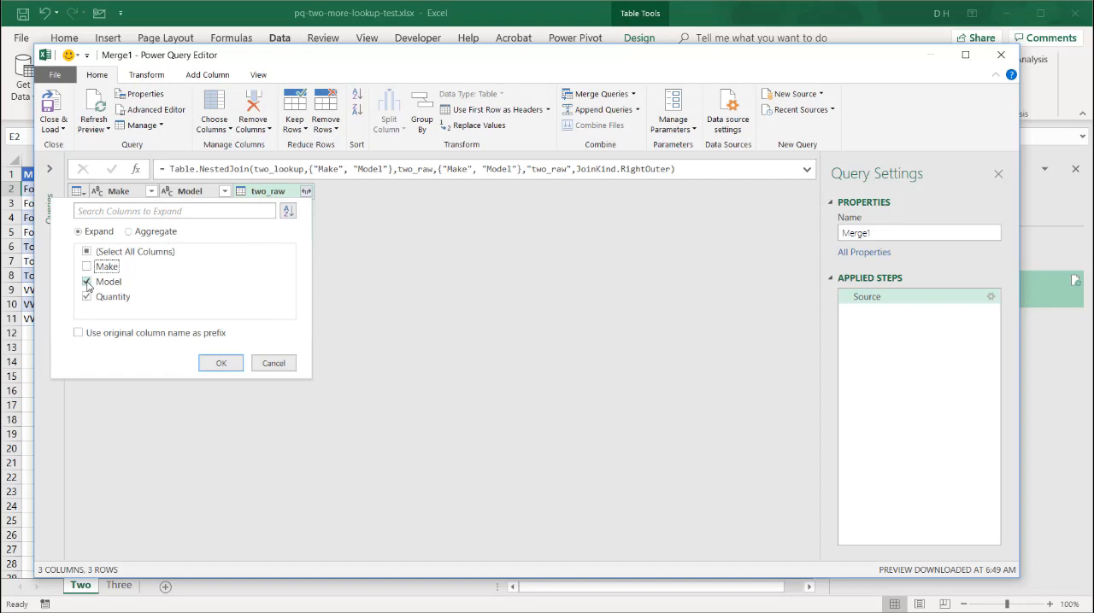
pyautogui.click(85, 282)
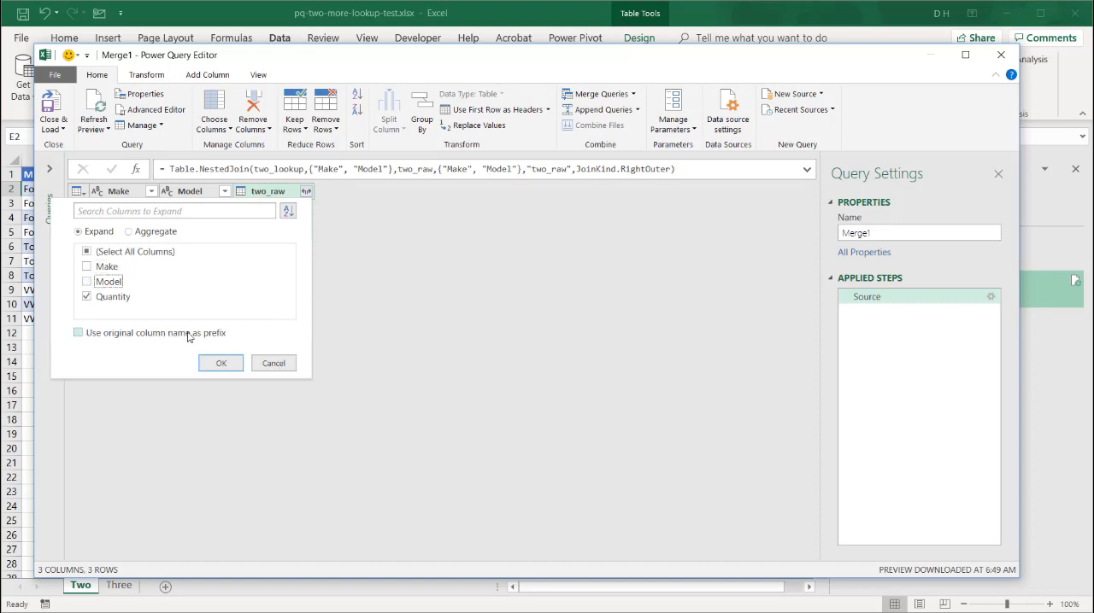
pyautogui.click(78, 334)
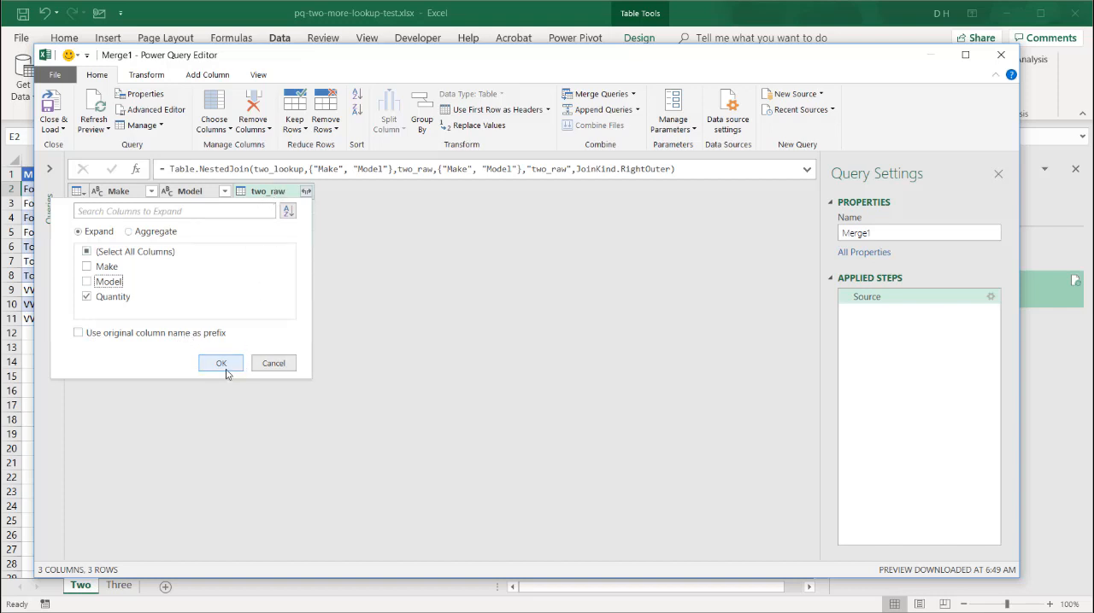
pyautogui.moveTo(225, 369)
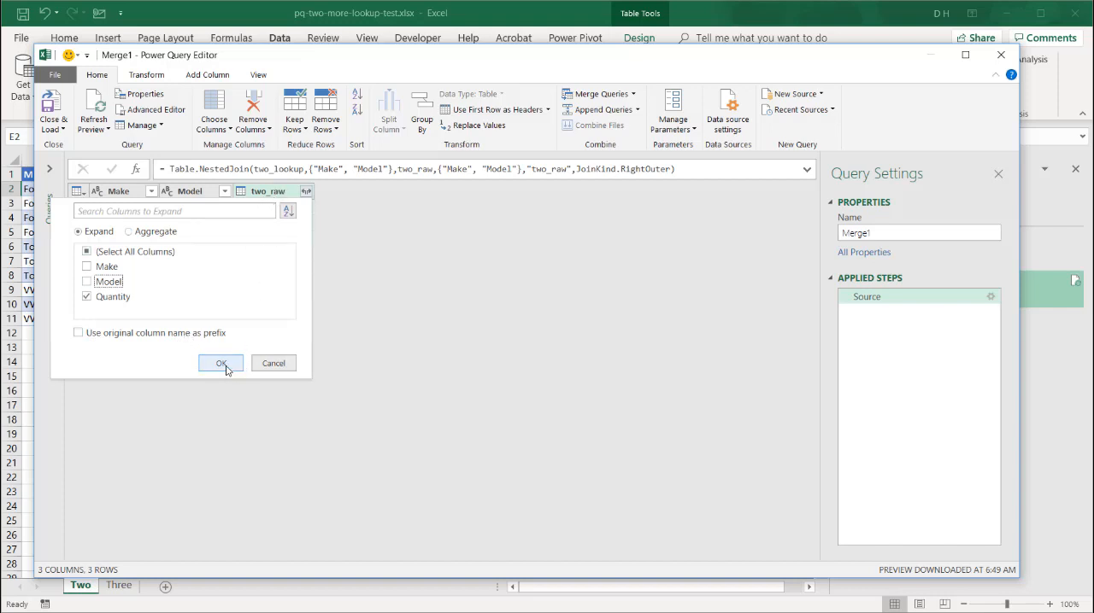
pyautogui.click(220, 364)
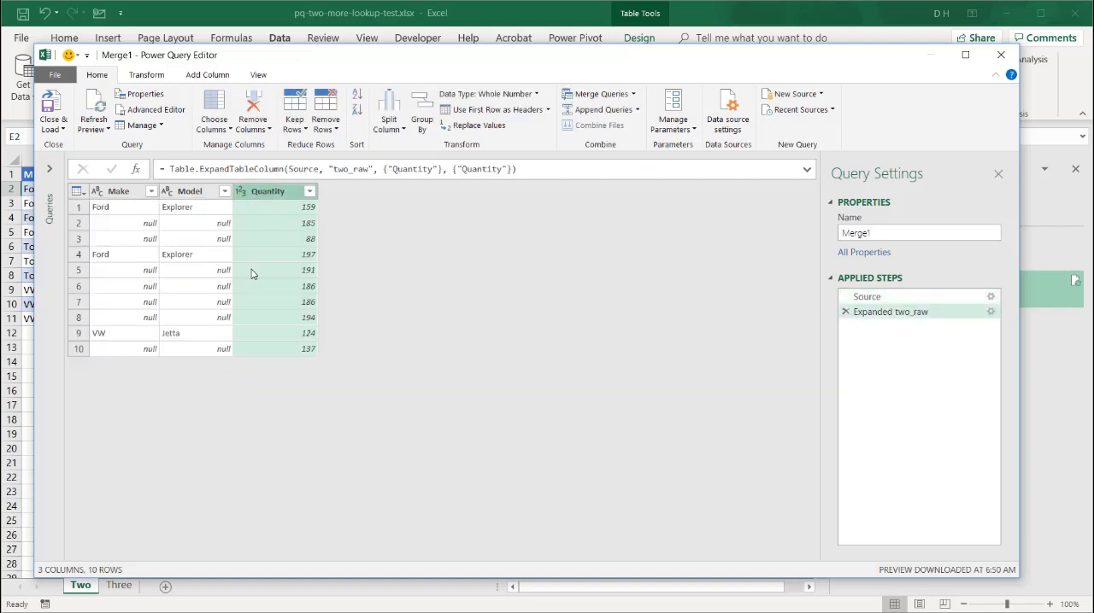
pyautogui.moveTo(150, 243)
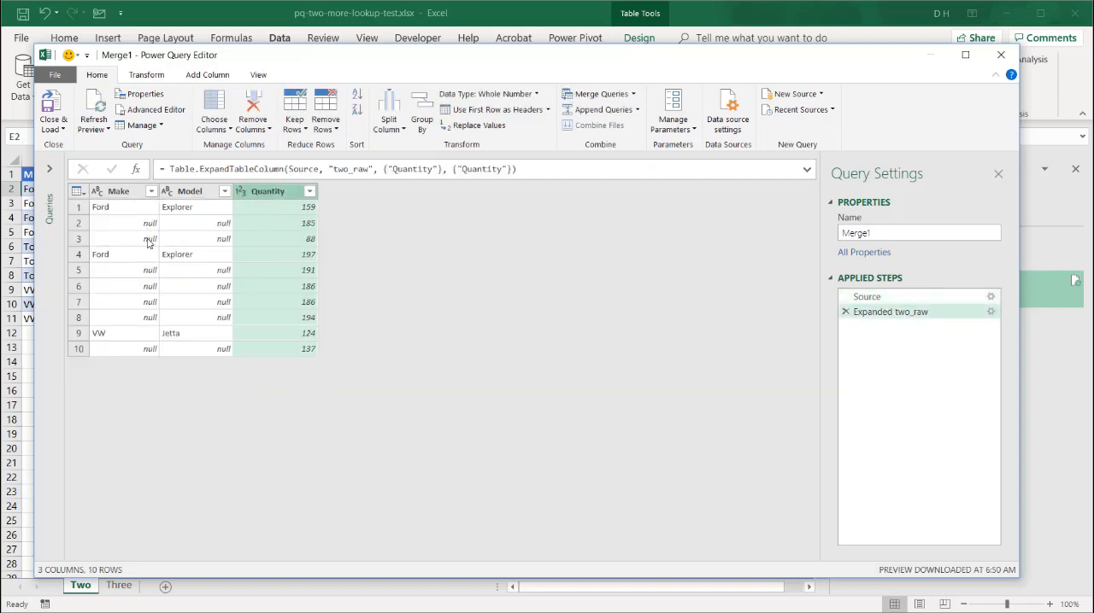
# Filter out null Make rows, leaving three, and choose Close & Load To
pyautogui.click(151, 190)
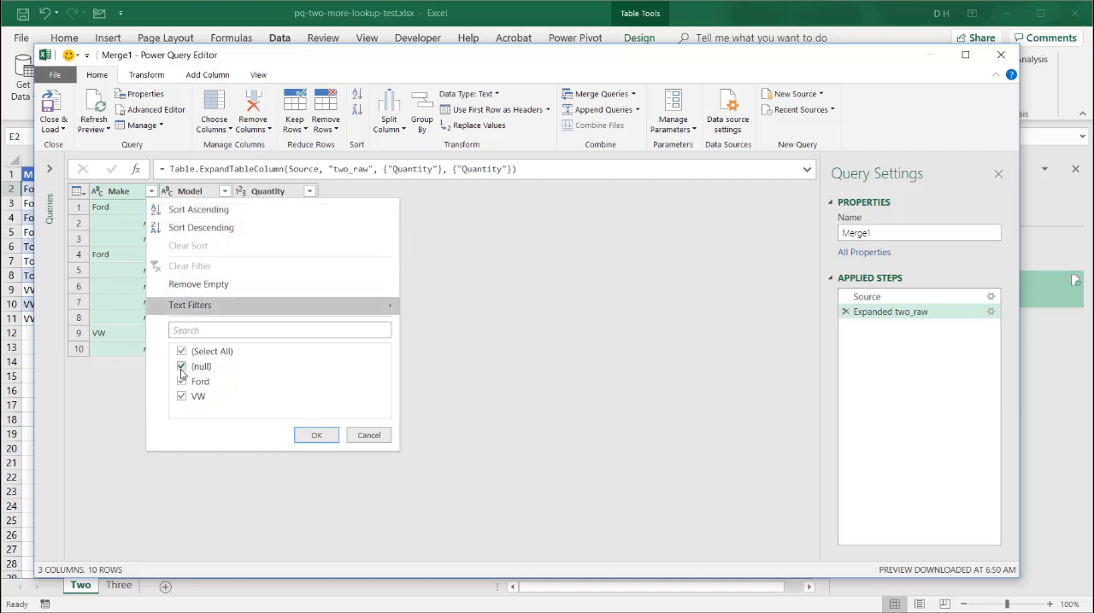
pyautogui.click(316, 435)
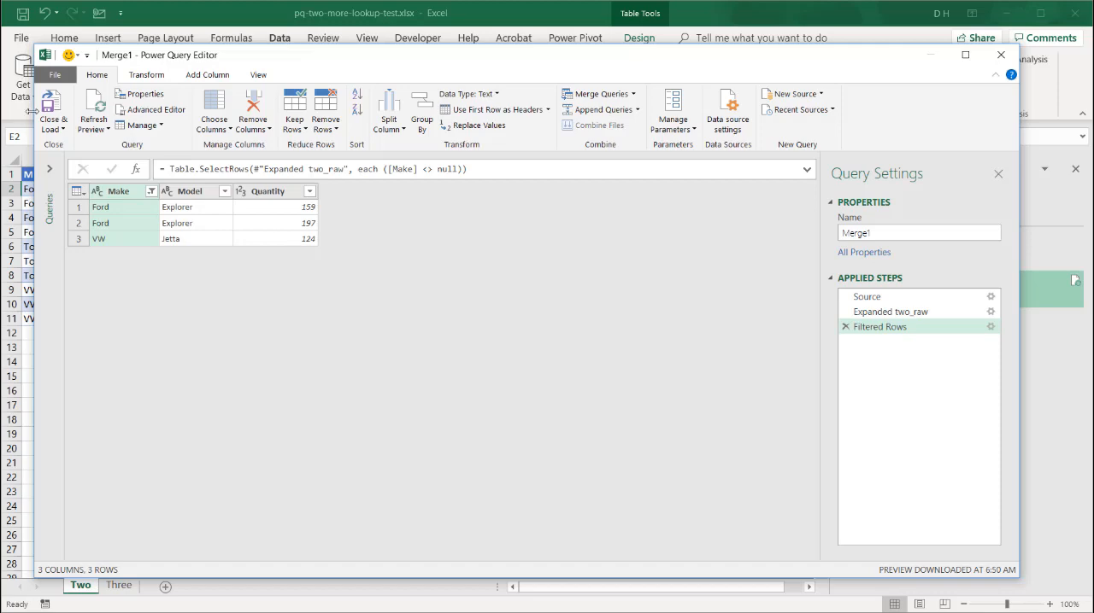
pyautogui.click(52, 111)
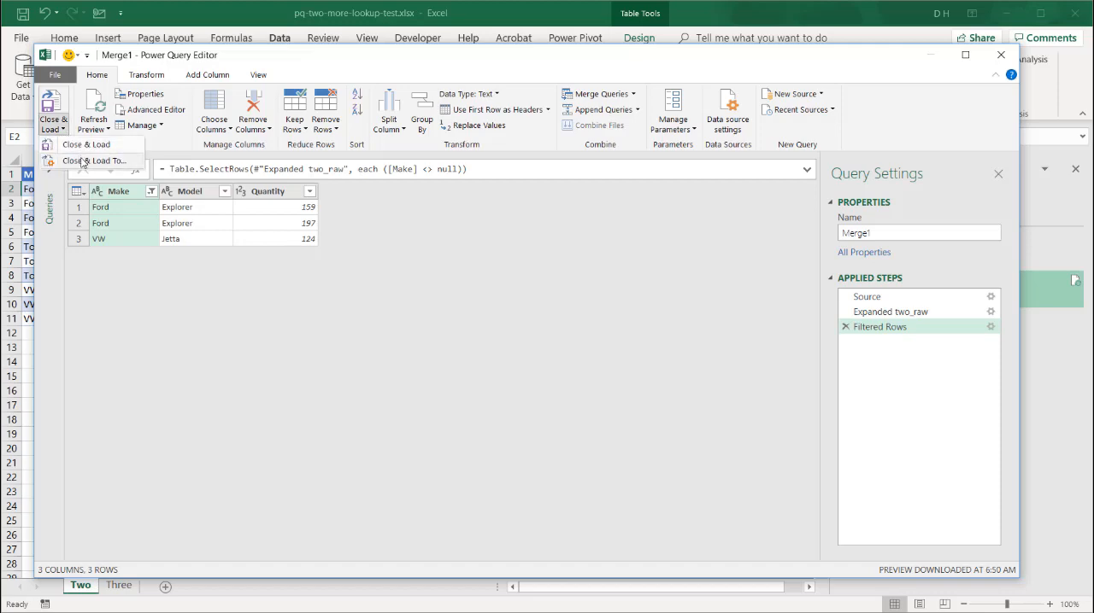
pyautogui.click(94, 161)
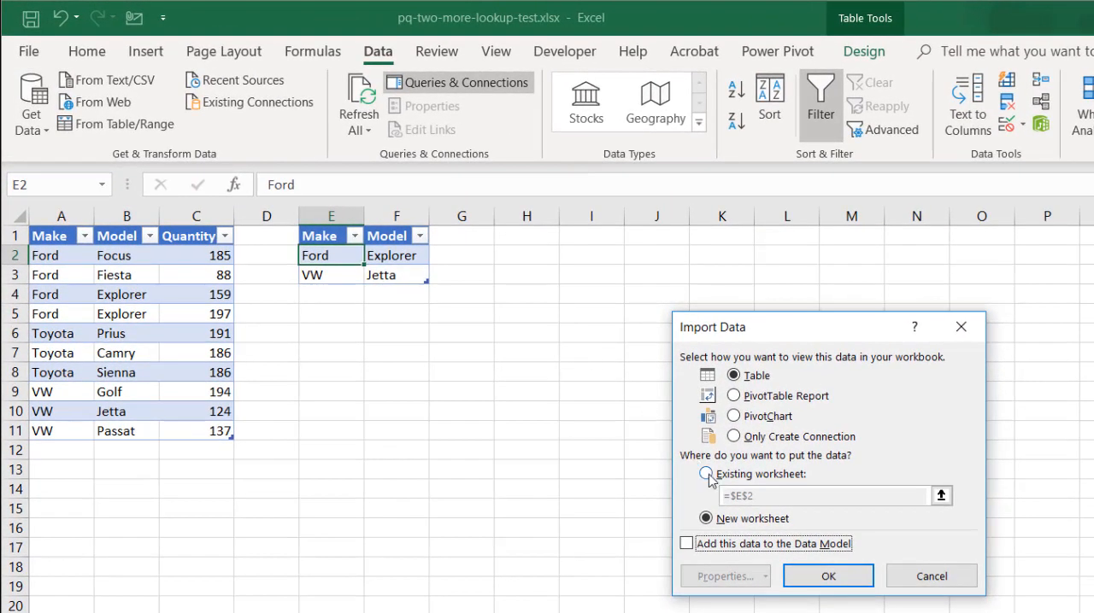
# Load Merge1 as a table at cell I1 on the existing worksheet
pyautogui.click(705, 474)
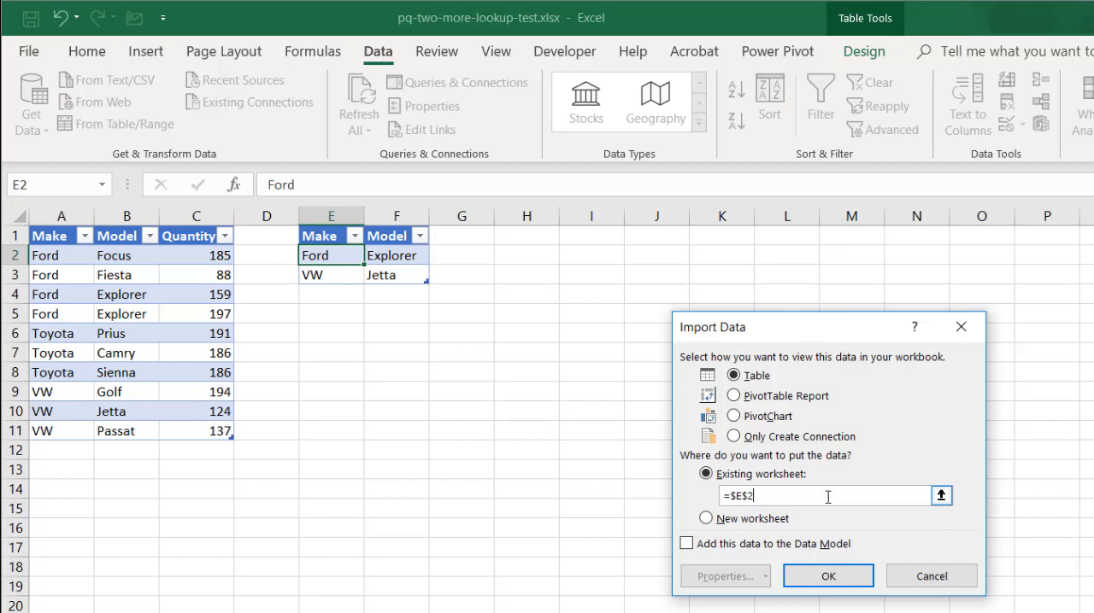
pyautogui.click(820, 496)
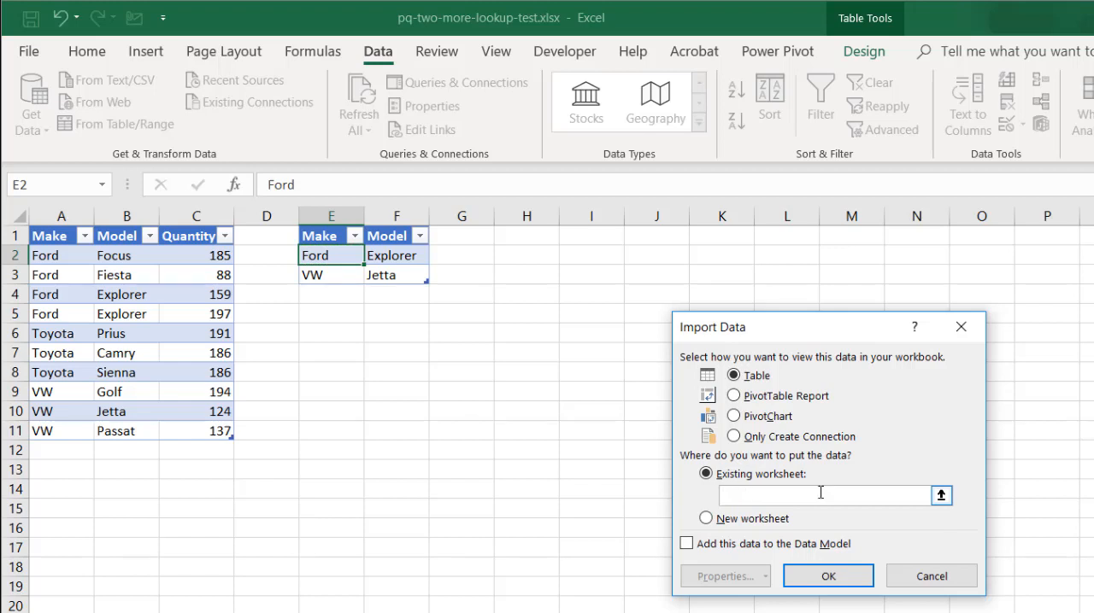
pyautogui.click(591, 235)
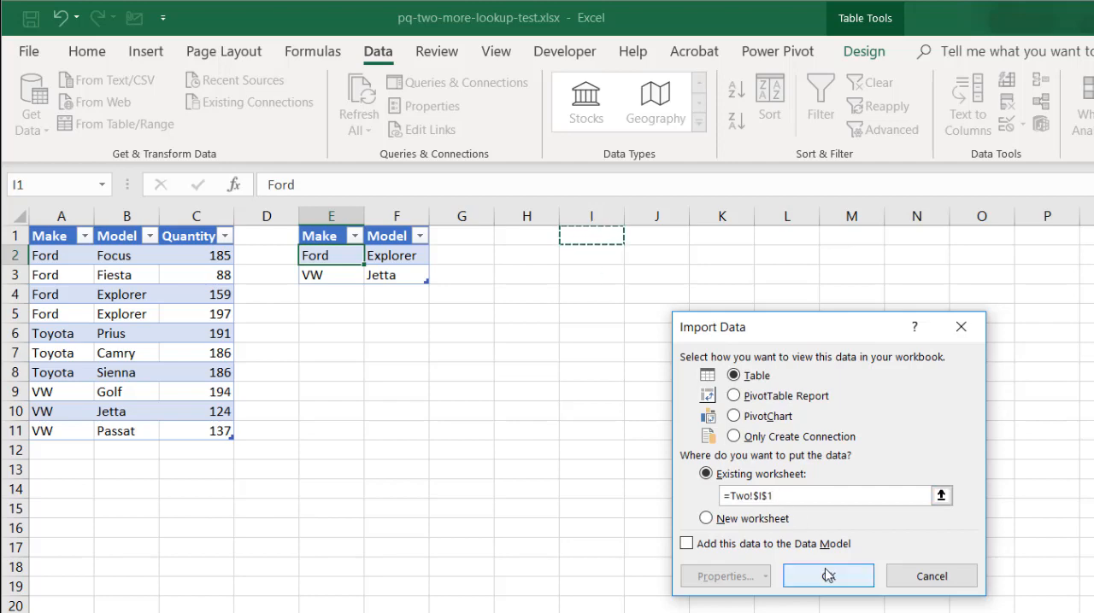
pyautogui.click(827, 576)
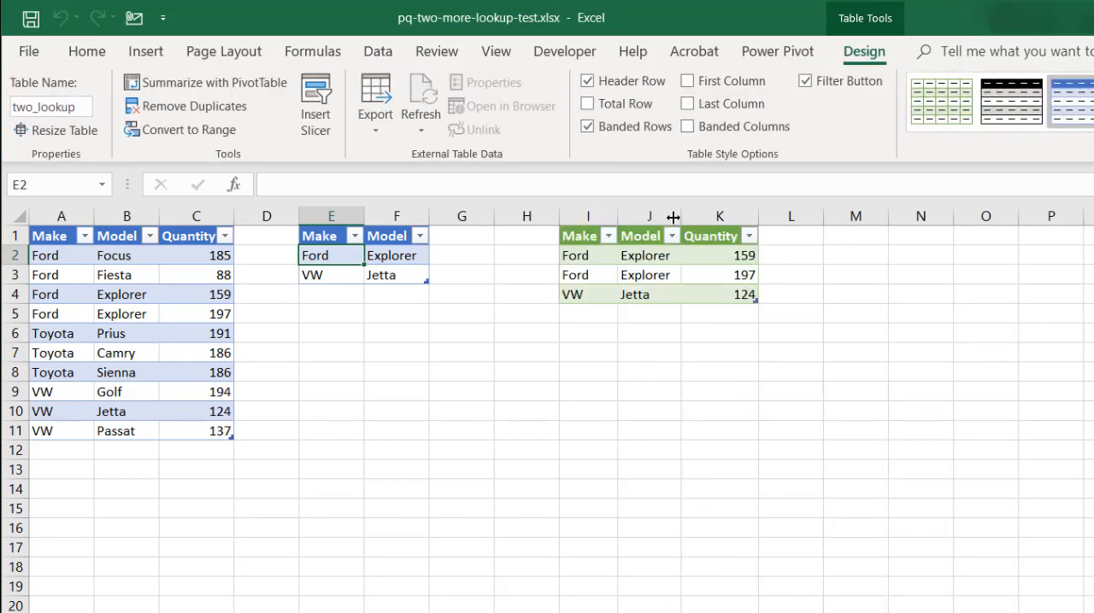
pyautogui.moveTo(319, 300)
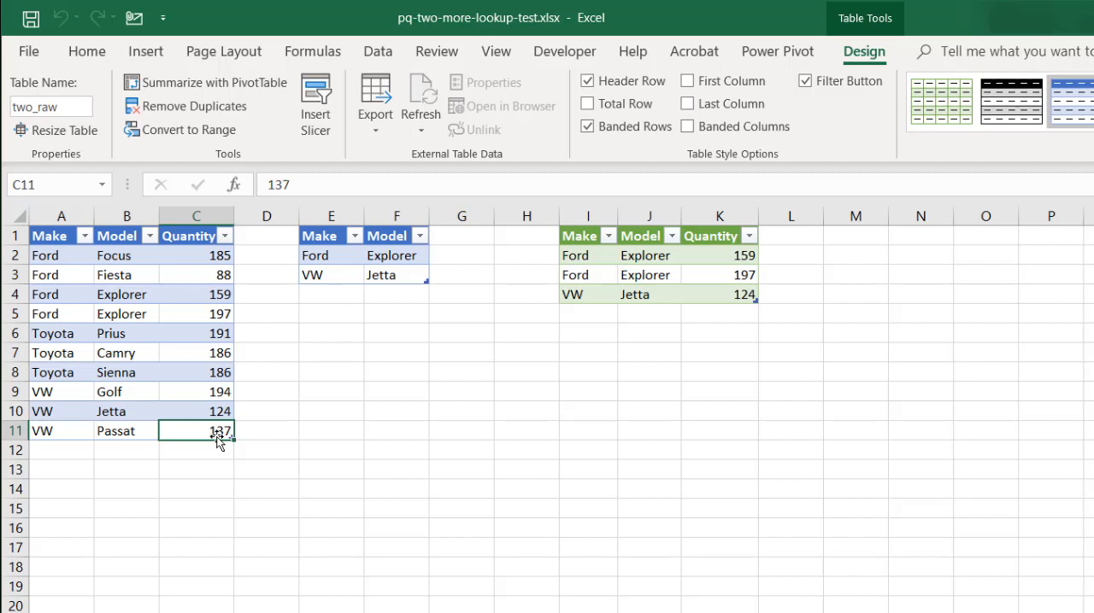
# Add a VW Jetta row with quantity 10 to two_raw and refresh all queries
pyautogui.click(61, 449)
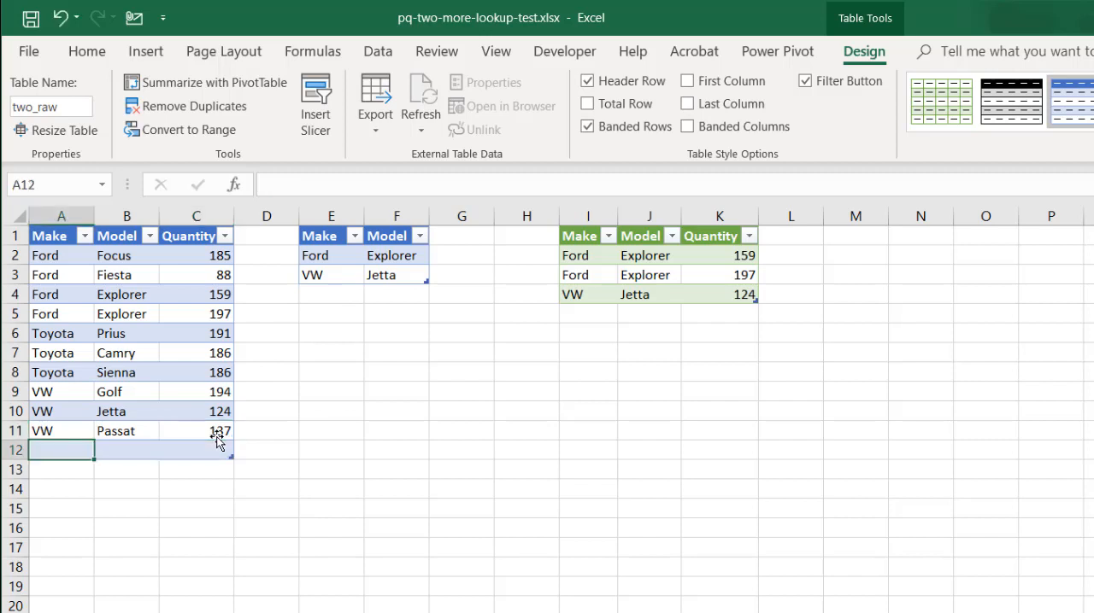
pyautogui.write('VW')
pyautogui.click(126, 450)
pyautogui.write('Jetta')
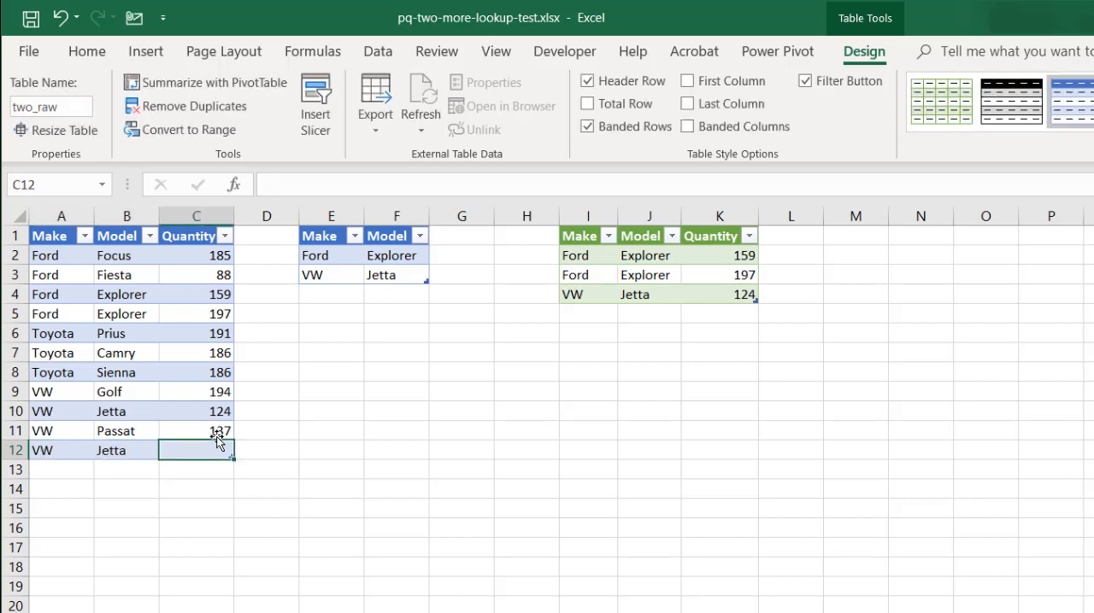
pyautogui.write('10')
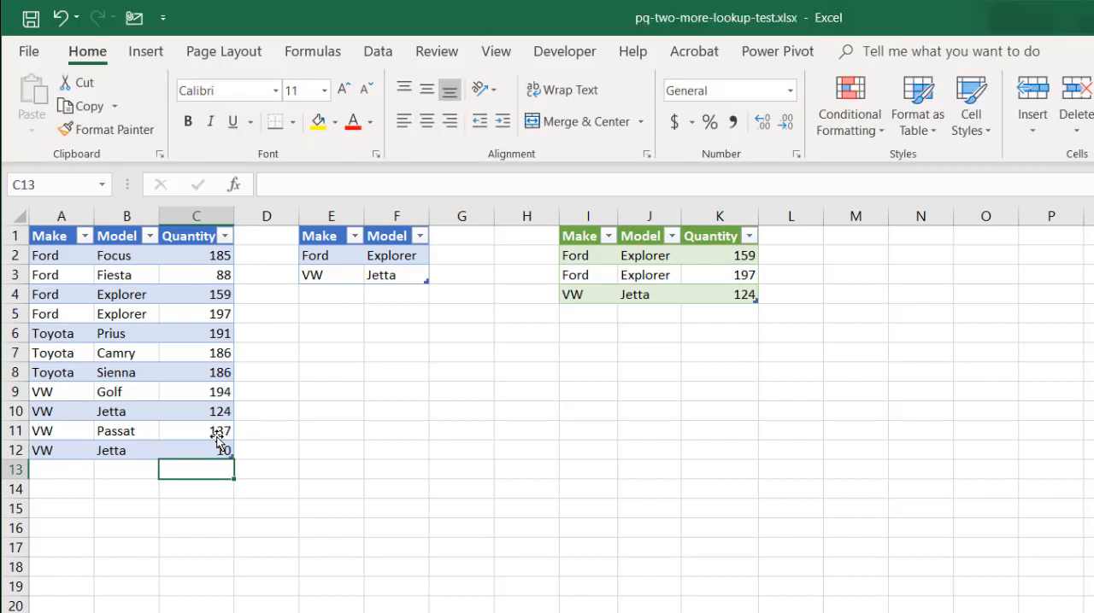
pyautogui.click(378, 52)
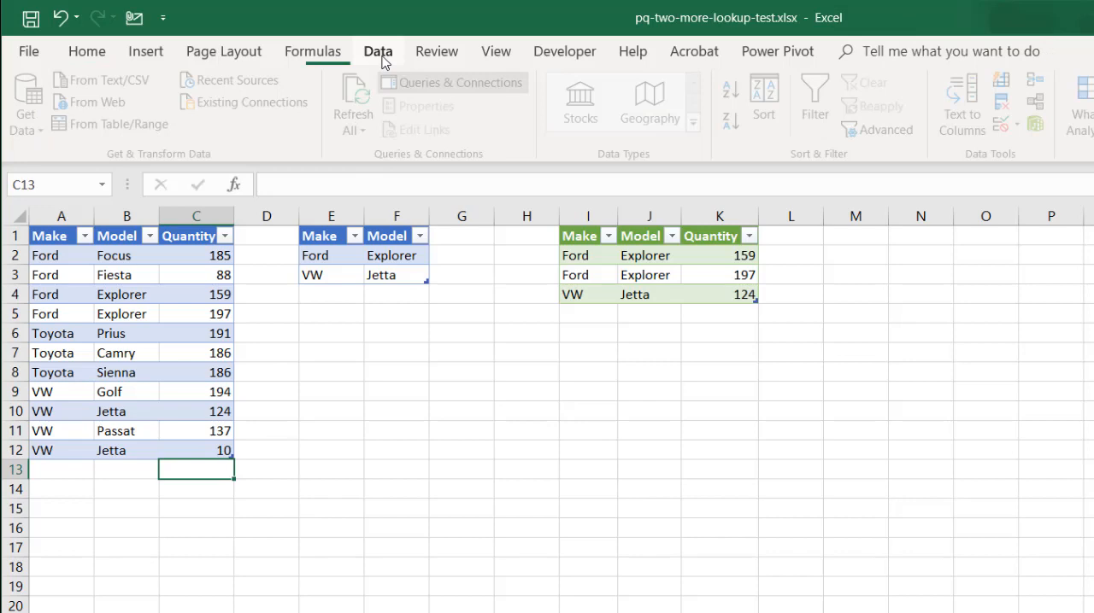
pyautogui.click(357, 102)
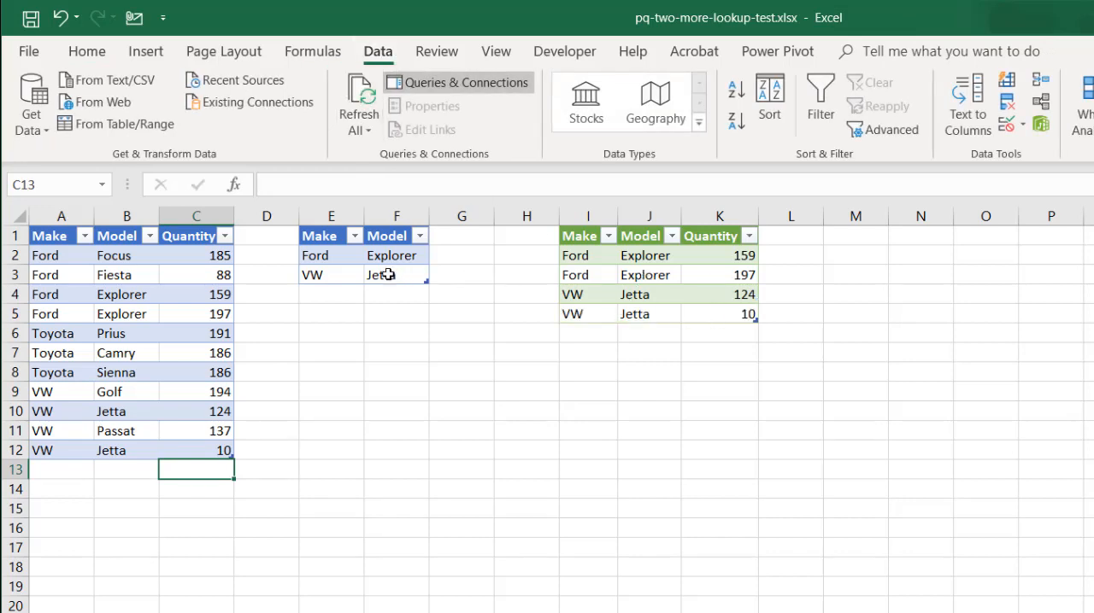
# Enter Toyota Prius in row 4 of two_lookup and check the merged Prius quantity 191
pyautogui.click(396, 274)
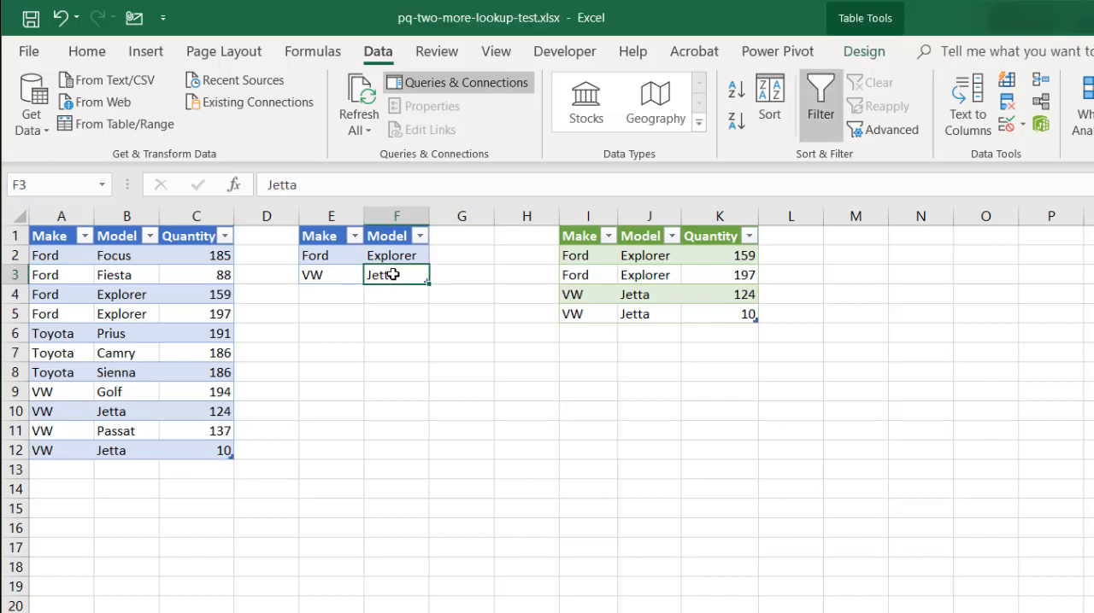
pyautogui.click(331, 294)
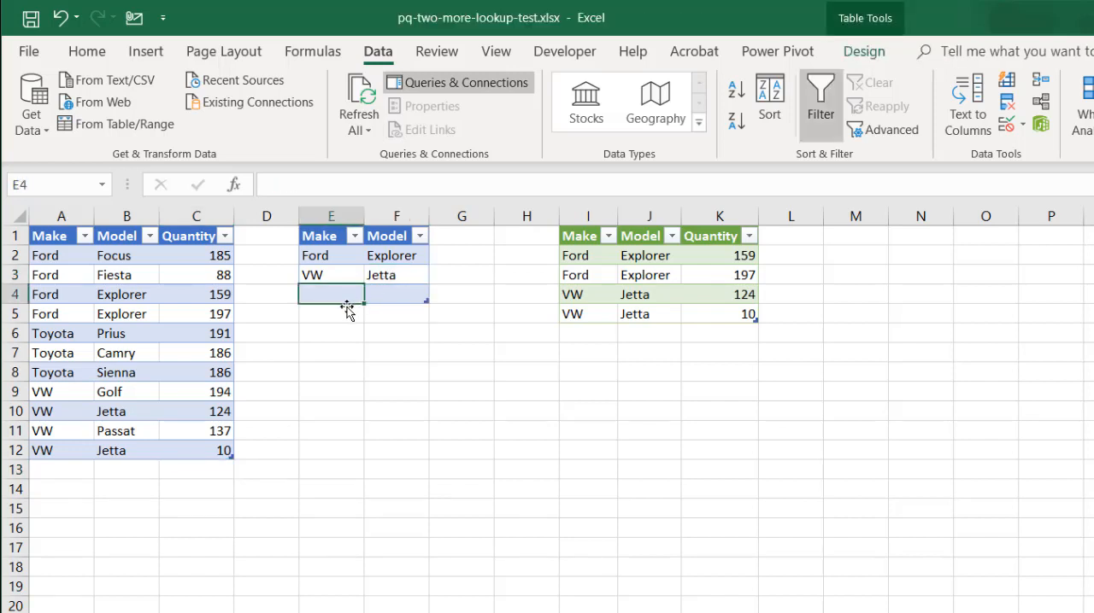
pyautogui.write('T')
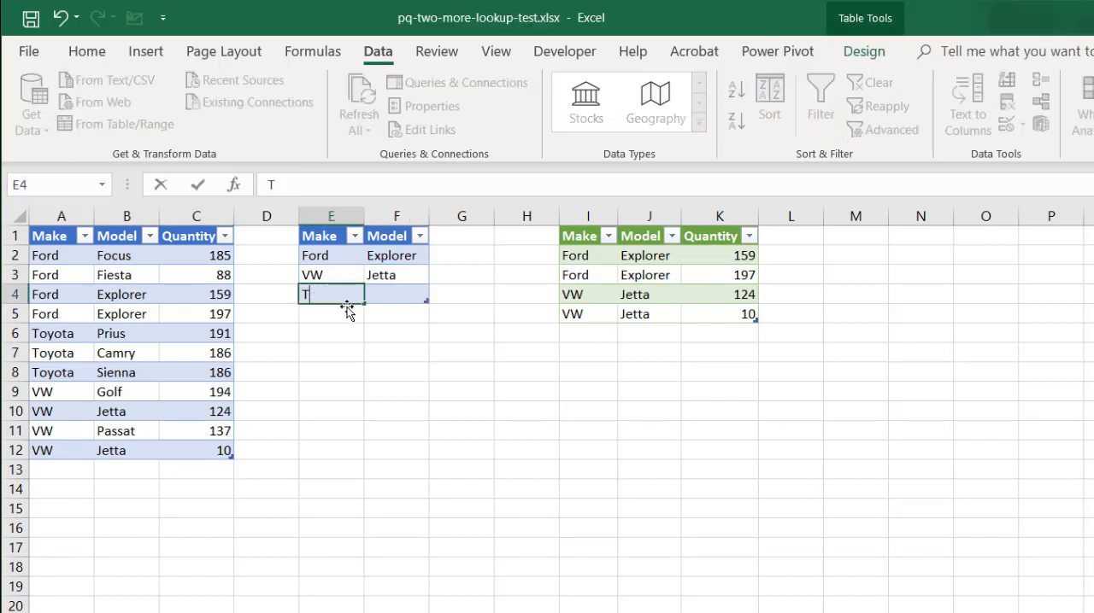
pyautogui.write('oyota')
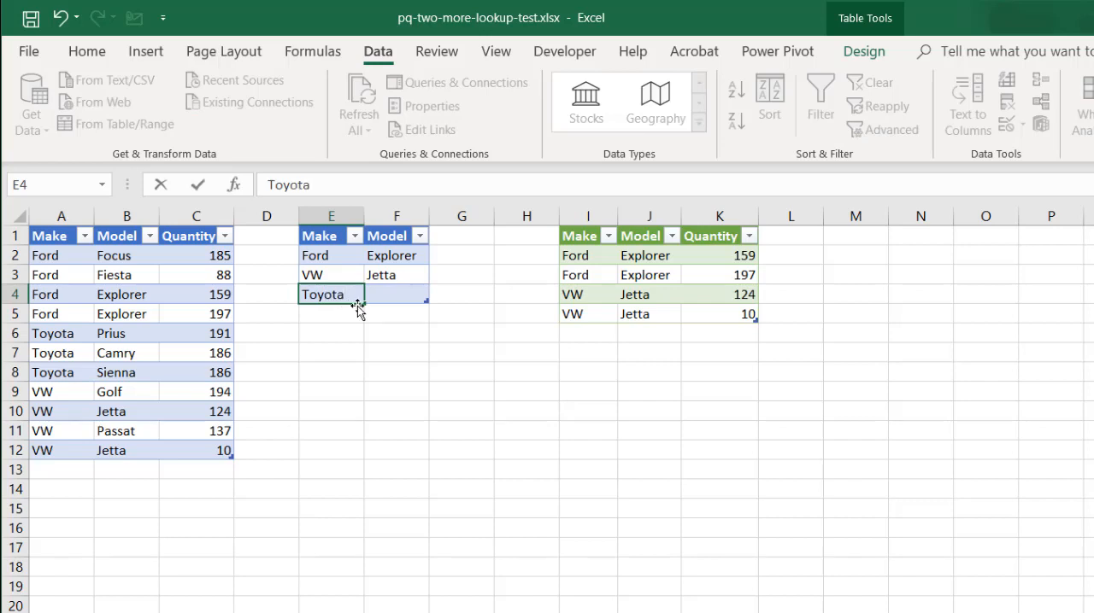
pyautogui.write('pri')
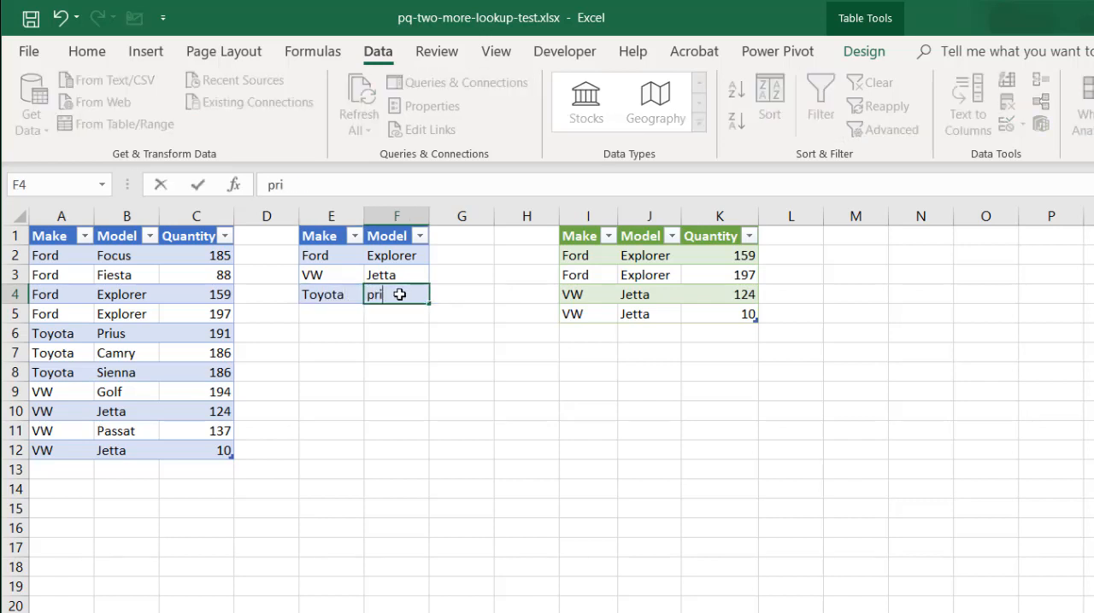
pyautogui.write('Prius')
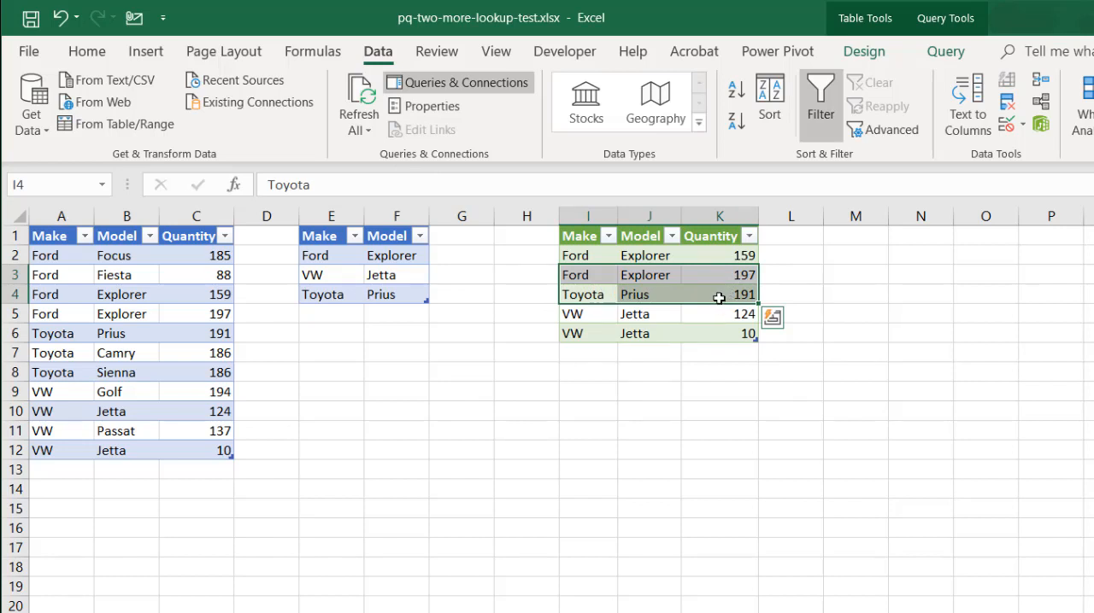
pyautogui.click(719, 294)
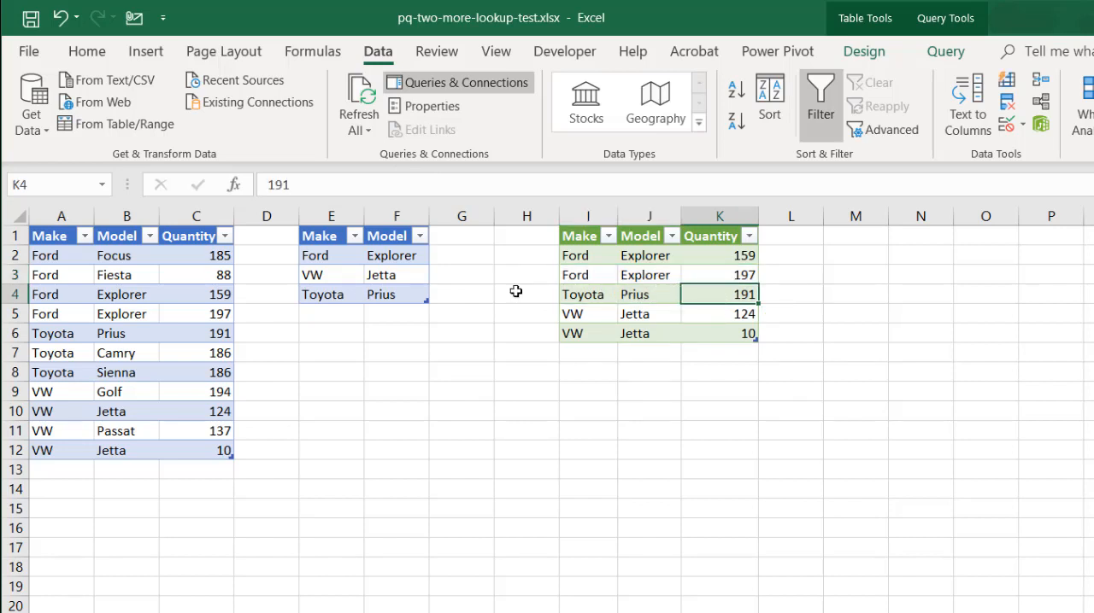
pyautogui.moveTo(295, 129)
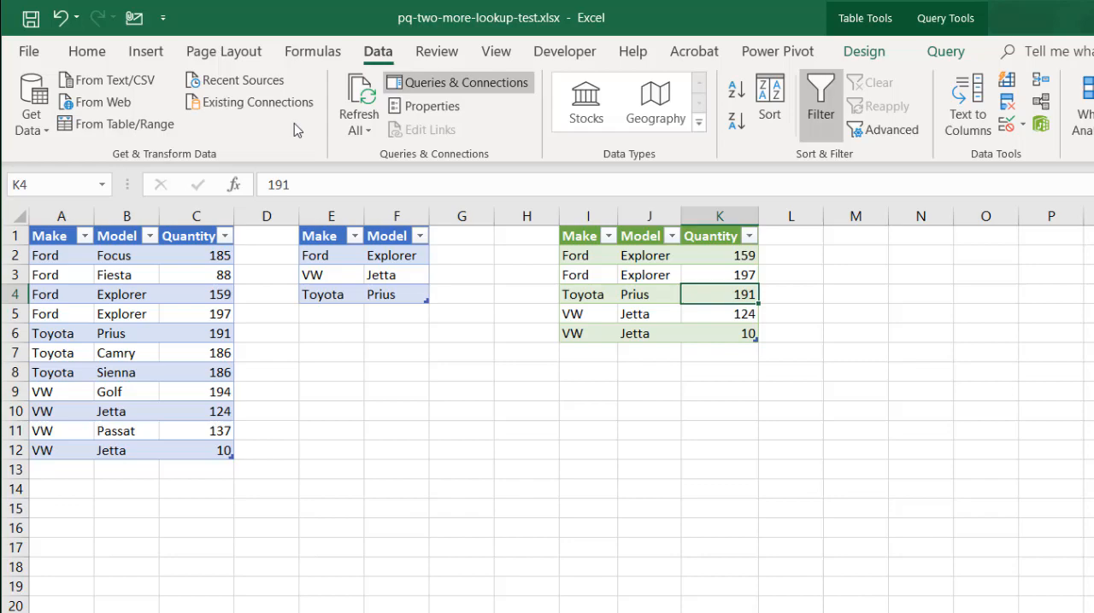
pyautogui.moveTo(358, 98)
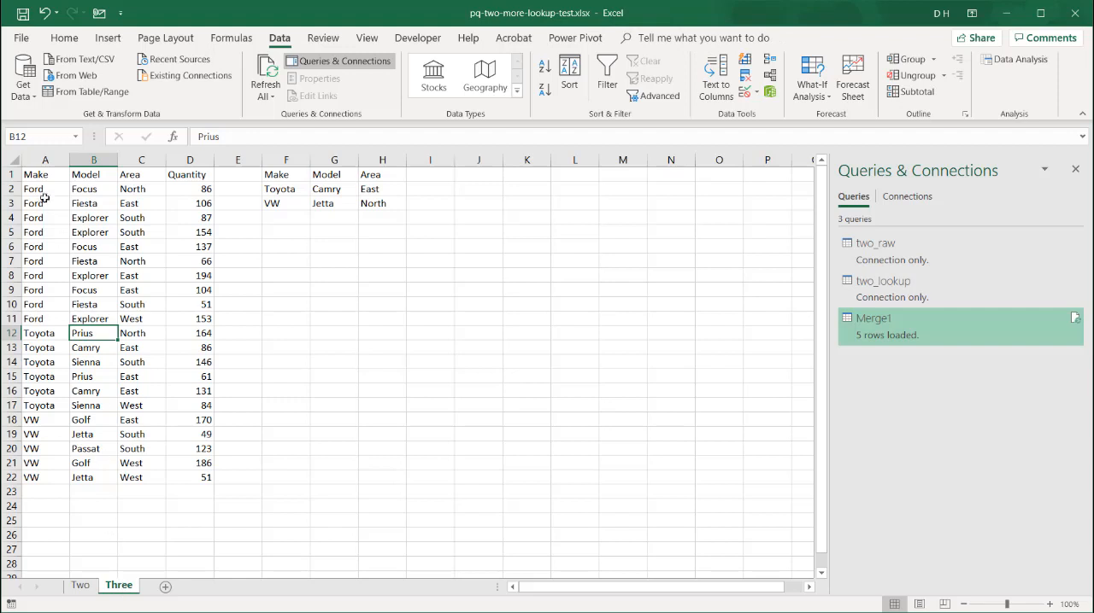
# Turn sheet Three's A1:D22 sales data into a table with headers via From Table/Range
pyautogui.click(93, 160)
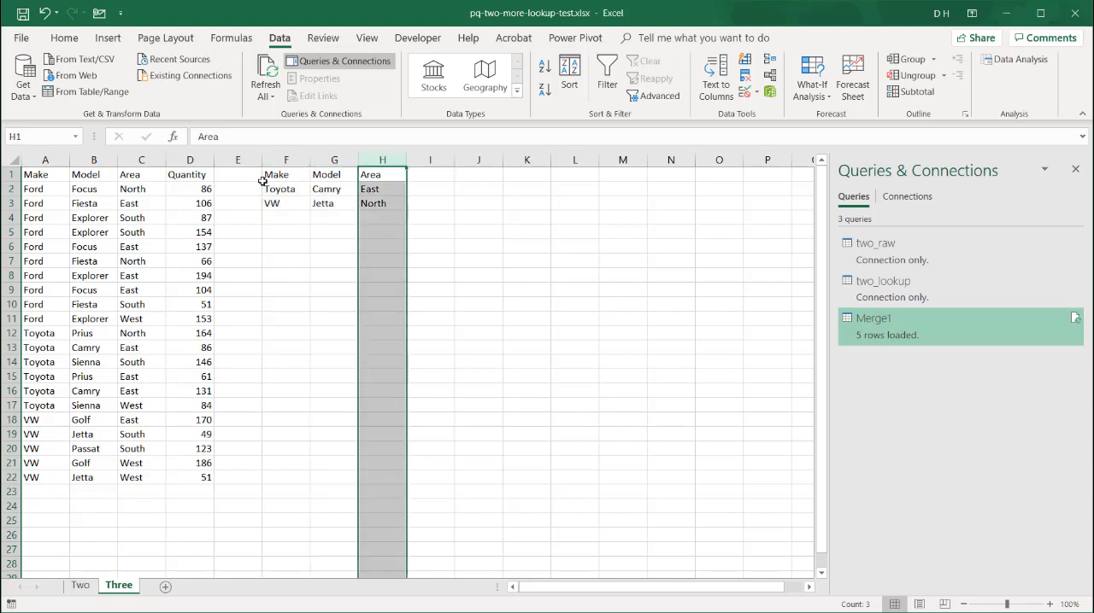
pyautogui.click(141, 260)
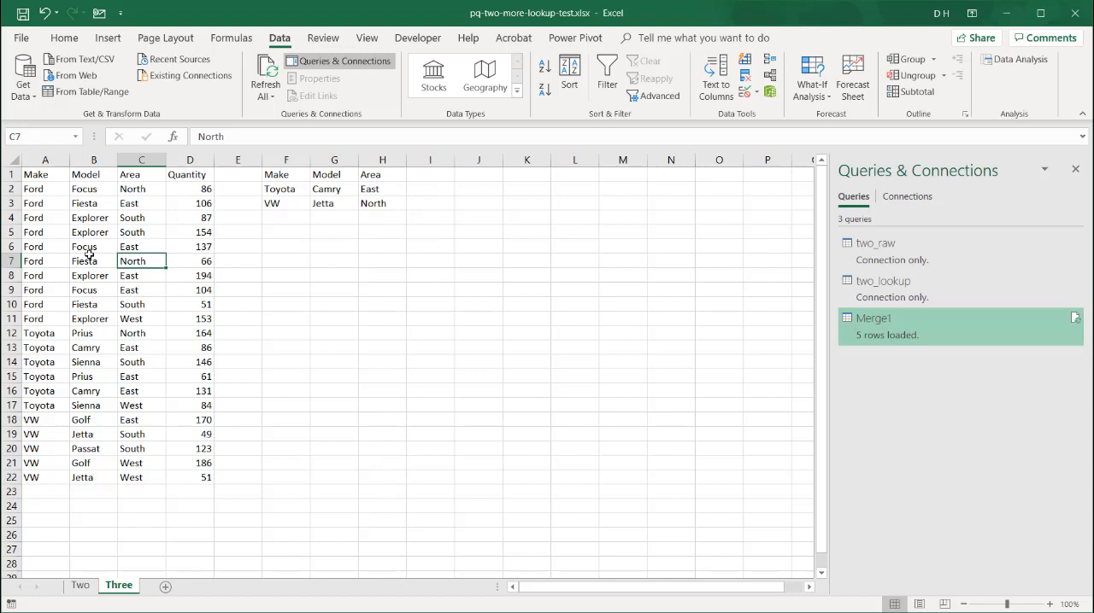
pyautogui.moveTo(79, 59)
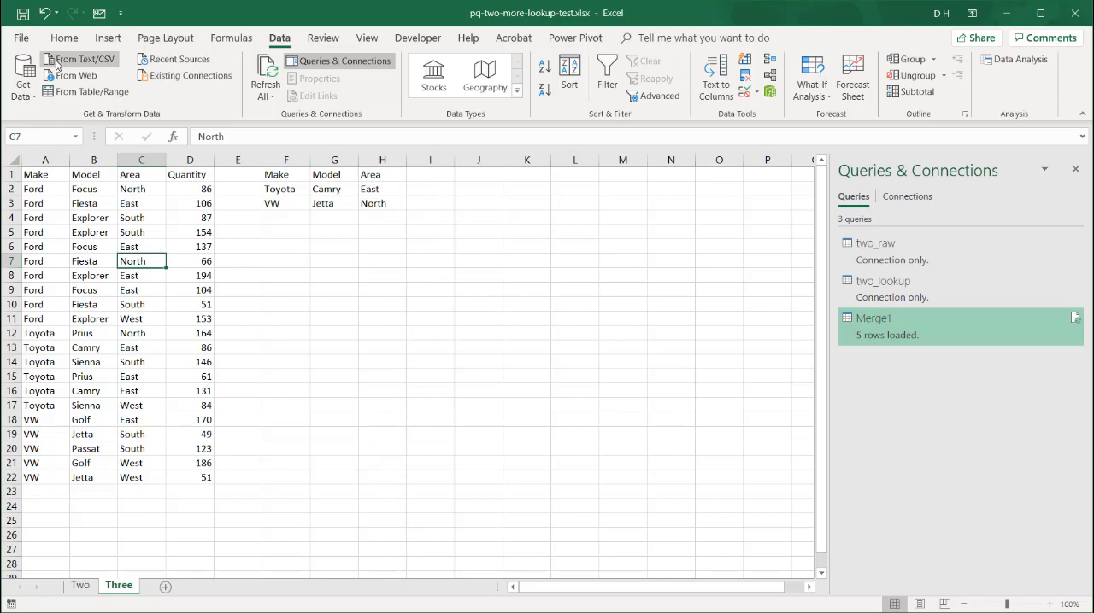
pyautogui.click(107, 38)
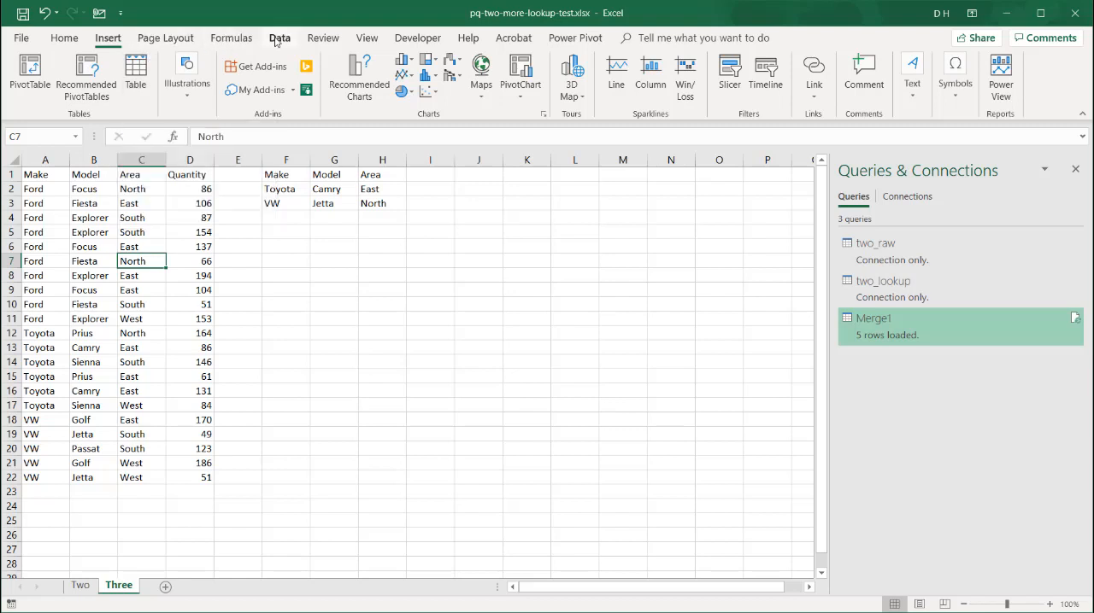
pyautogui.click(279, 38)
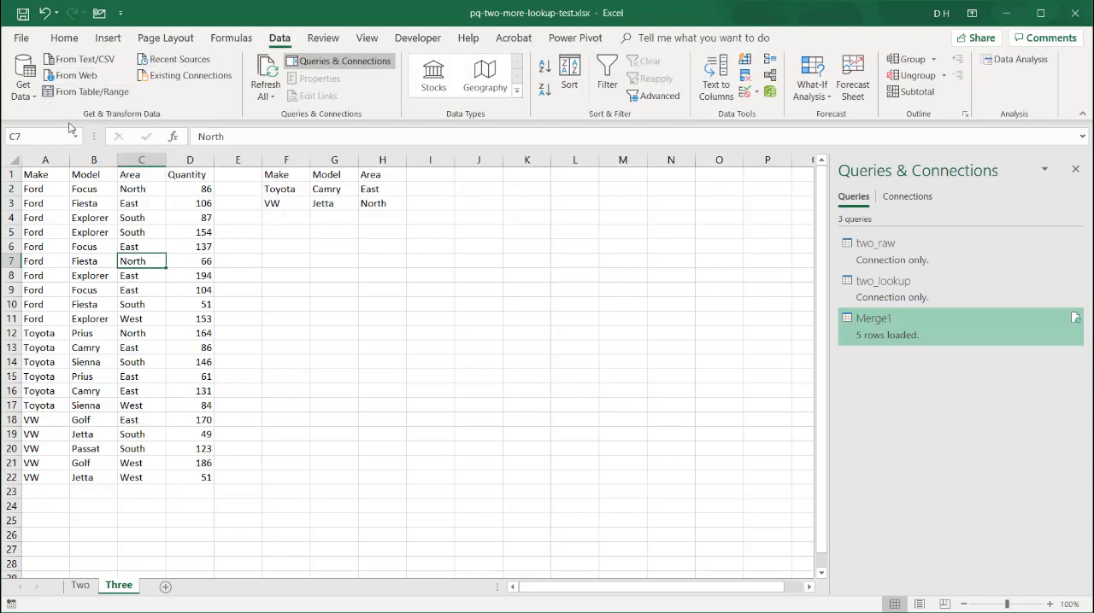
pyautogui.click(92, 92)
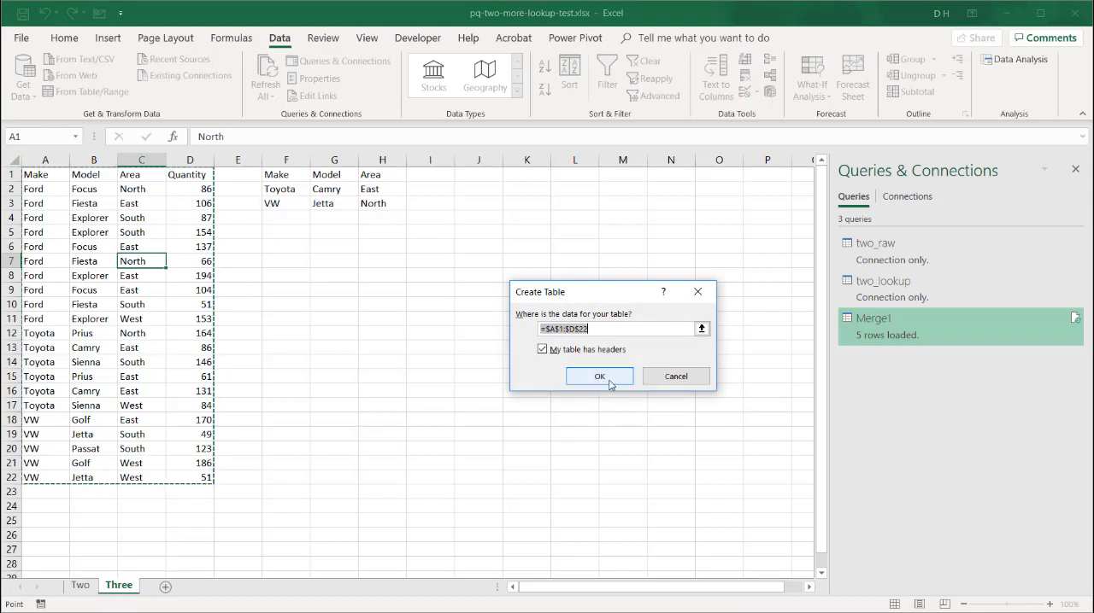
pyautogui.click(599, 377)
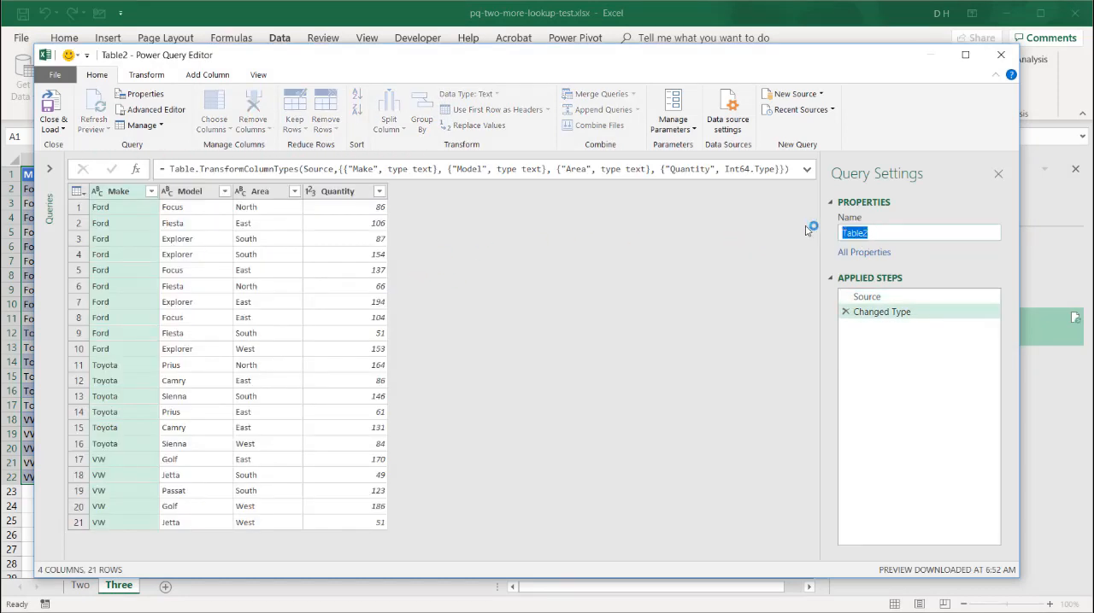
# Name the query Three_raw and load it as a connection only
pyautogui.write('Three_raw')
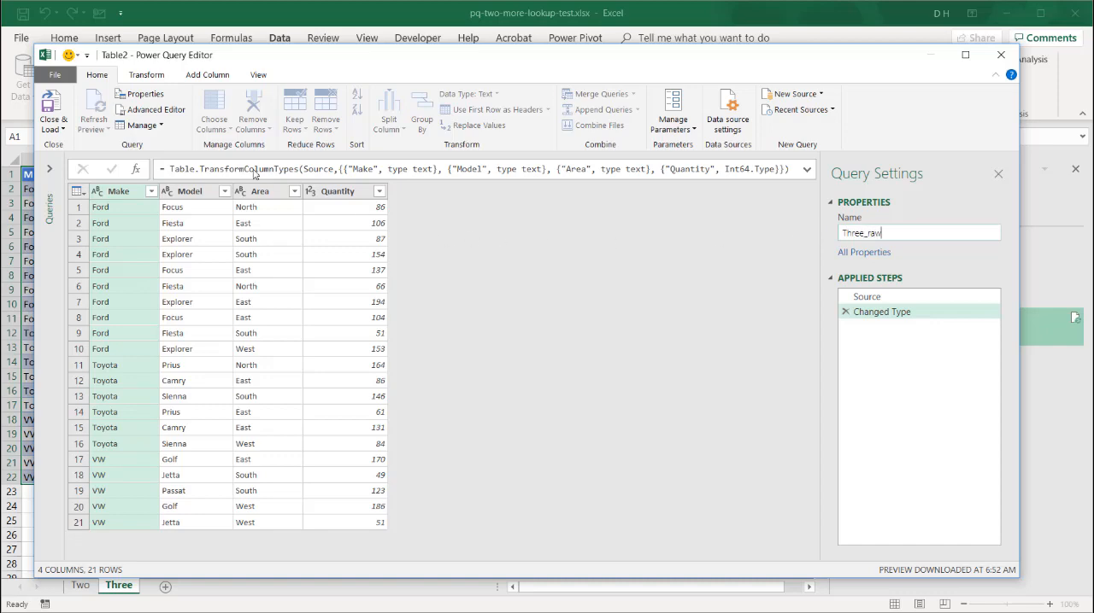
pyautogui.click(53, 126)
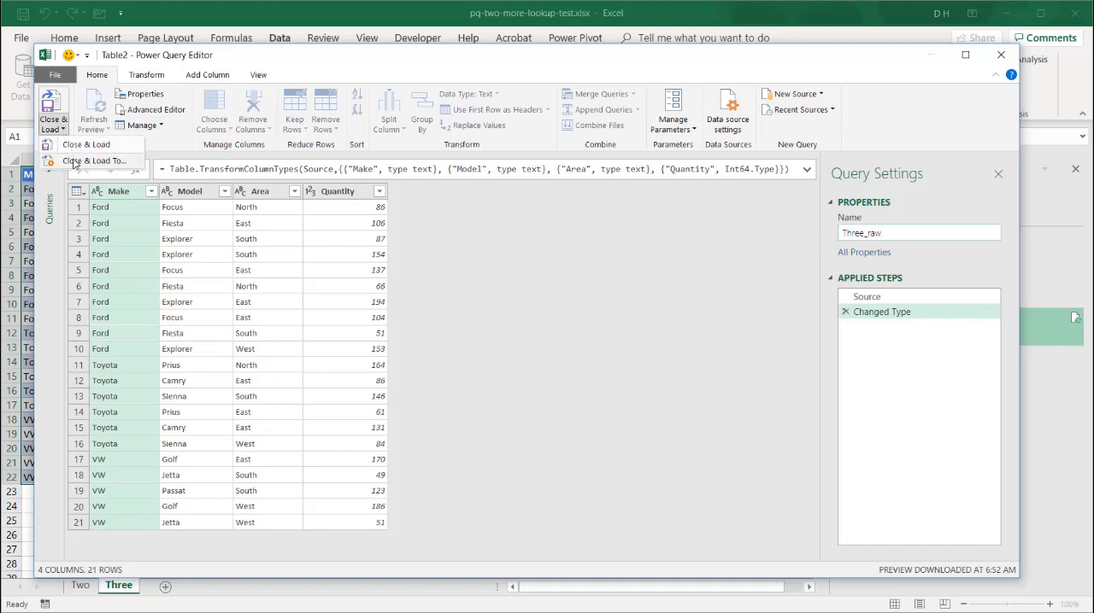
pyautogui.click(95, 161)
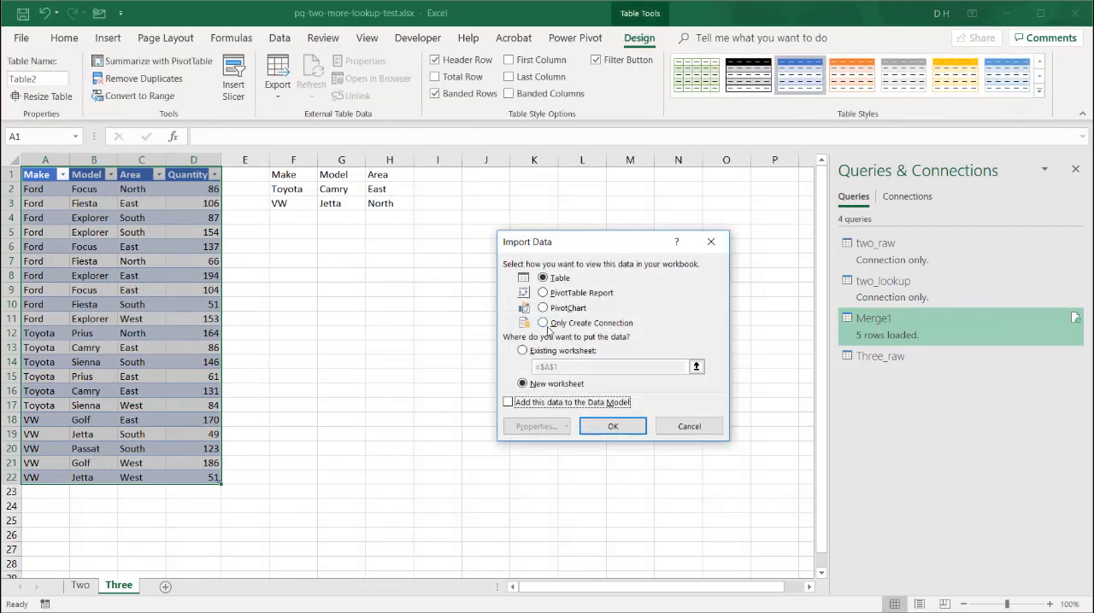
pyautogui.click(611, 426)
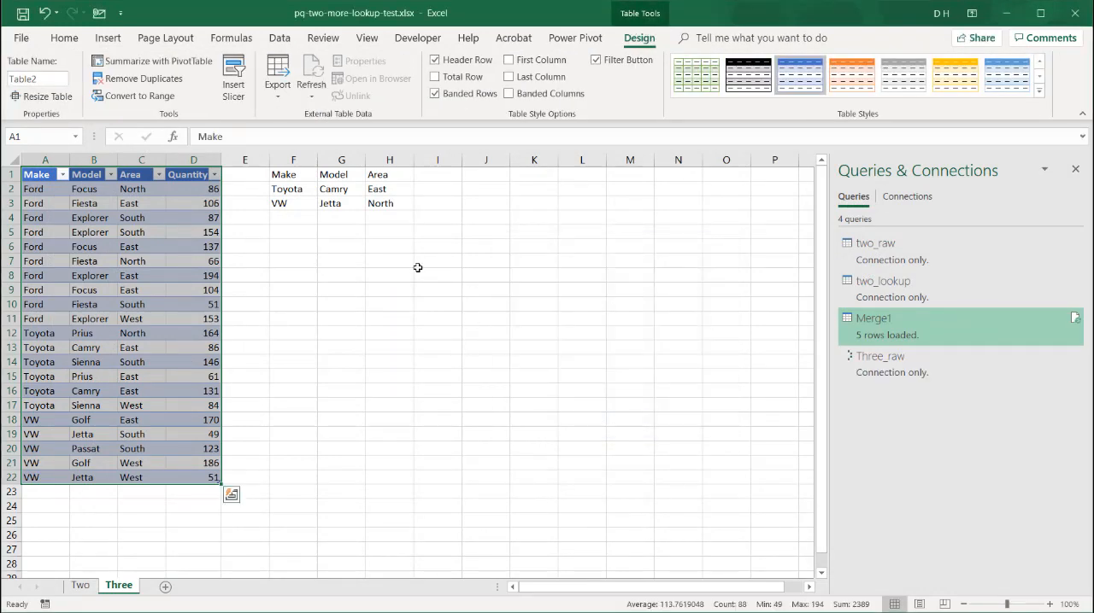
pyautogui.click(340, 189)
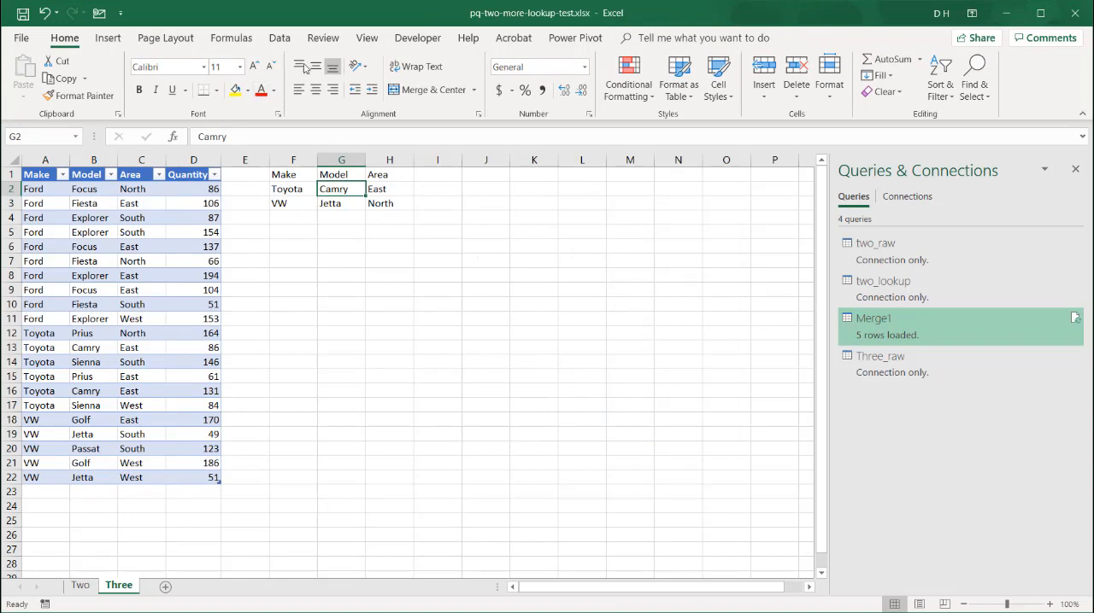
# Convert the F1:H3 lookup range into a table with headers
pyautogui.click(279, 38)
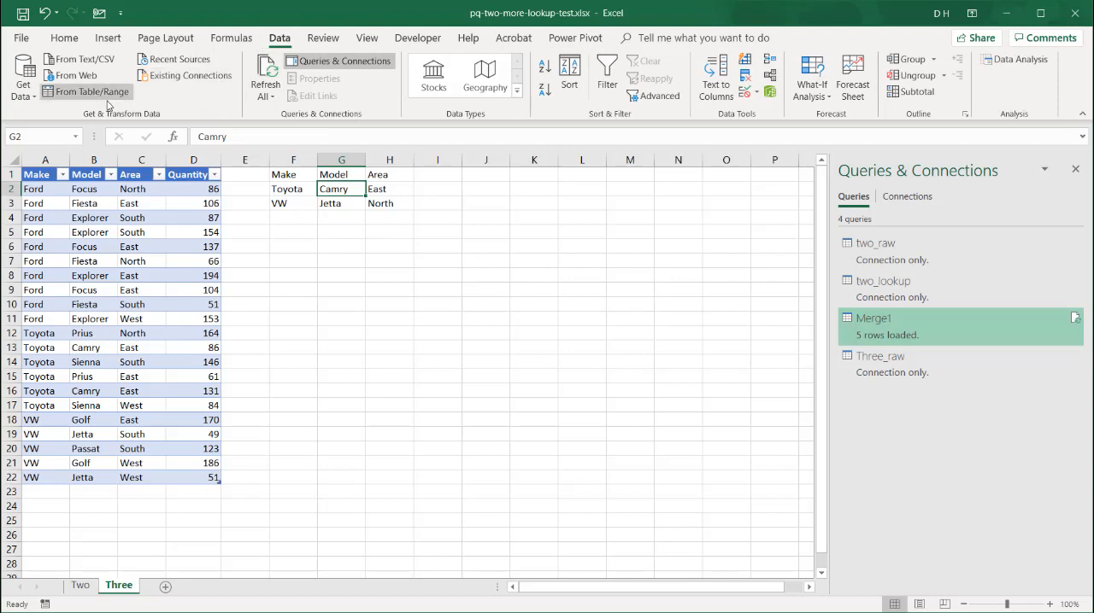
pyautogui.click(91, 91)
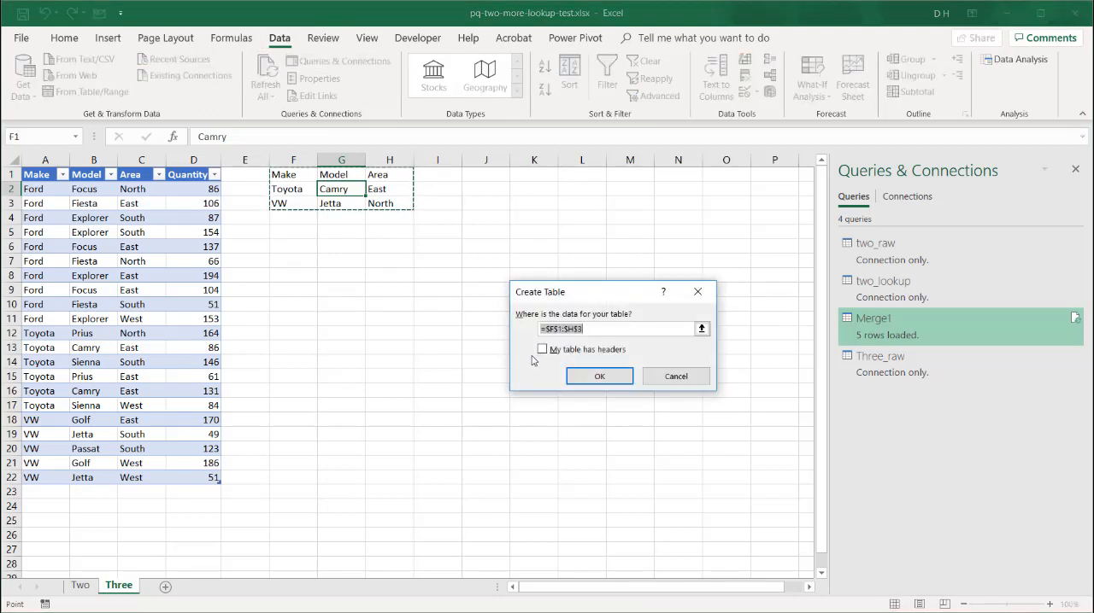
pyautogui.click(542, 350)
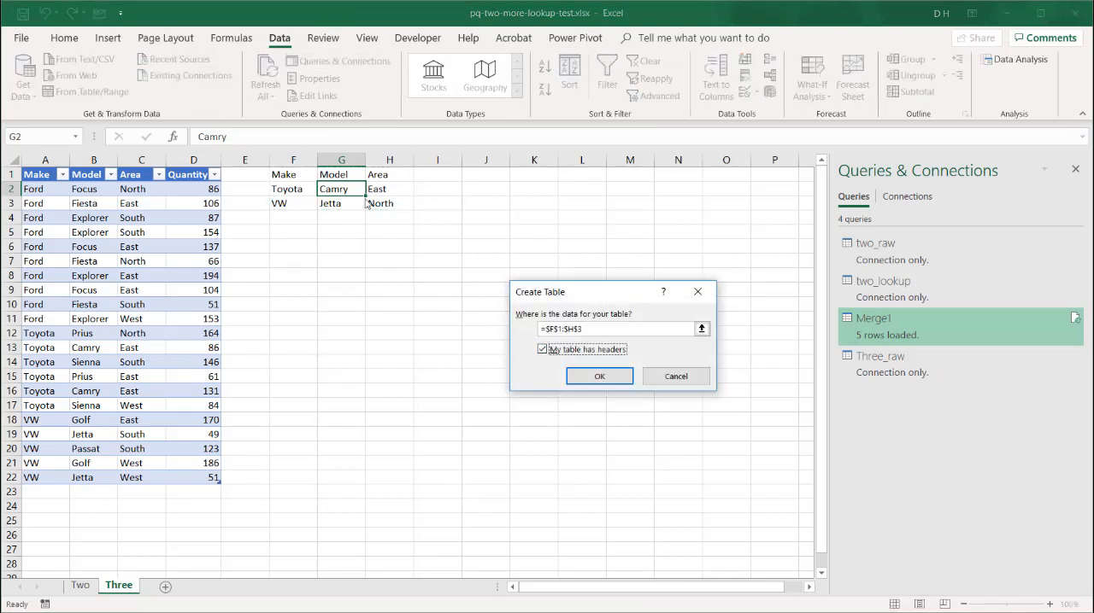
pyautogui.click(599, 376)
pyautogui.write('three_look')
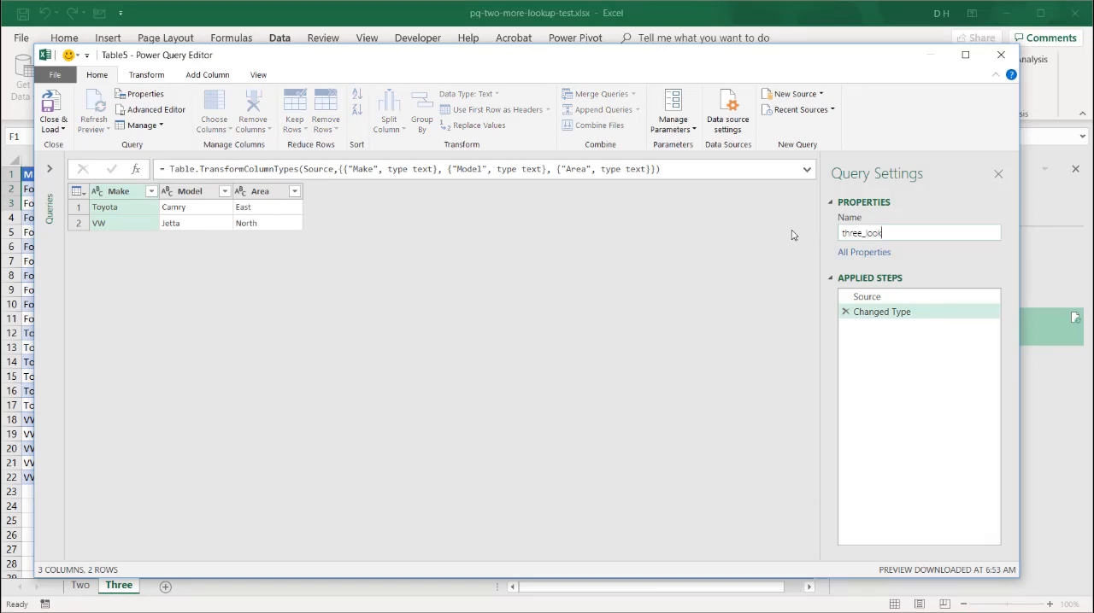
# Name the query three_lookup and load it as a connection only
pyautogui.write('up')
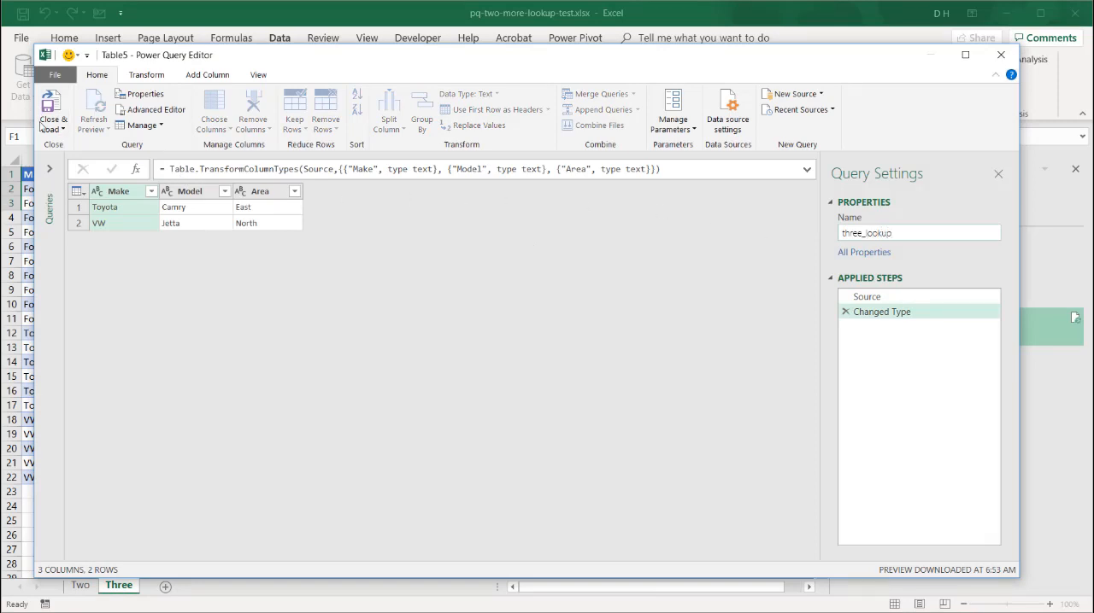
pyautogui.click(52, 112)
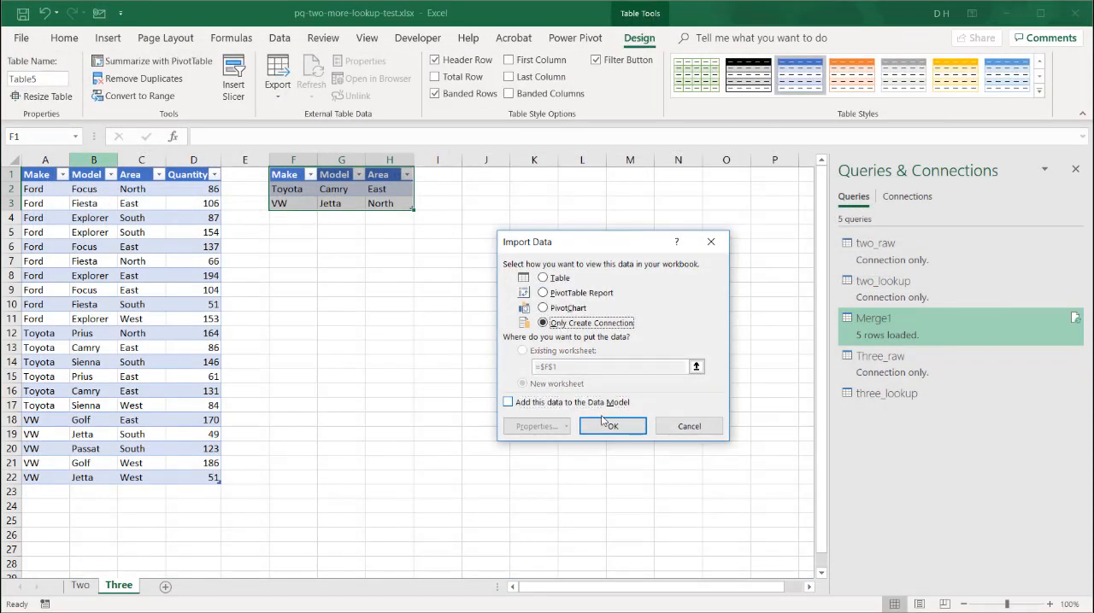
pyautogui.click(611, 426)
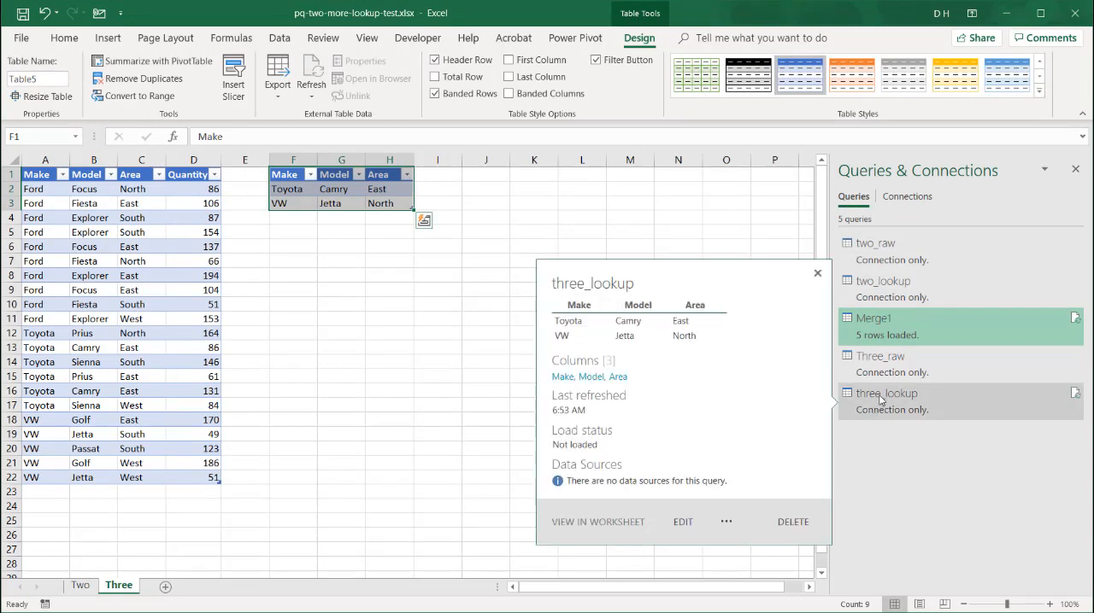
pyautogui.click(886, 393)
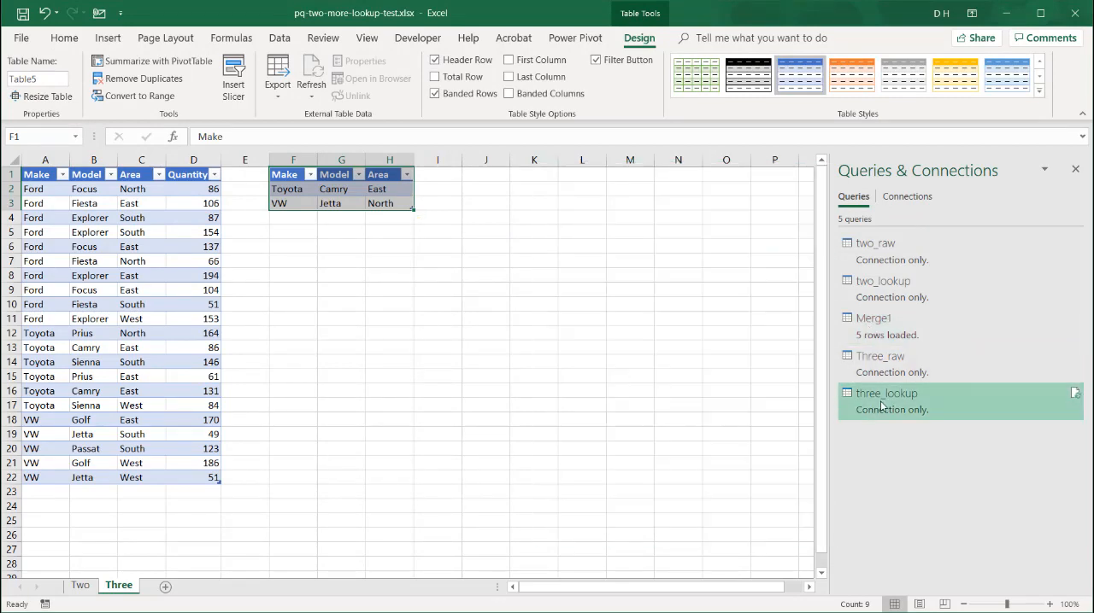
# Right outer merge three_lookup with Three_raw on Make, Model and Area
pyautogui.rightClick(886, 402)
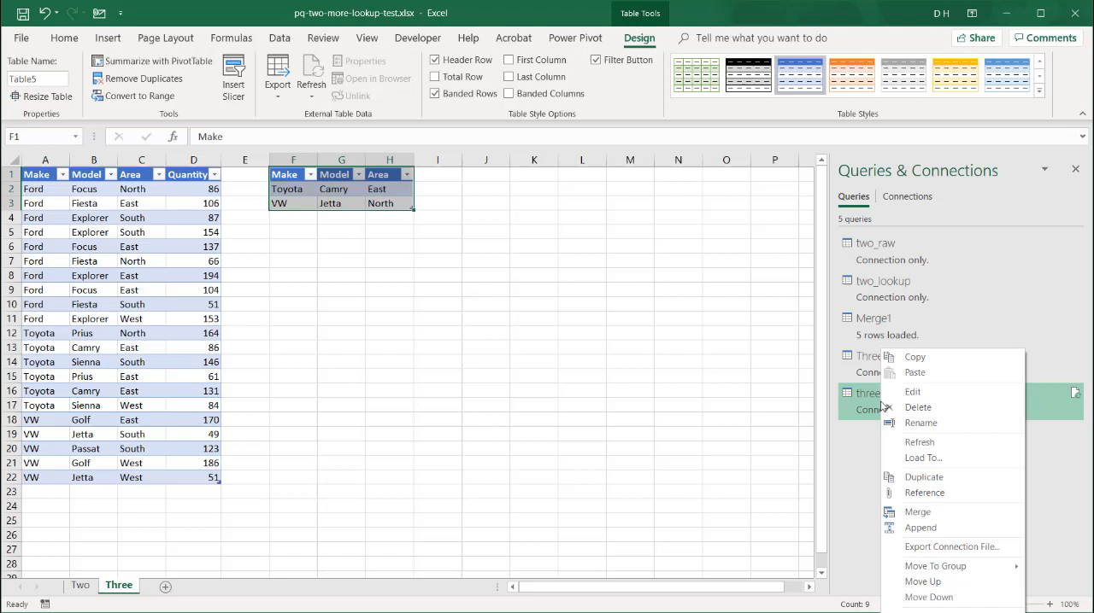
pyautogui.moveTo(917, 513)
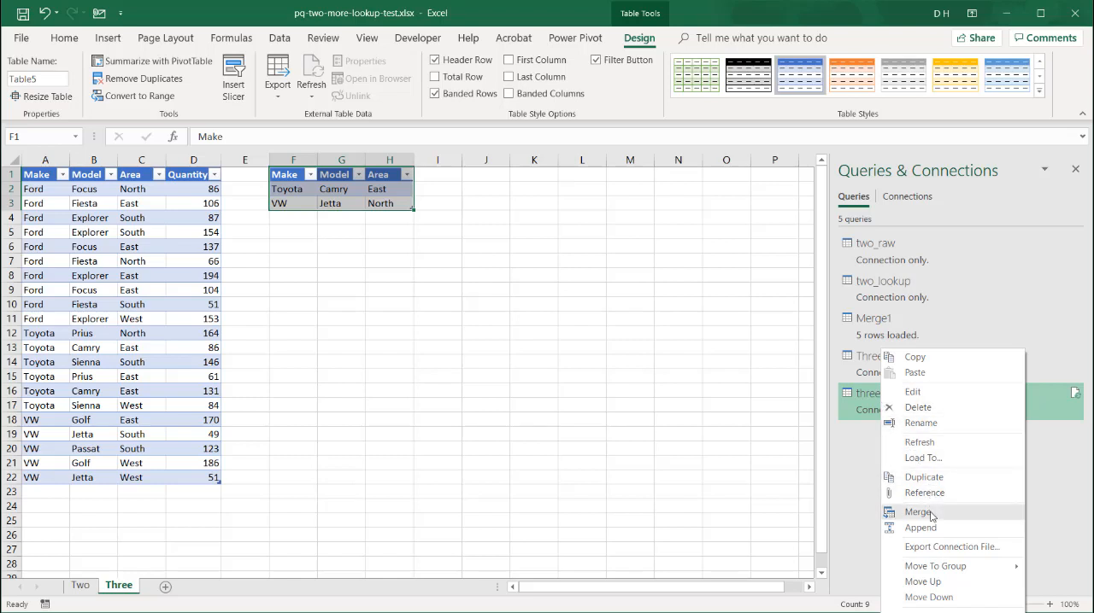
pyautogui.click(916, 512)
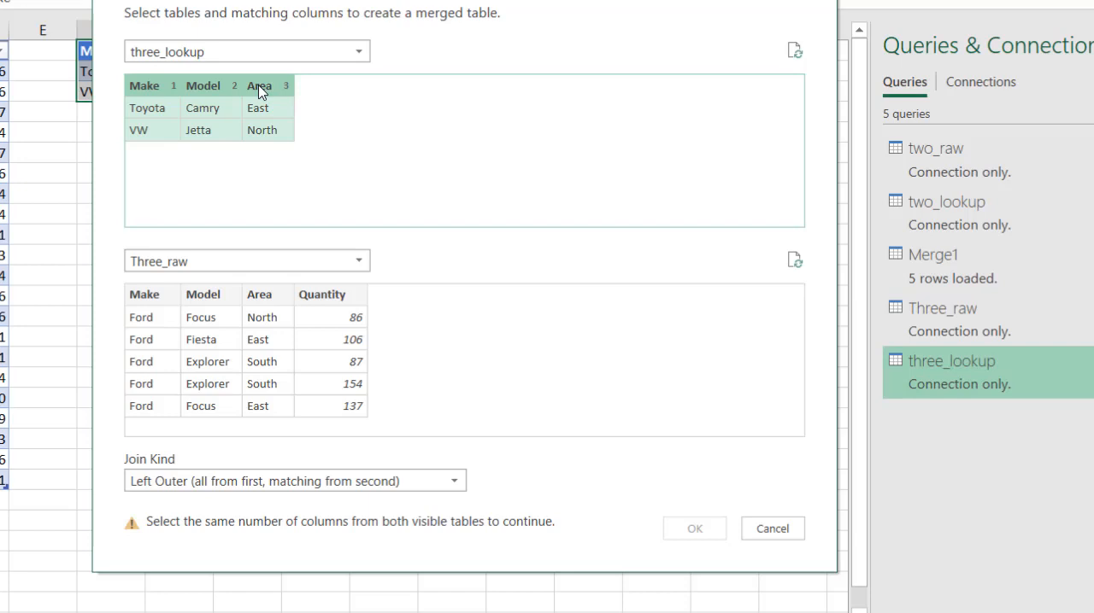
pyautogui.moveTo(162, 294)
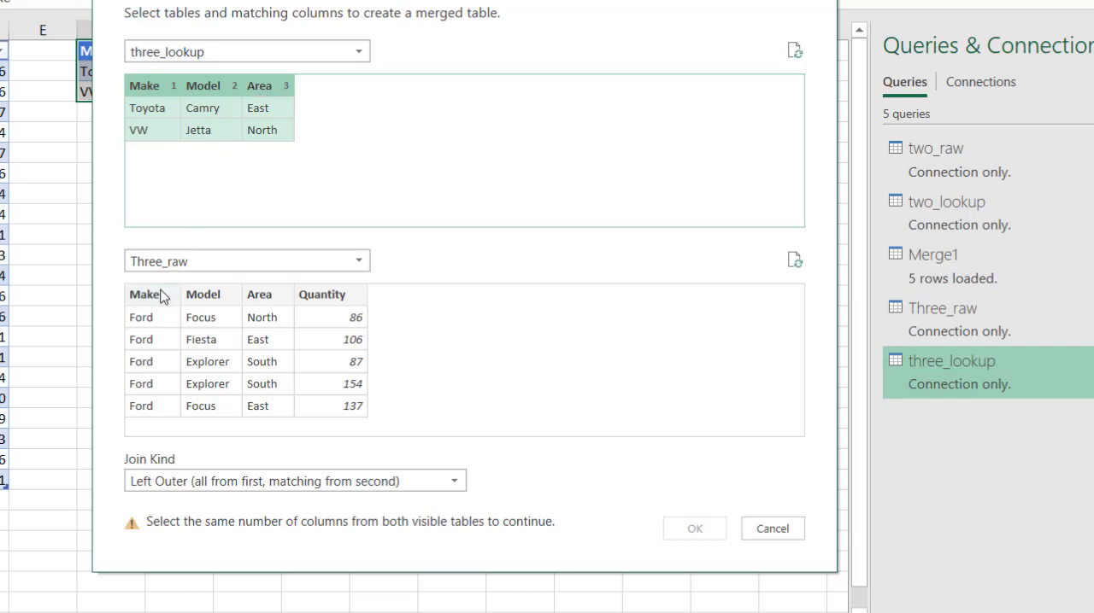
pyautogui.click(202, 294)
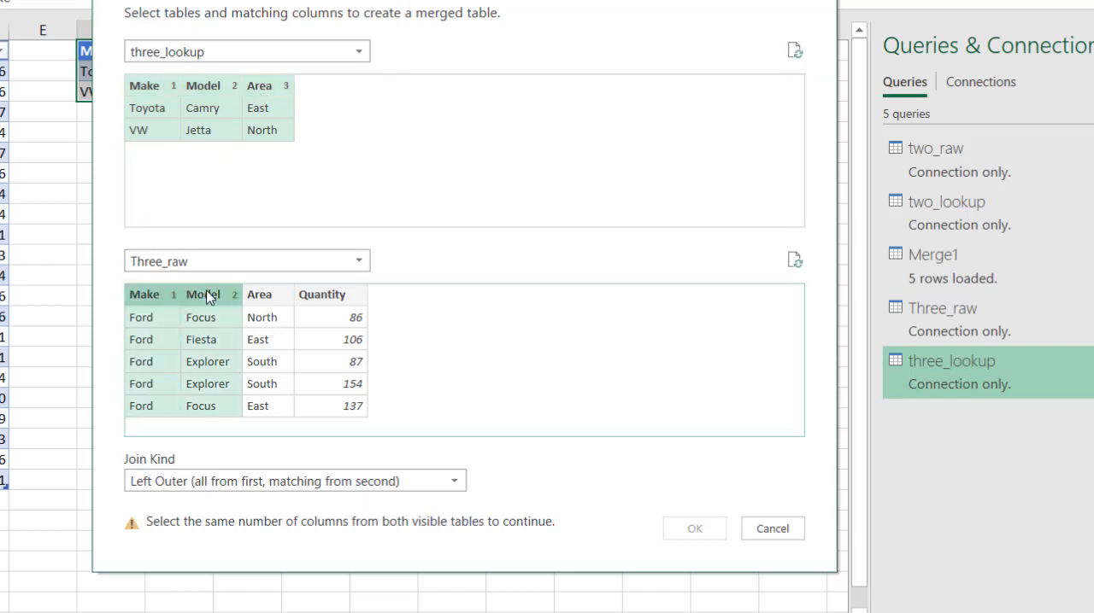
pyautogui.click(259, 294)
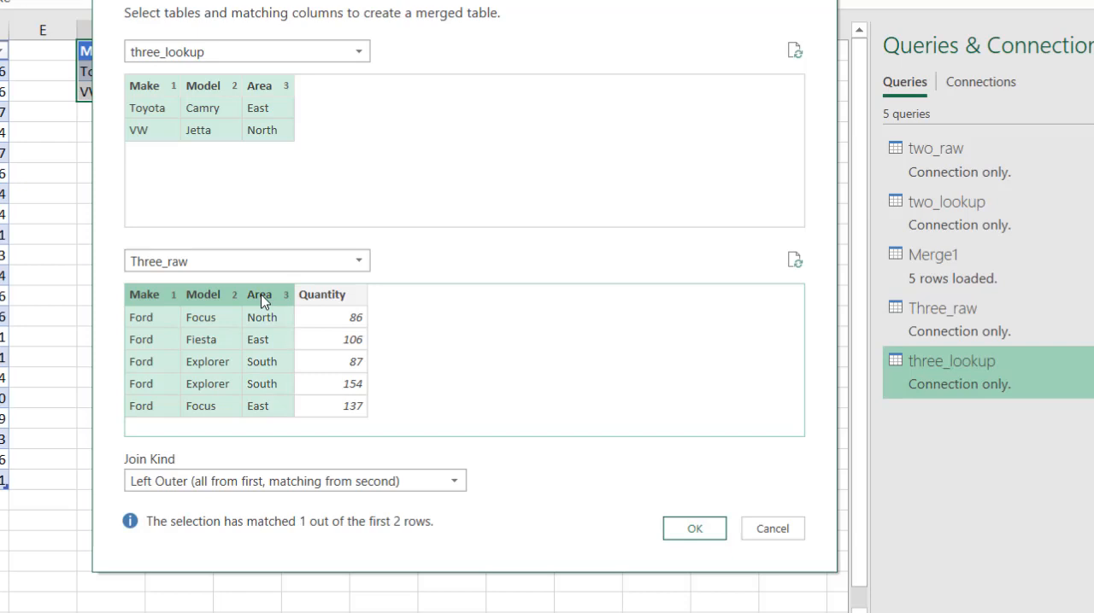
pyautogui.moveTo(158, 165)
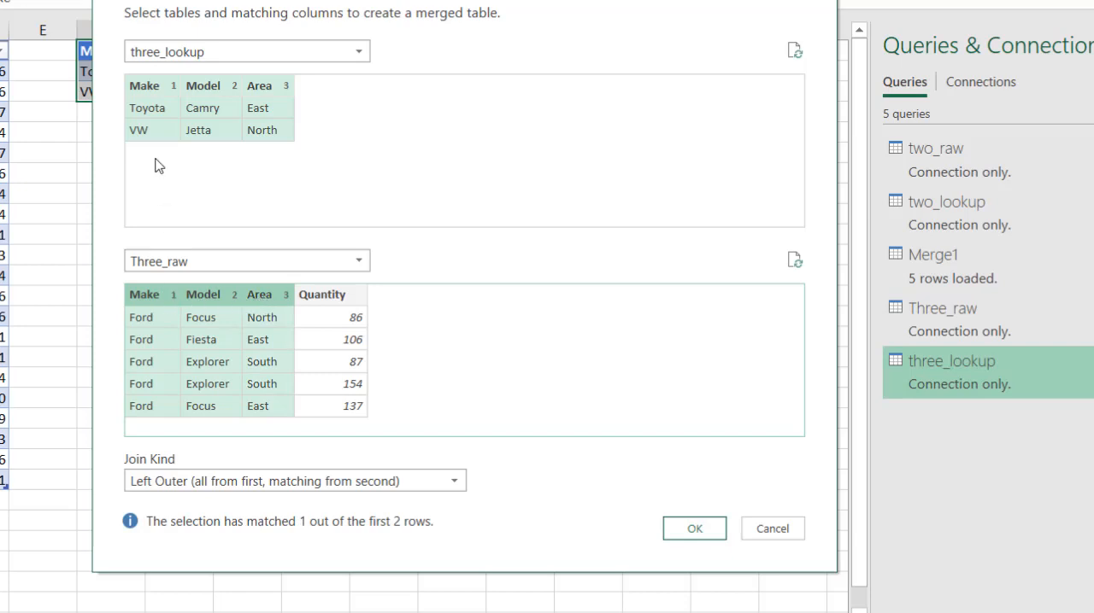
pyautogui.moveTo(273, 462)
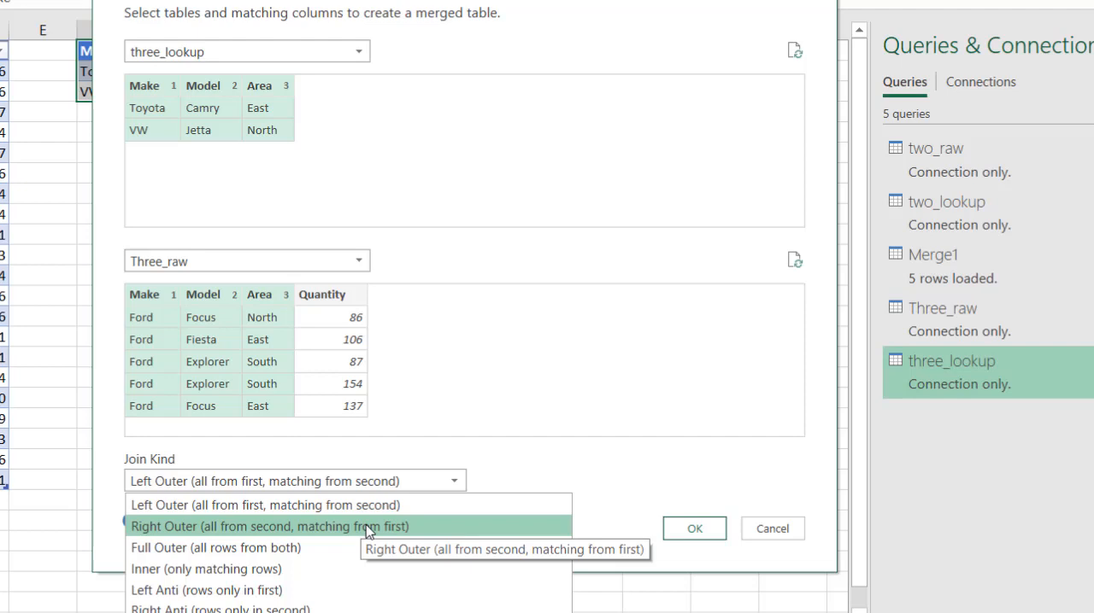
pyautogui.moveTo(265, 505)
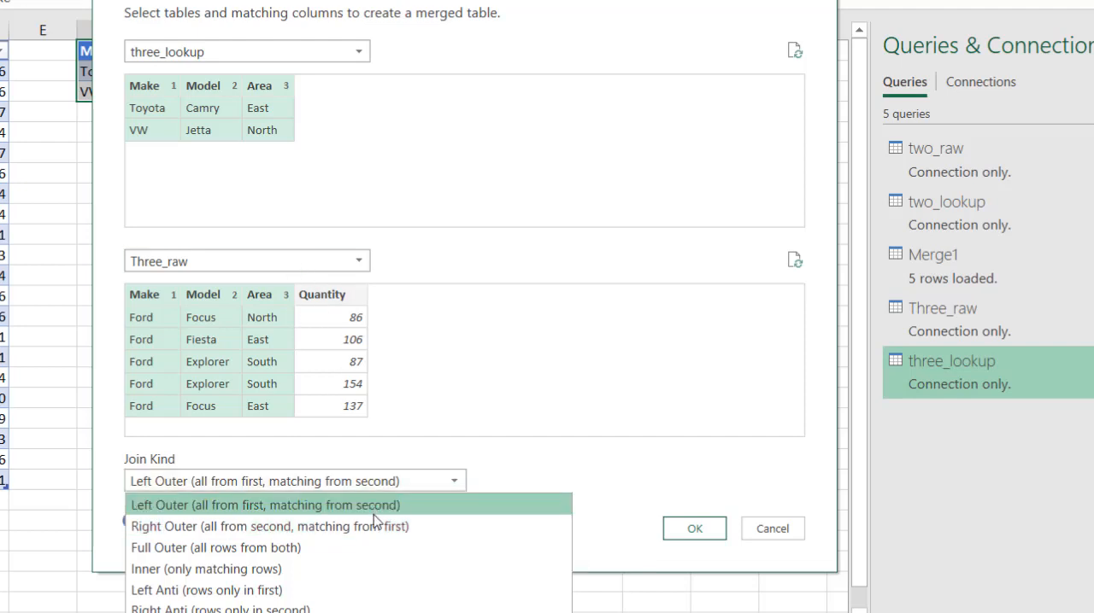
pyautogui.click(269, 526)
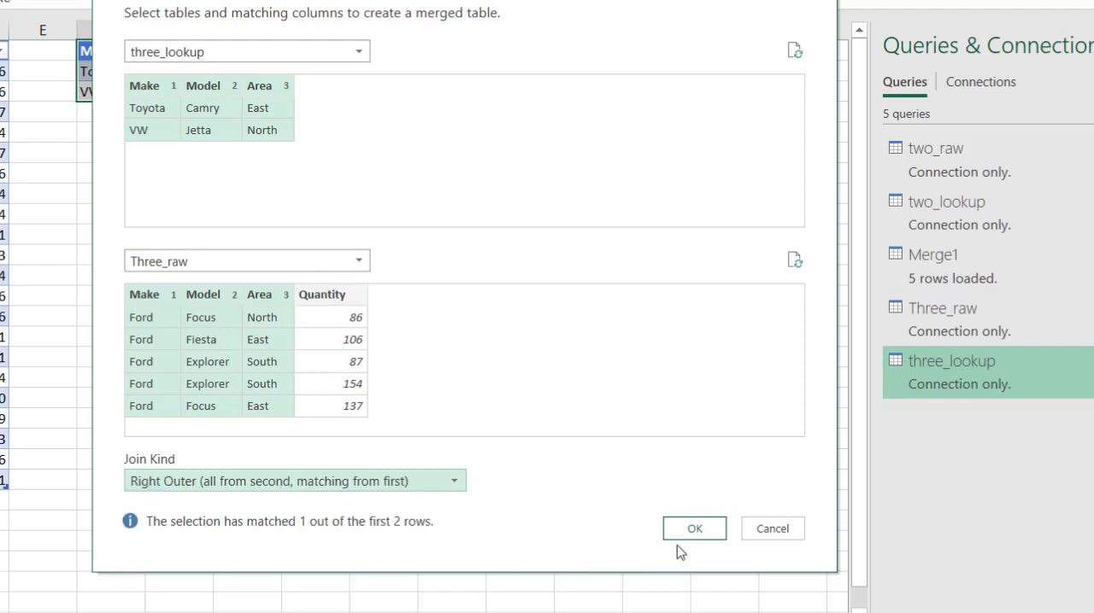
pyautogui.click(694, 528)
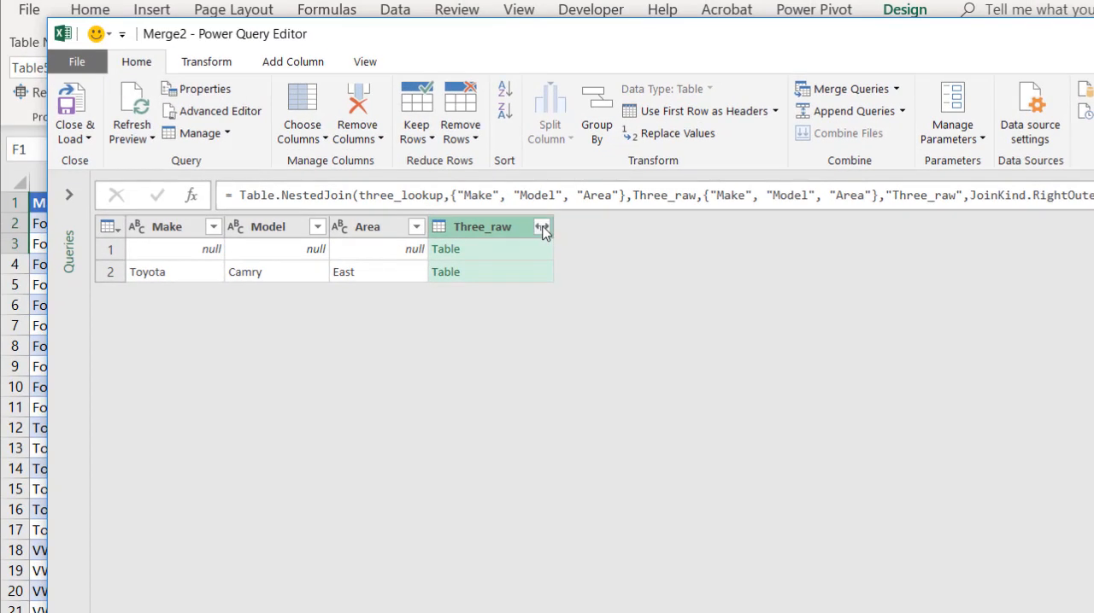
# Expand Three_raw to only the Quantity column, without the original column name prefix
pyautogui.click(542, 226)
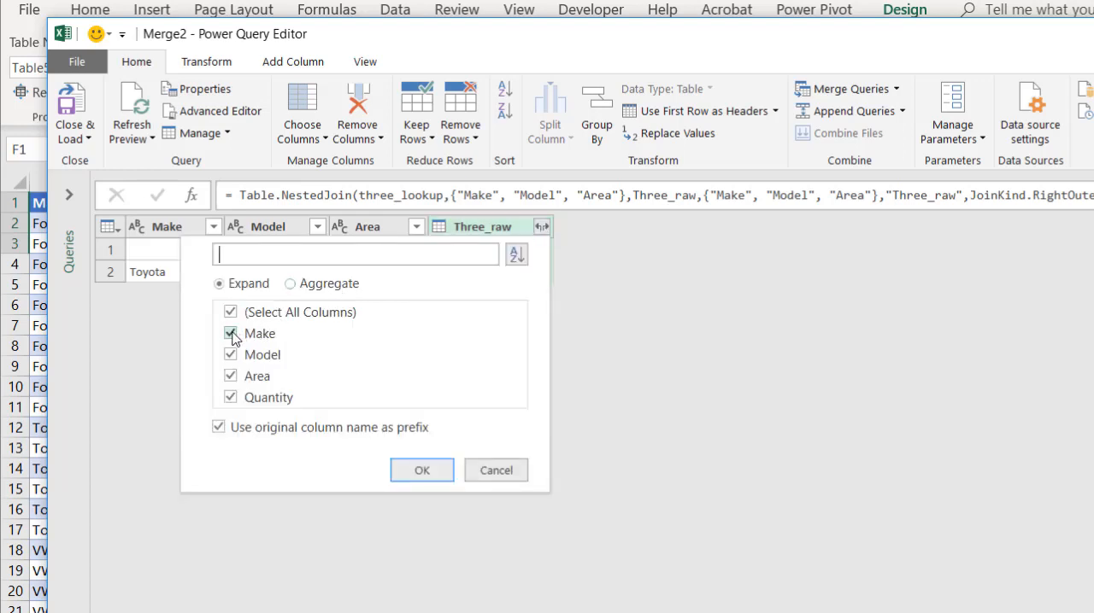
pyautogui.click(230, 334)
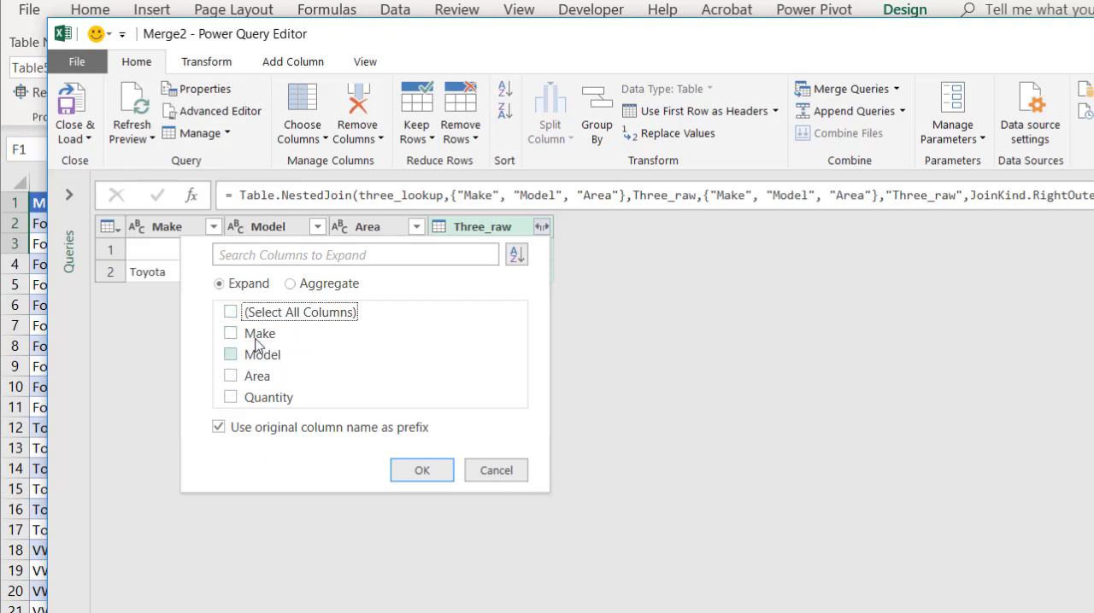
pyautogui.click(230, 395)
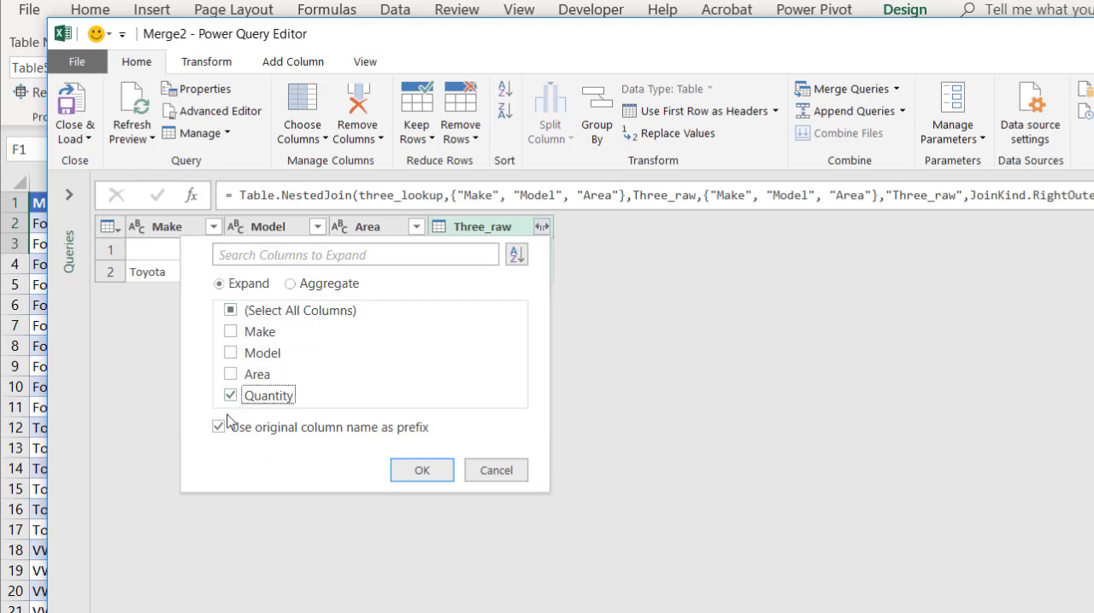
pyautogui.click(218, 427)
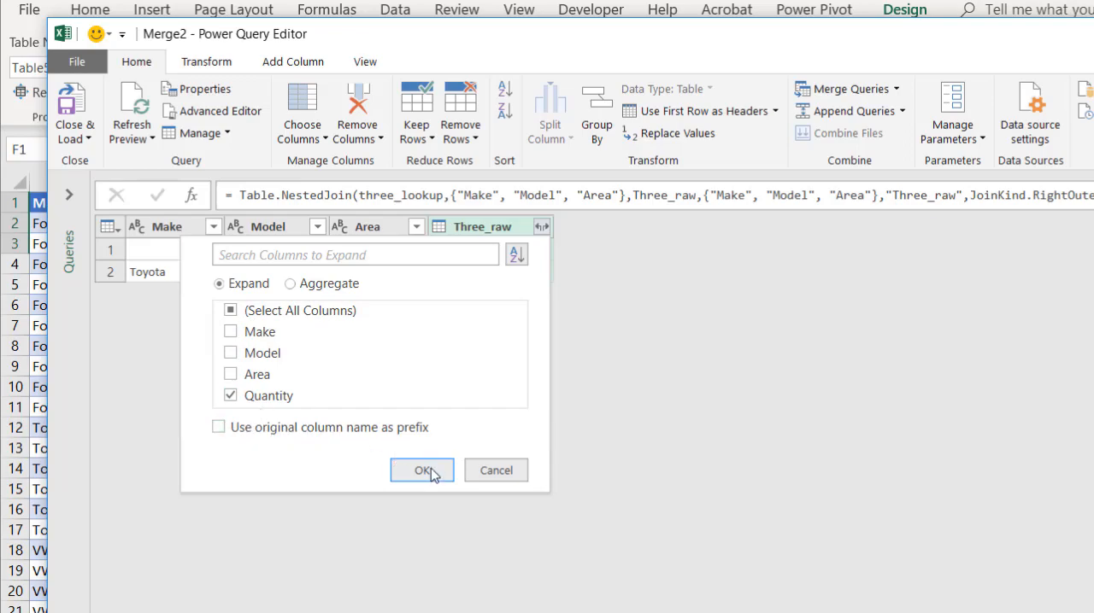
pyautogui.click(422, 470)
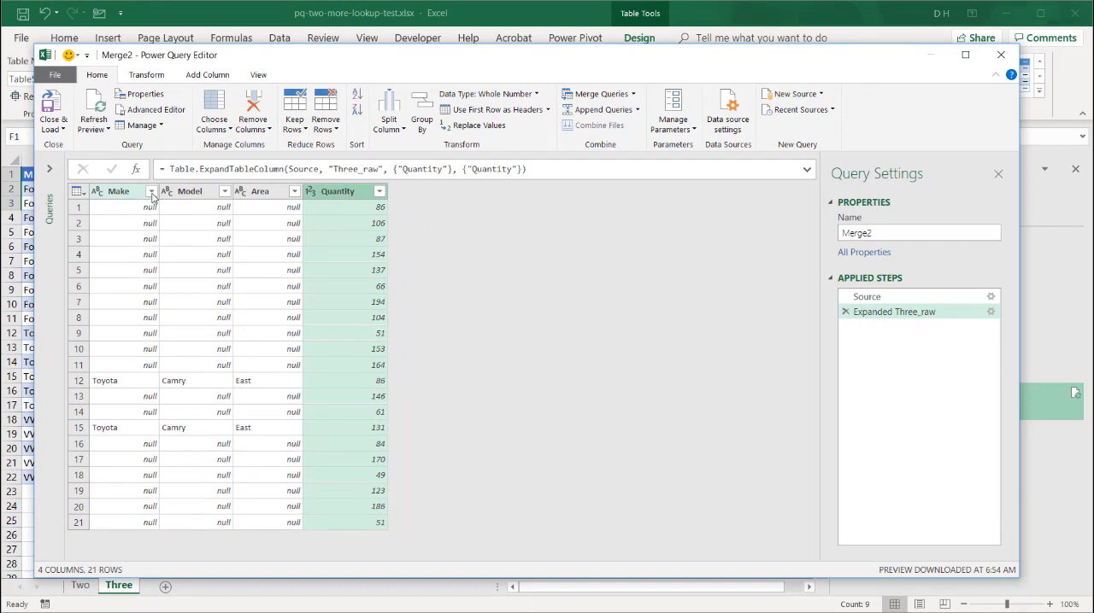
# Filter the Make column to keep only Toyota rows
pyautogui.click(151, 190)
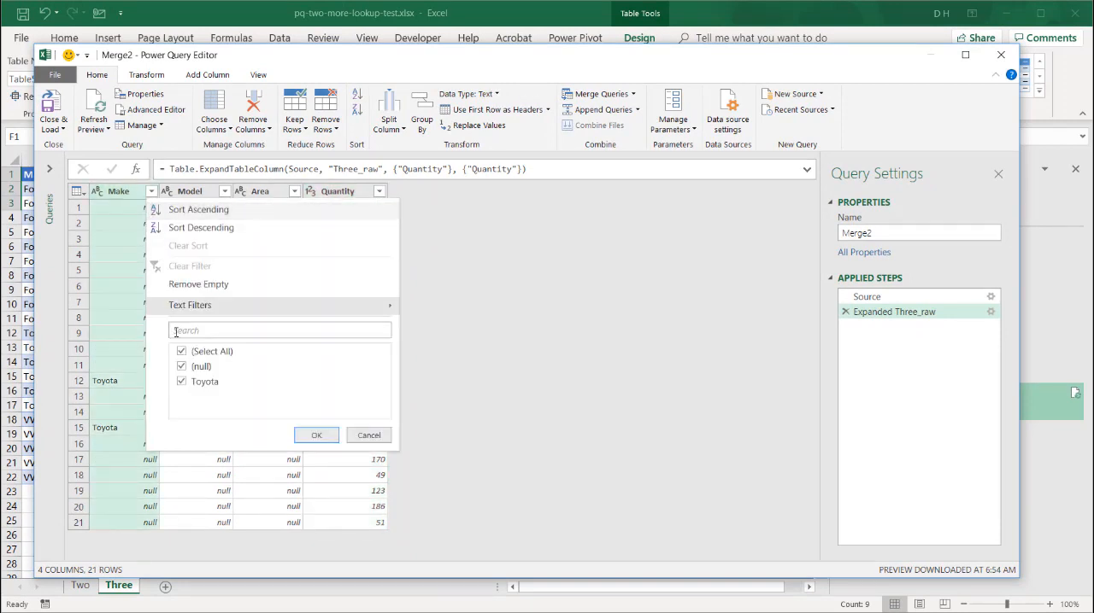
pyautogui.click(317, 435)
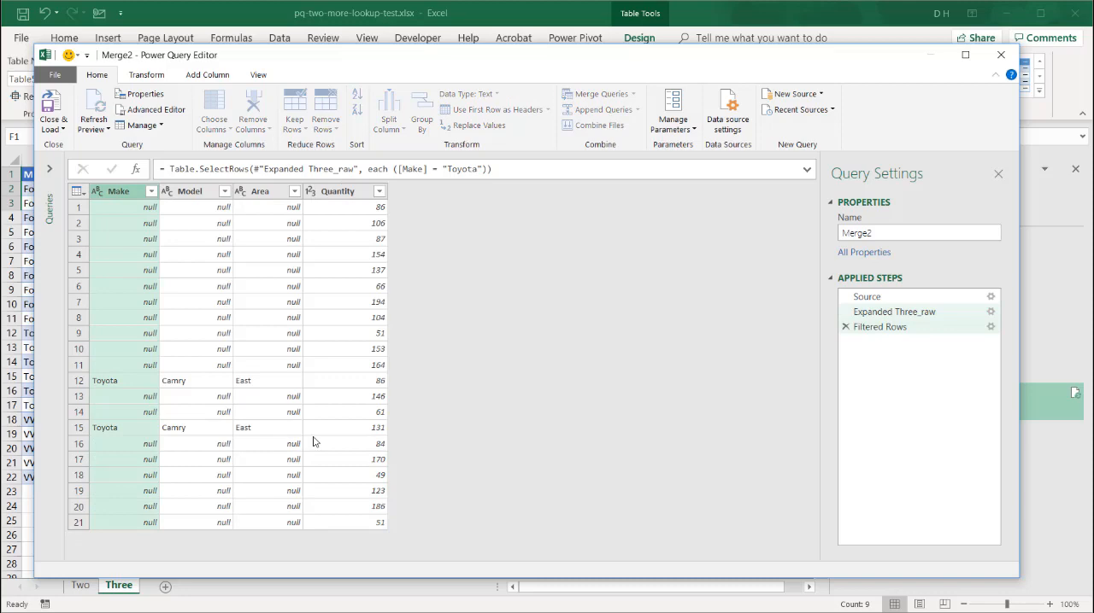
pyautogui.click(53, 111)
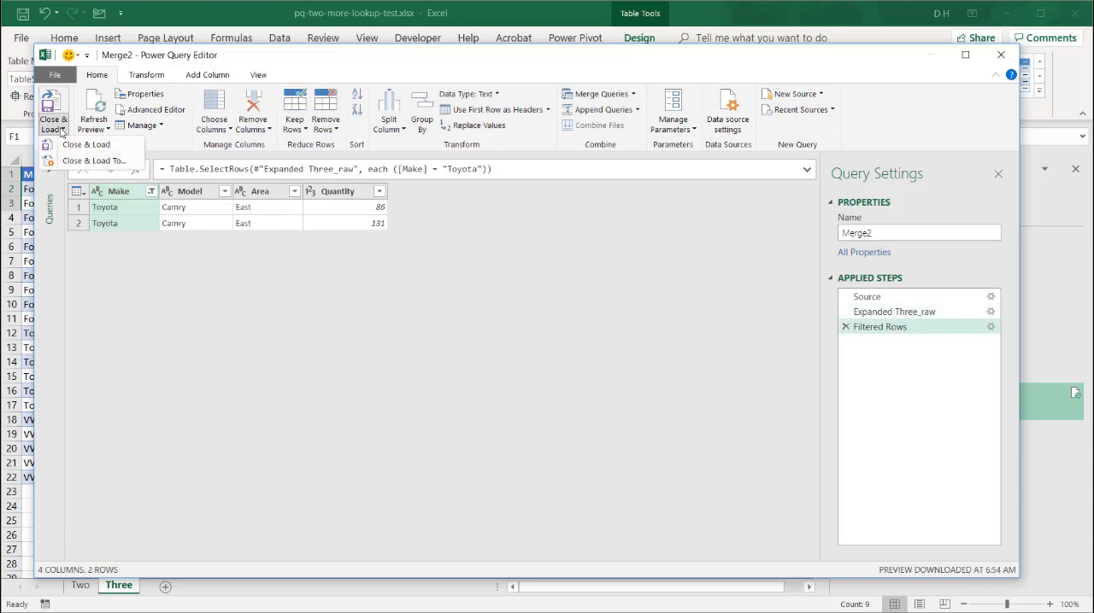
# Load Merge2 as a table at J1 on the existing sheet Three
pyautogui.click(85, 144)
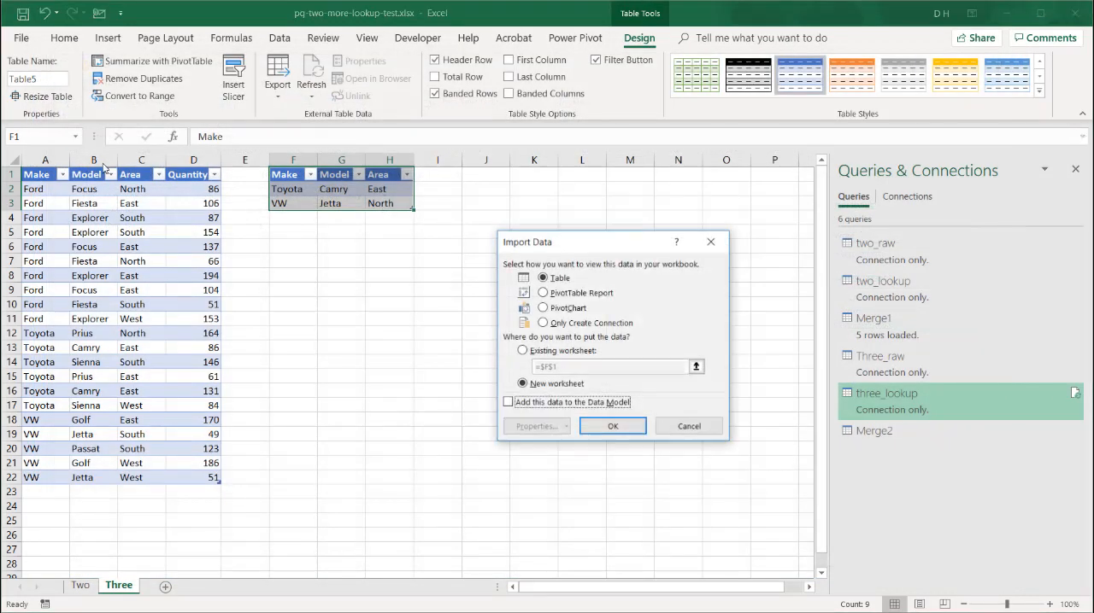
pyautogui.click(542, 323)
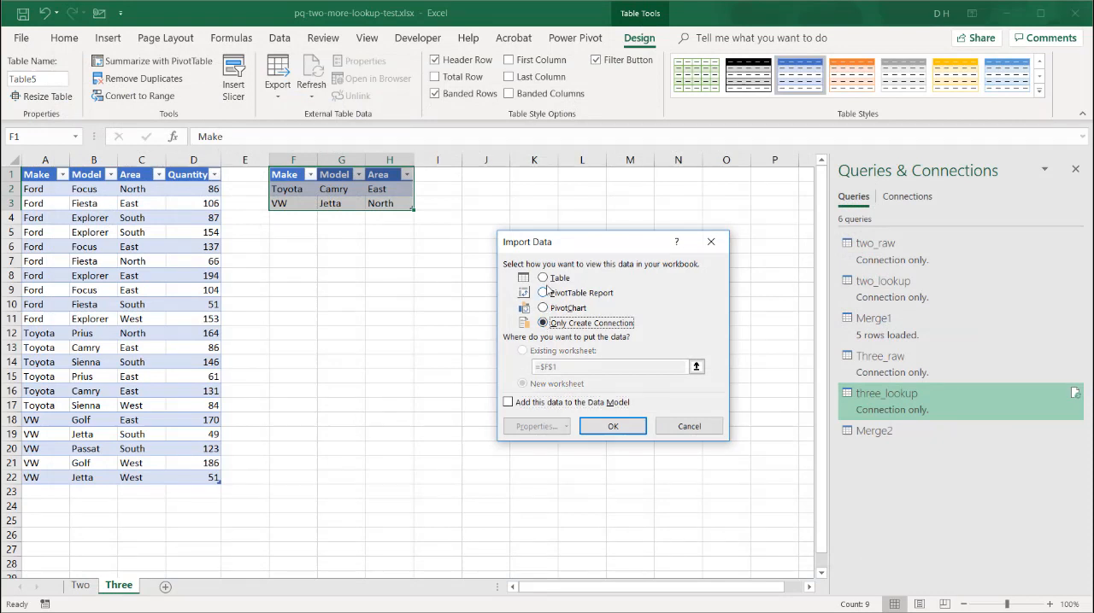
pyautogui.click(543, 277)
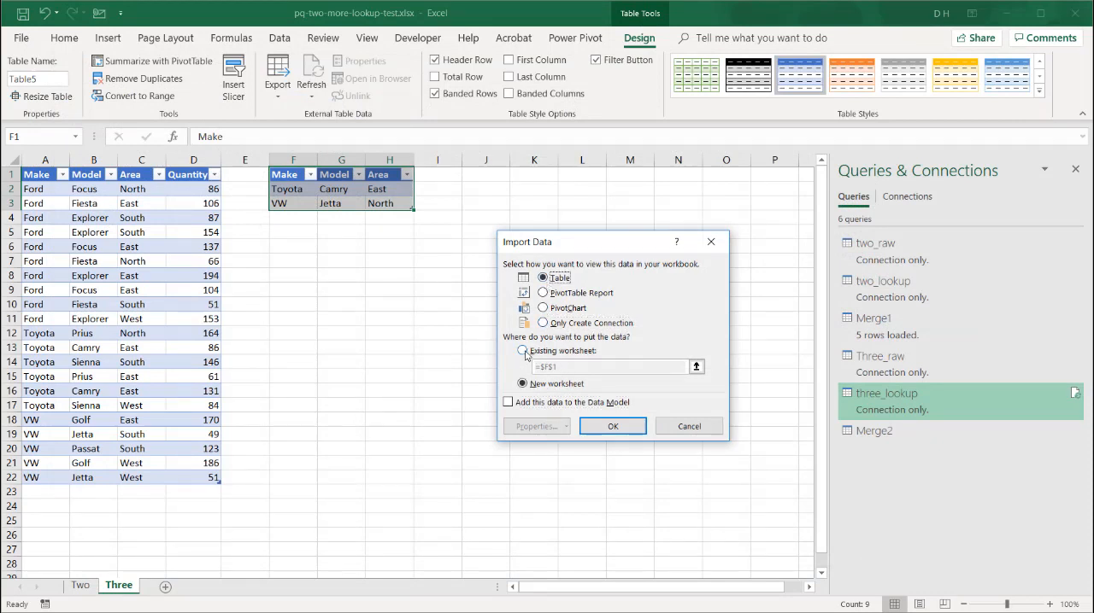
pyautogui.click(523, 351)
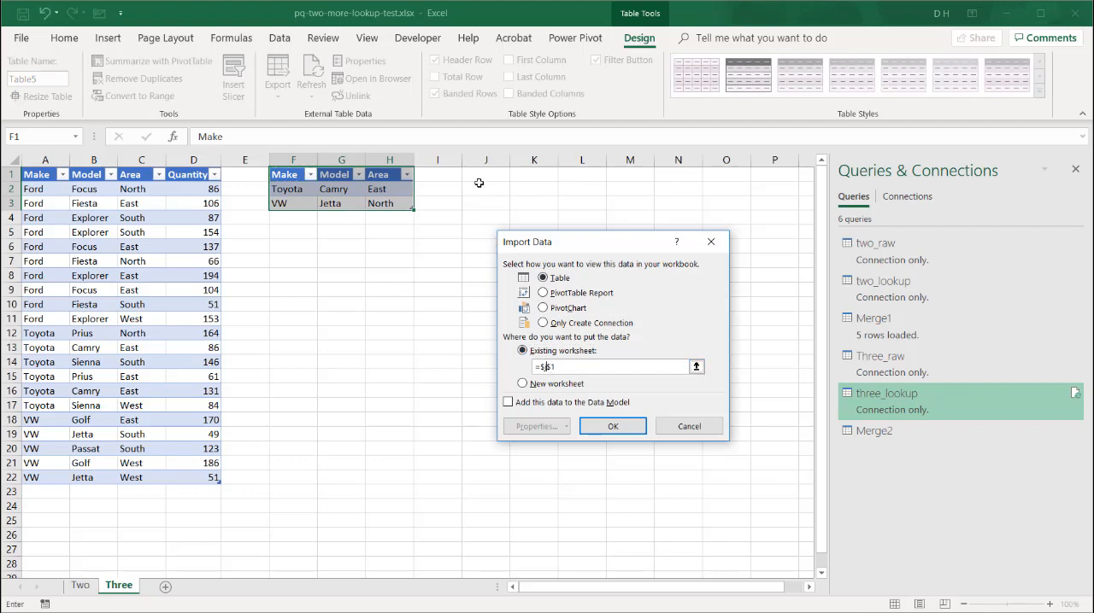
pyautogui.click(612, 426)
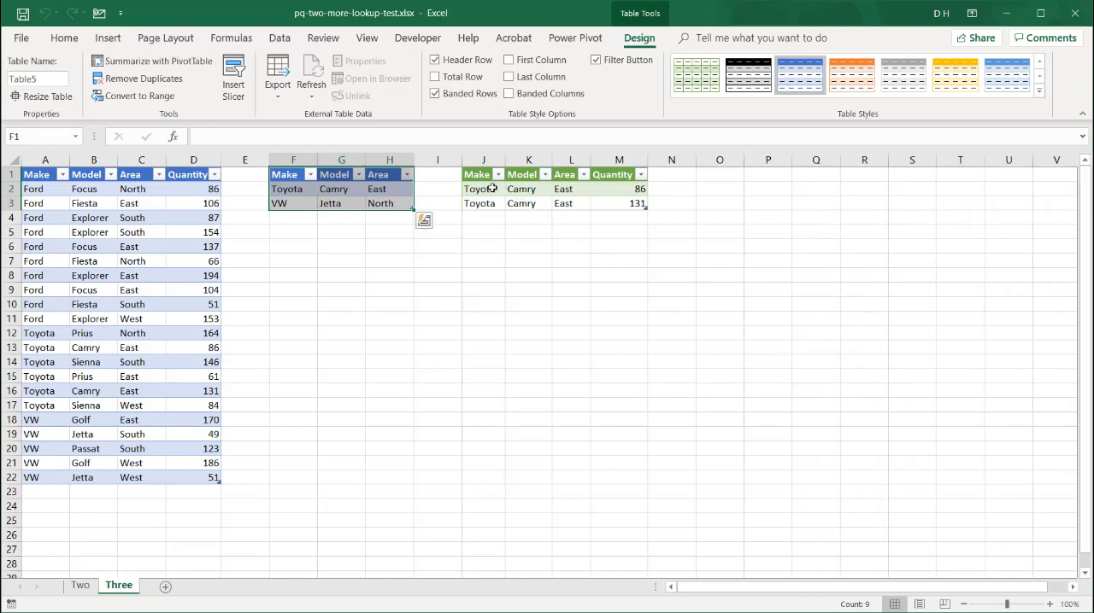
pyautogui.click(482, 189)
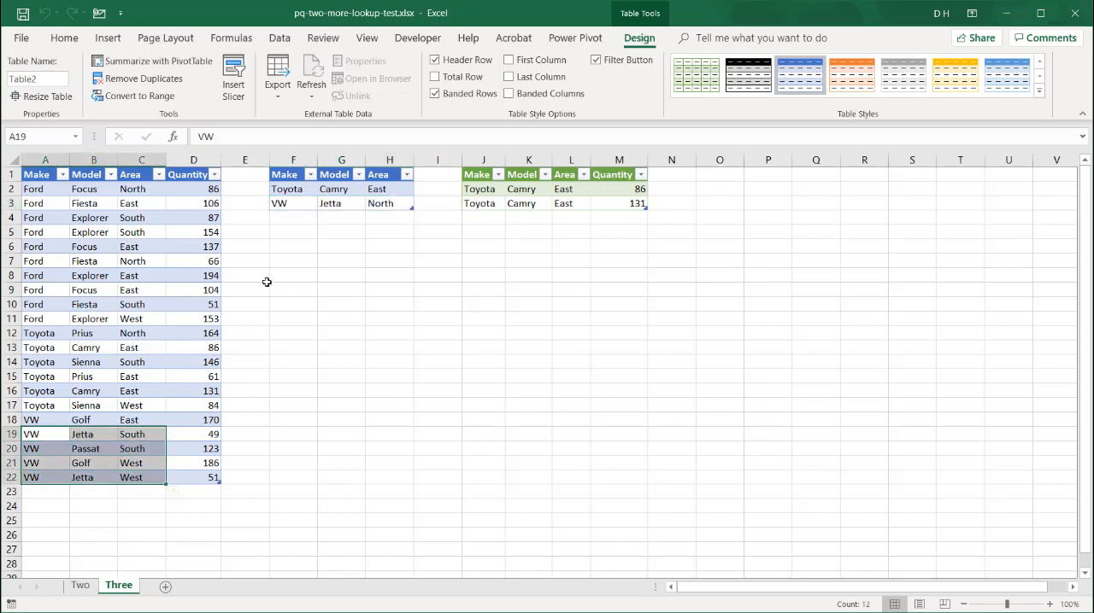
pyautogui.click(389, 204)
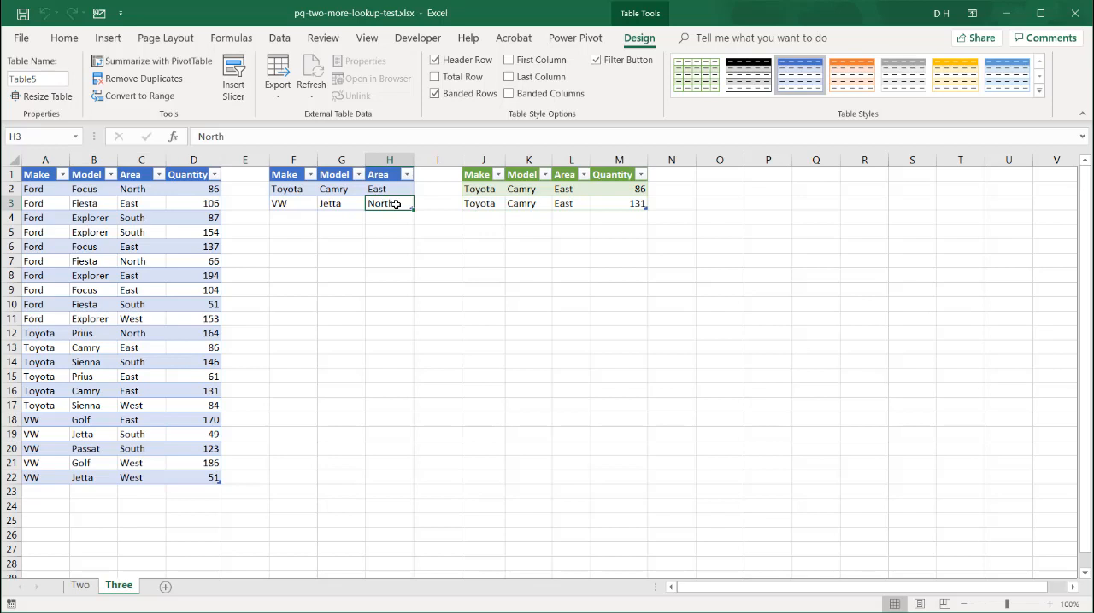
# Change the VW lookup area in H3 to West and refresh all queries
pyautogui.write('West')
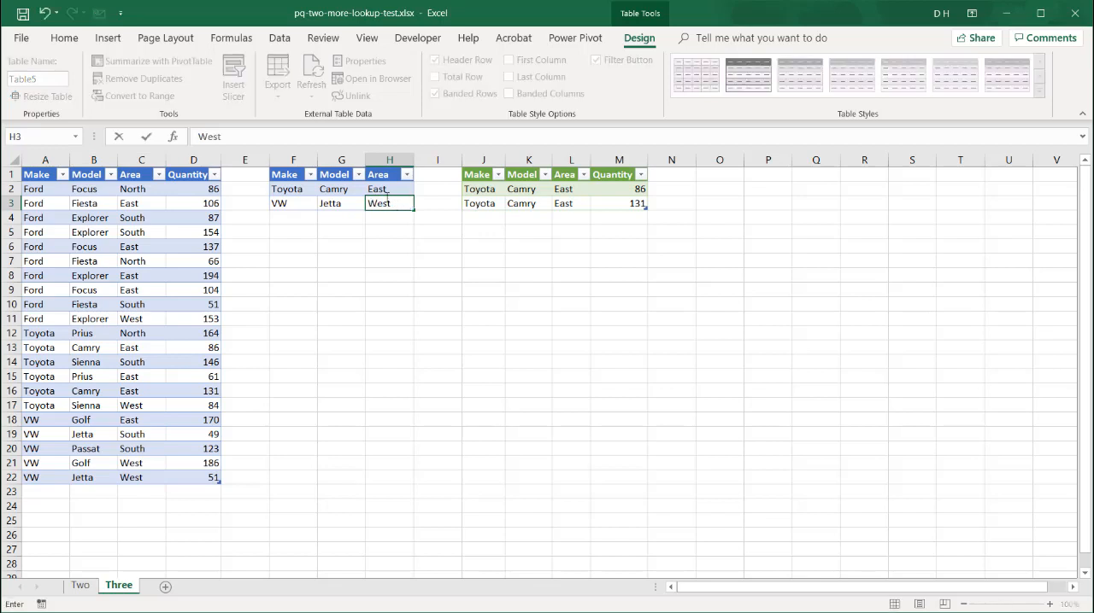
pyautogui.click(278, 38)
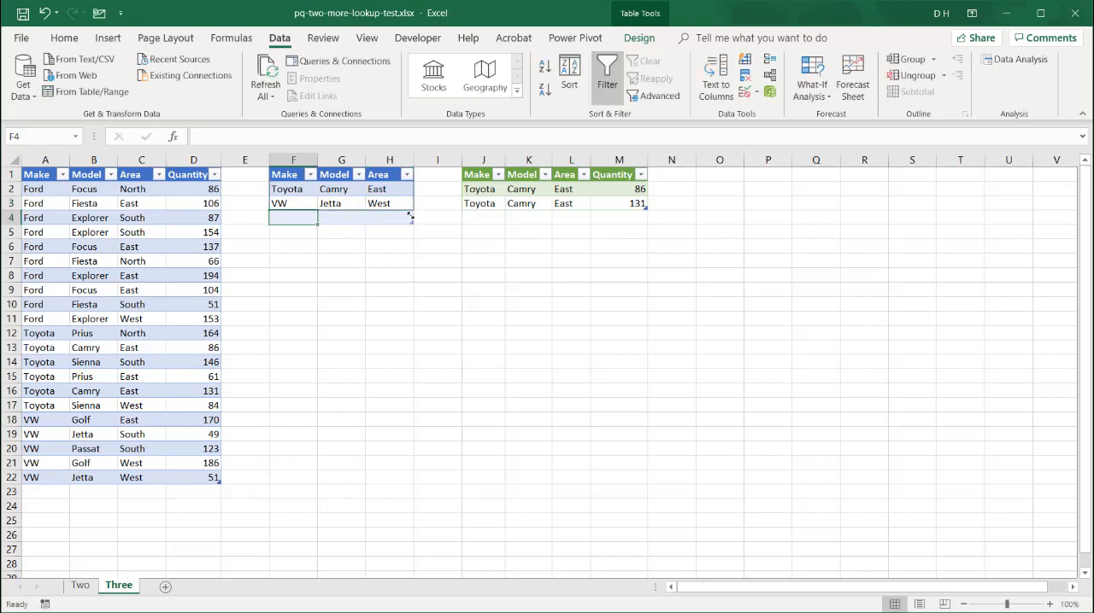
pyautogui.click(266, 75)
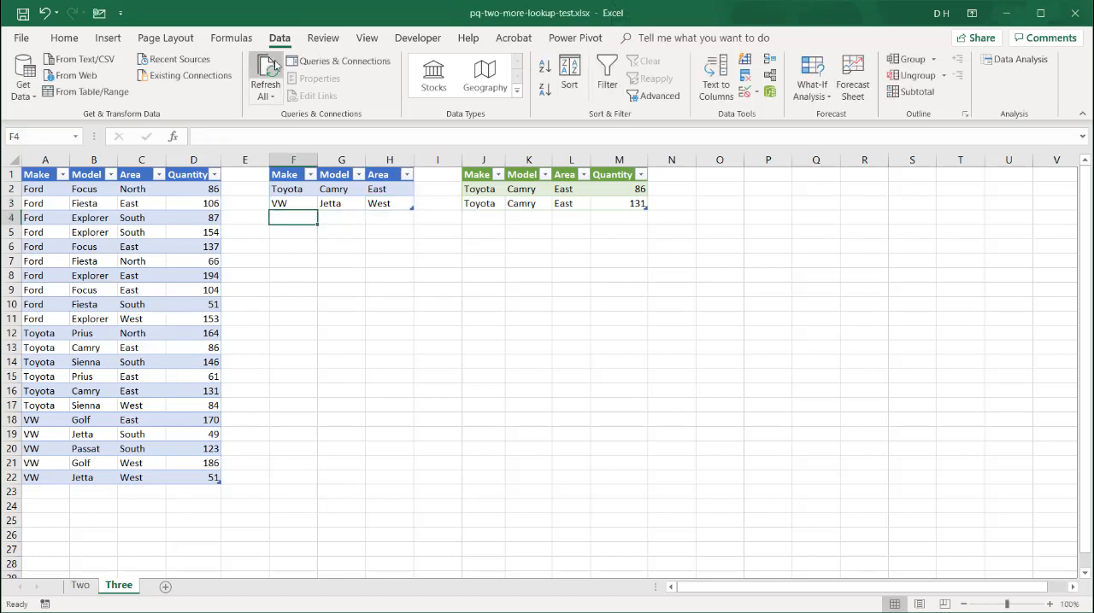
pyautogui.click(264, 77)
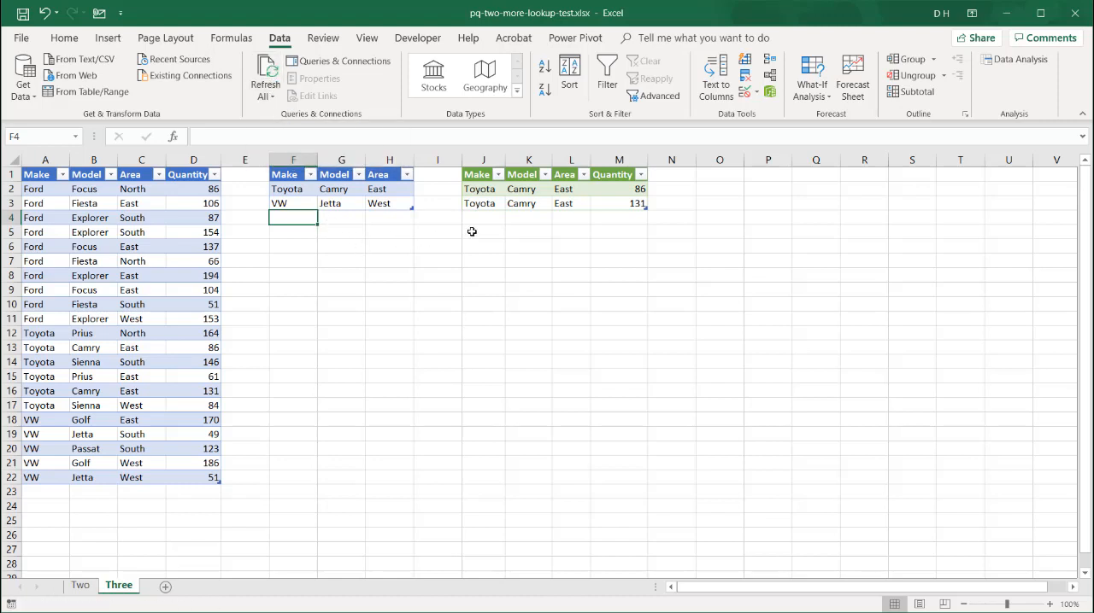
pyautogui.click(341, 60)
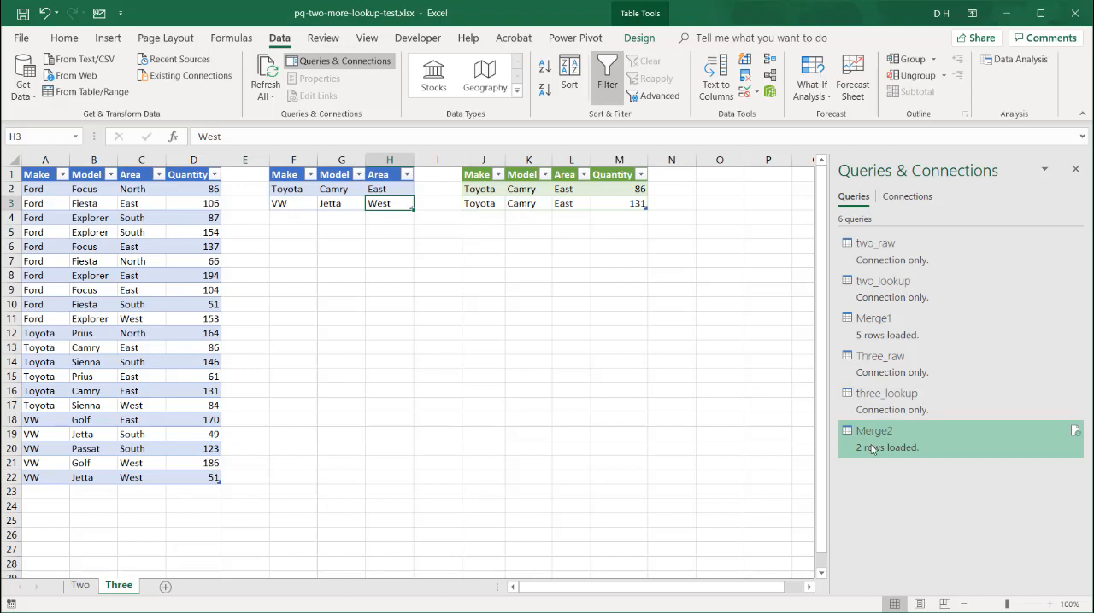
# Edit Merge2, remove its Toyota filter step, and review the Make filter choices
pyautogui.rightClick(874, 448)
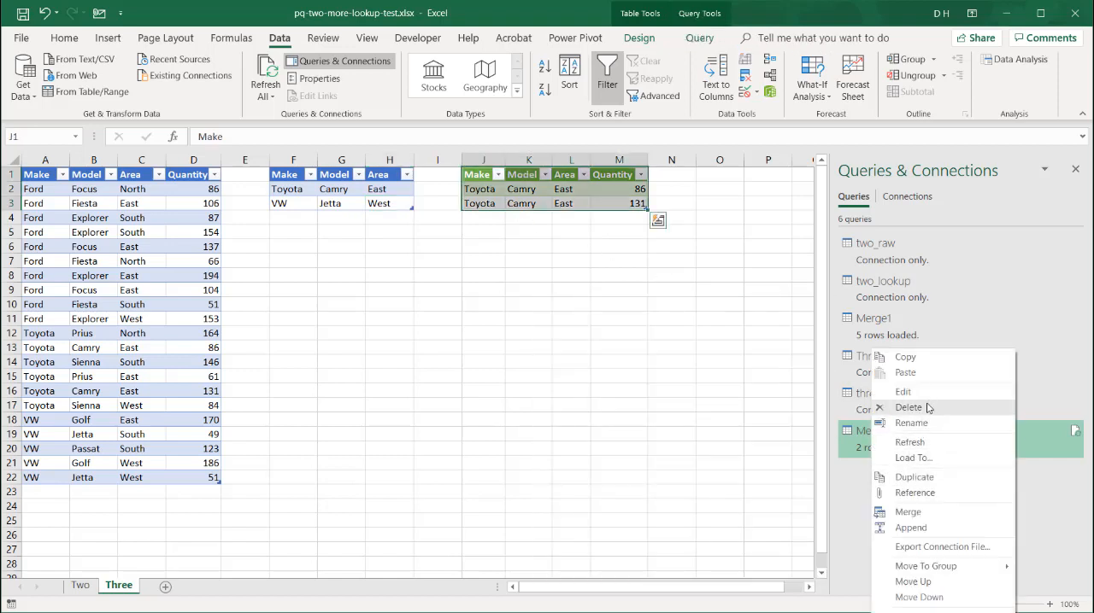
pyautogui.click(902, 392)
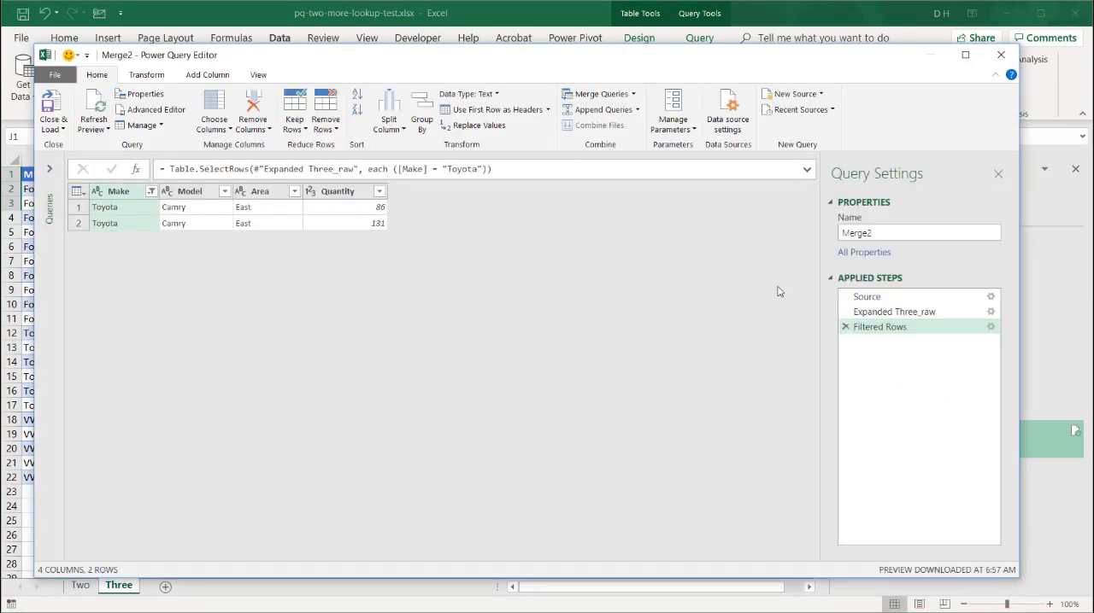
pyautogui.click(893, 311)
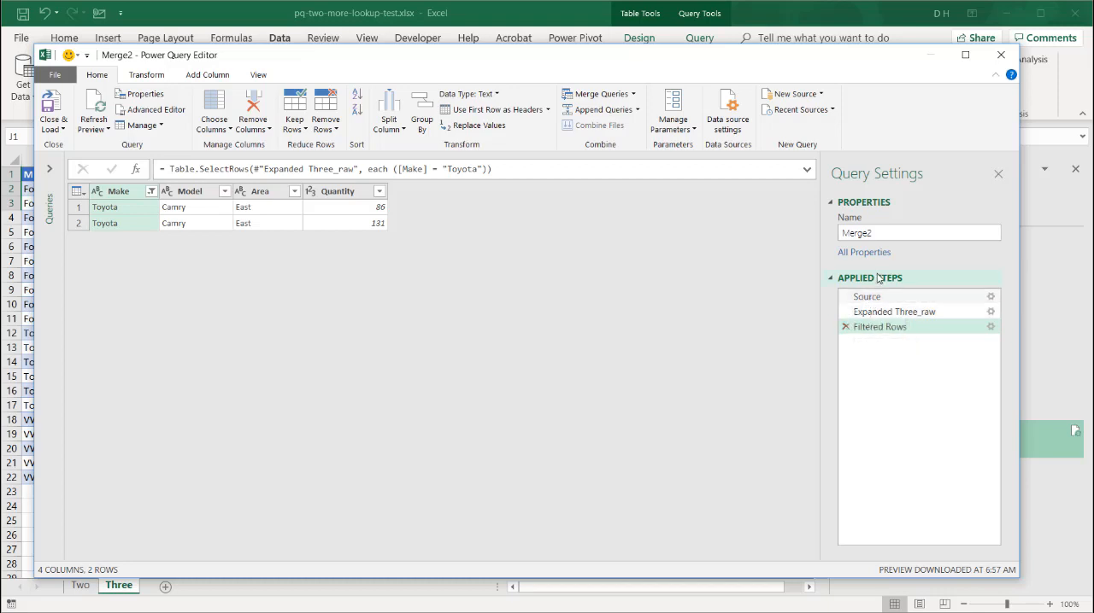
pyautogui.click(893, 311)
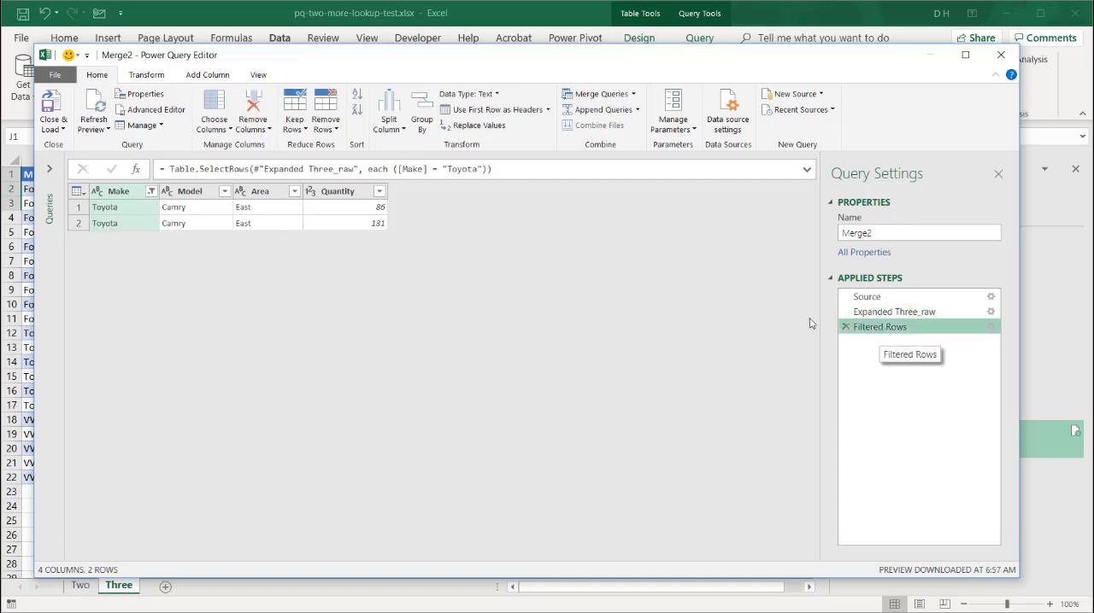
pyautogui.click(151, 190)
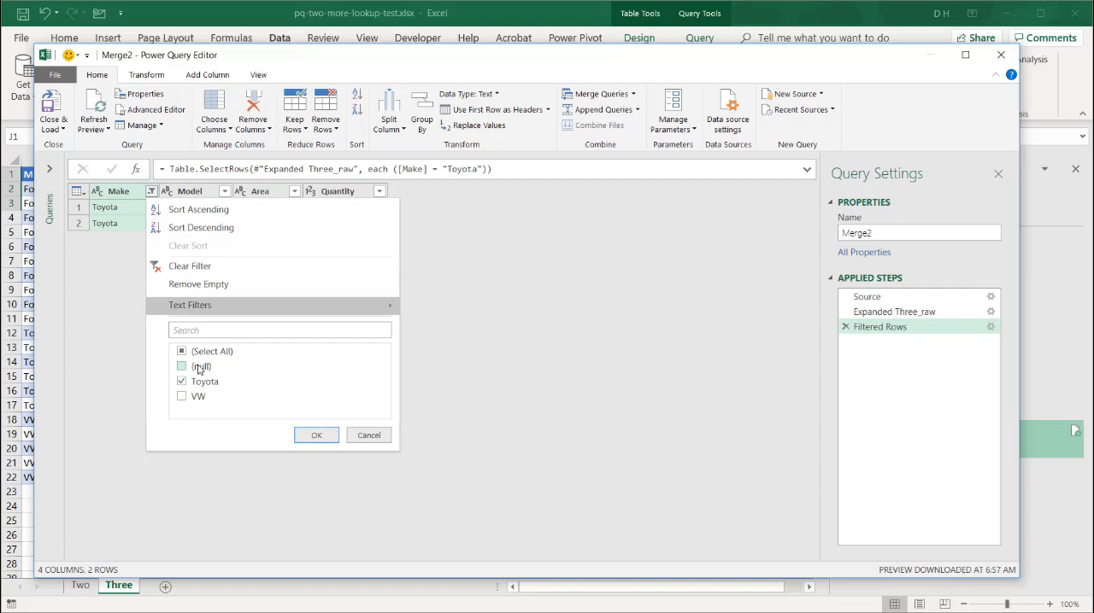
pyautogui.click(182, 366)
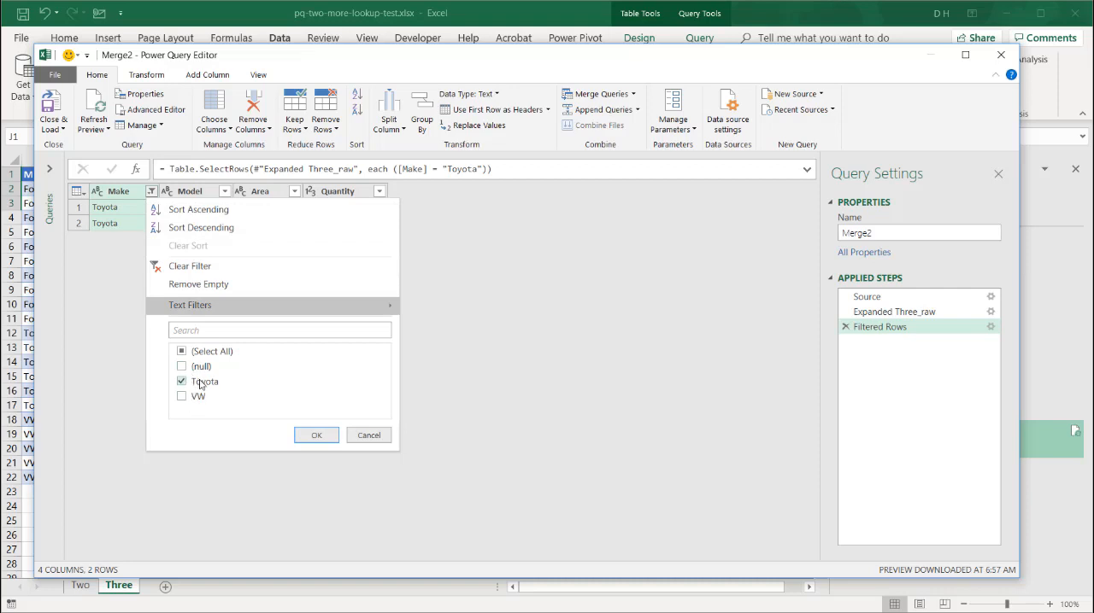
pyautogui.click(316, 435)
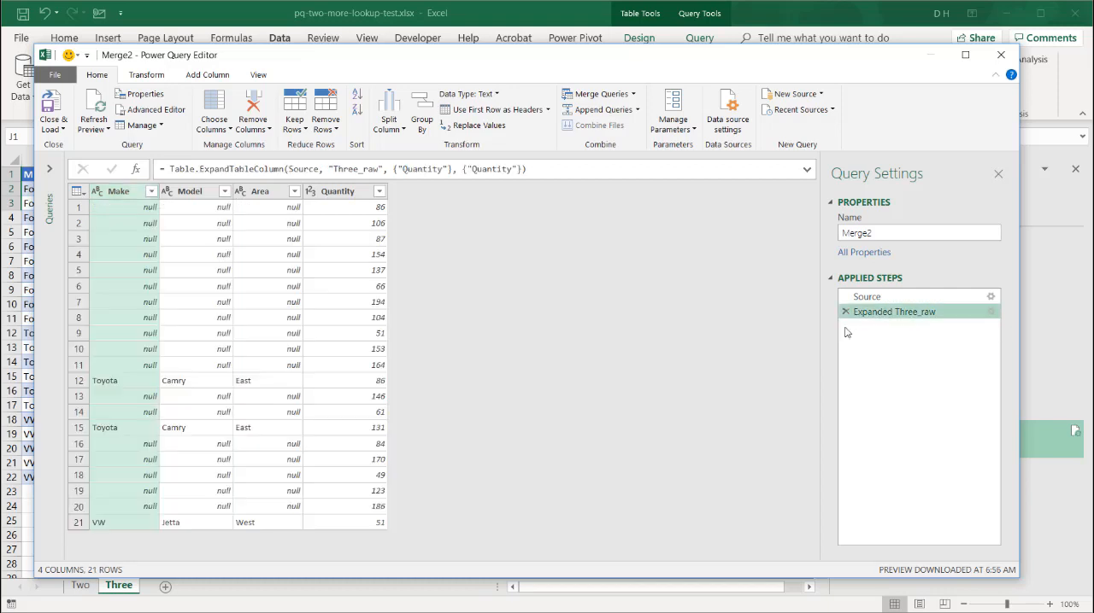
pyautogui.moveTo(867, 296)
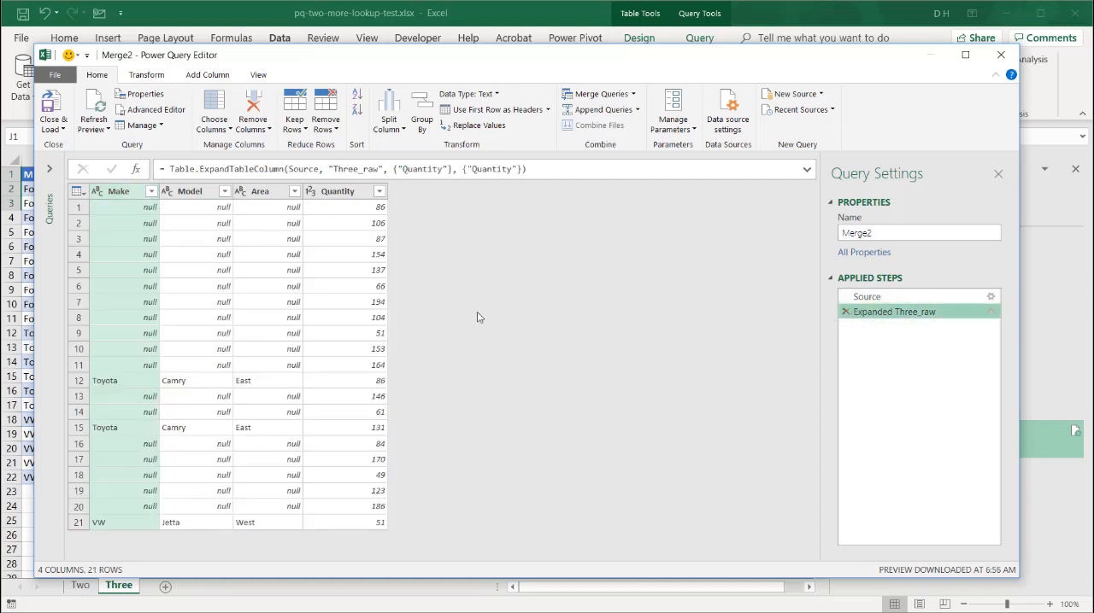
# Filter Merge2's Make column to exclude null, then close and load to the sheet
pyautogui.click(152, 190)
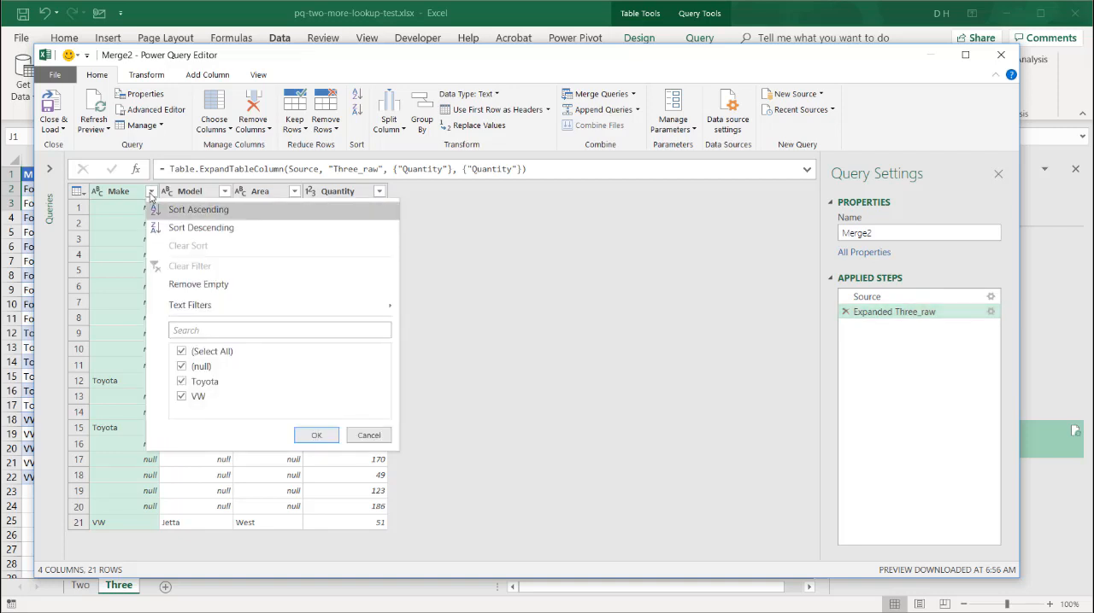
pyautogui.click(181, 365)
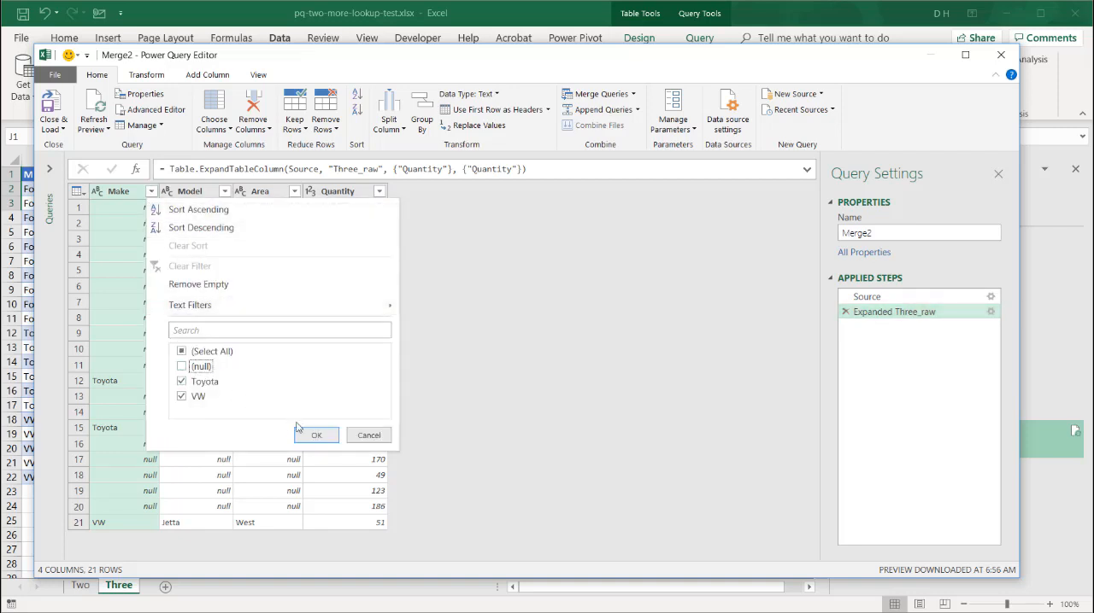
pyautogui.click(316, 435)
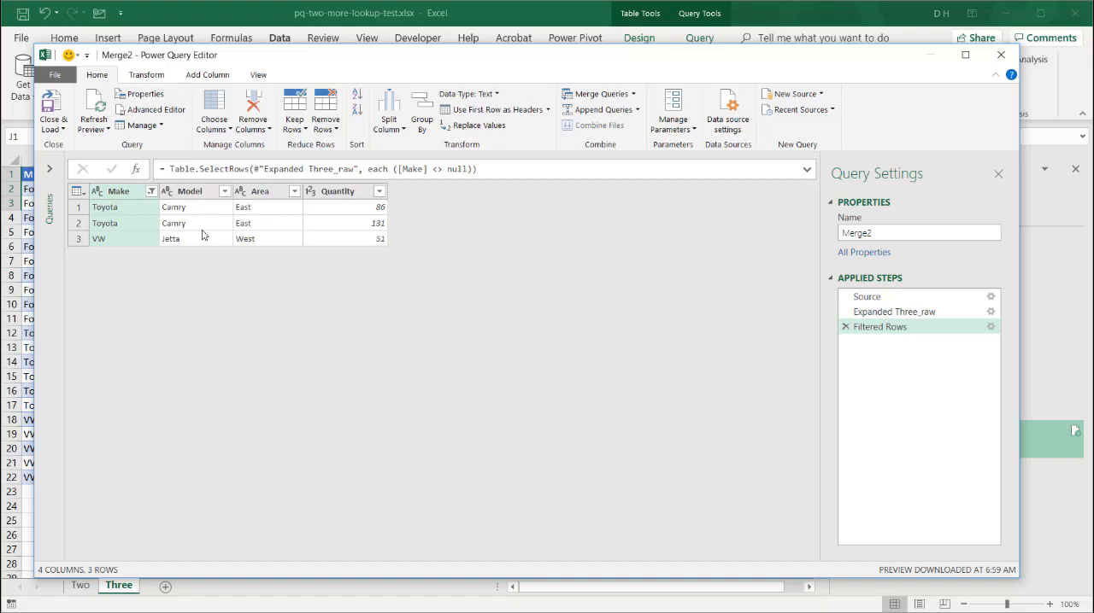
pyautogui.moveTo(250, 186)
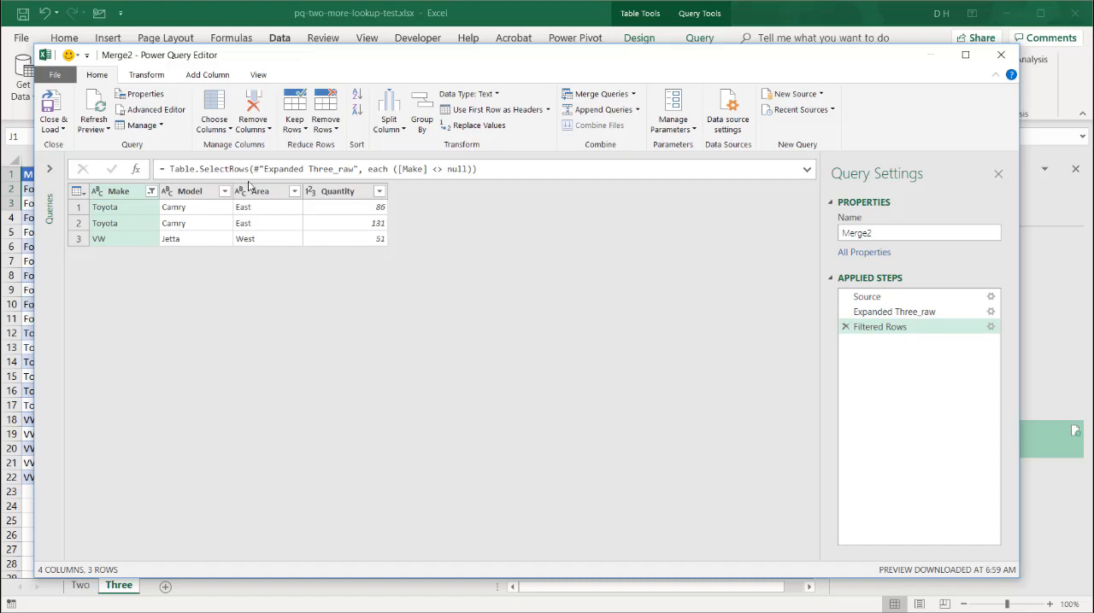
pyautogui.click(52, 111)
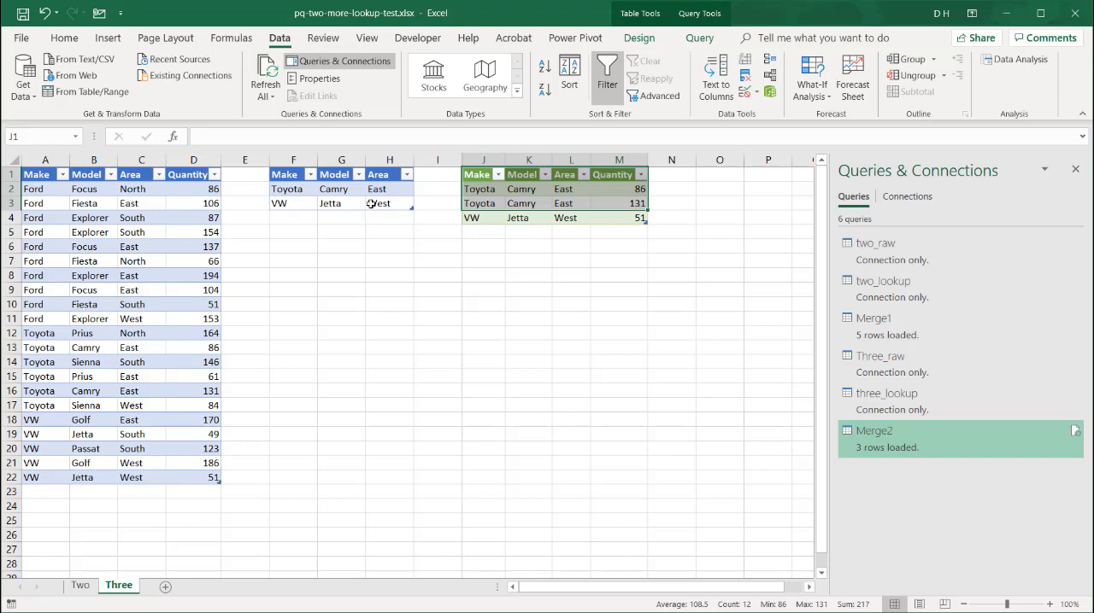
pyautogui.moveTo(388, 203)
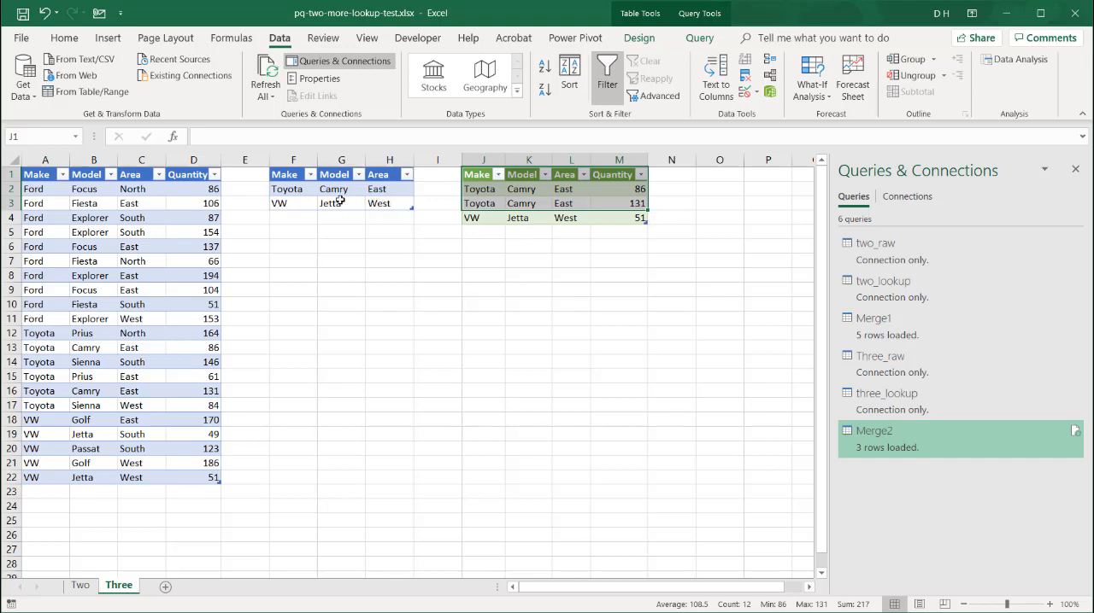
# Set lookup cell G3 to Golf and refresh, then change the second lookup row to Ford Focus East
pyautogui.write('Golf')
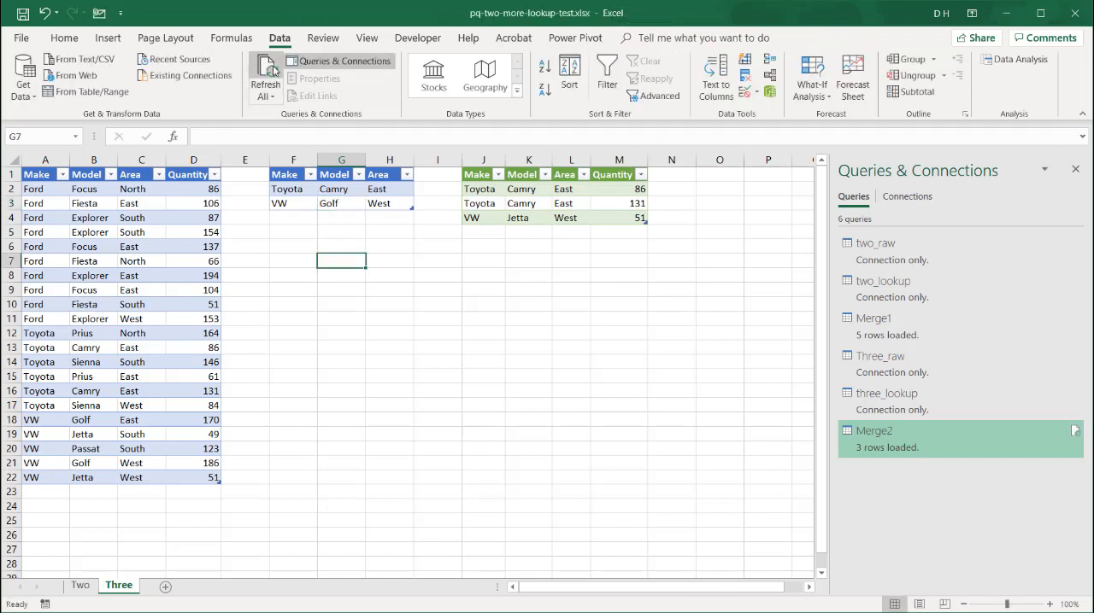
pyautogui.click(265, 76)
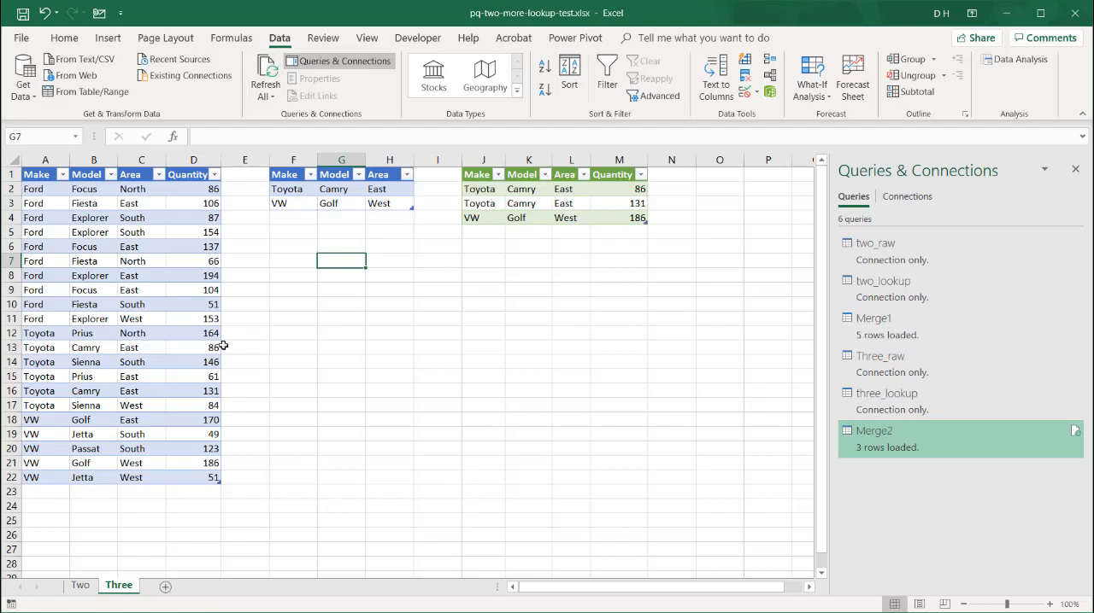
pyautogui.moveTo(47, 377)
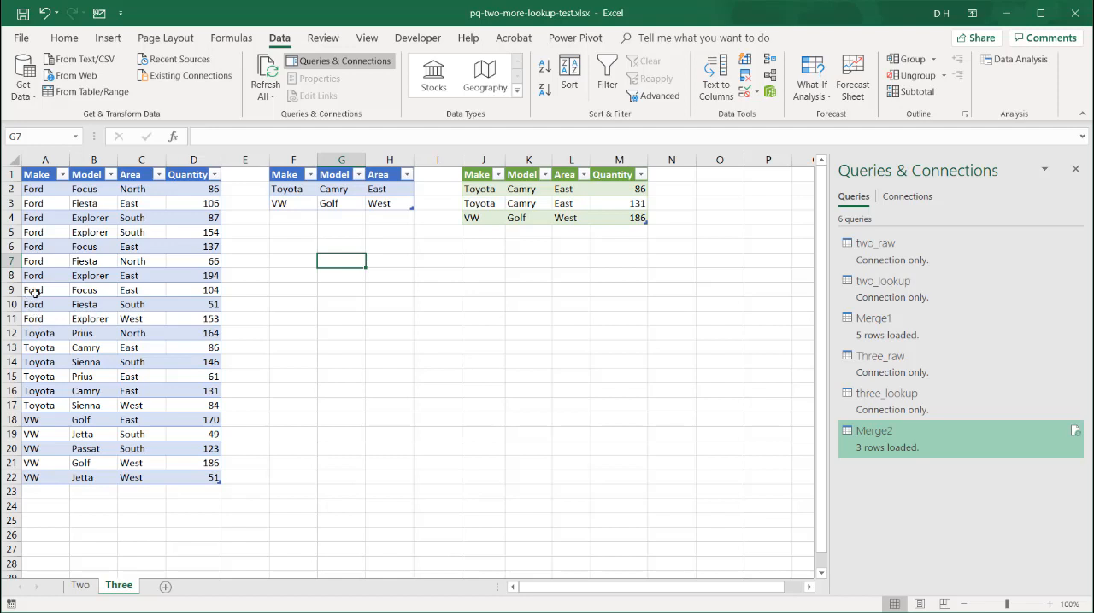
pyautogui.click(293, 204)
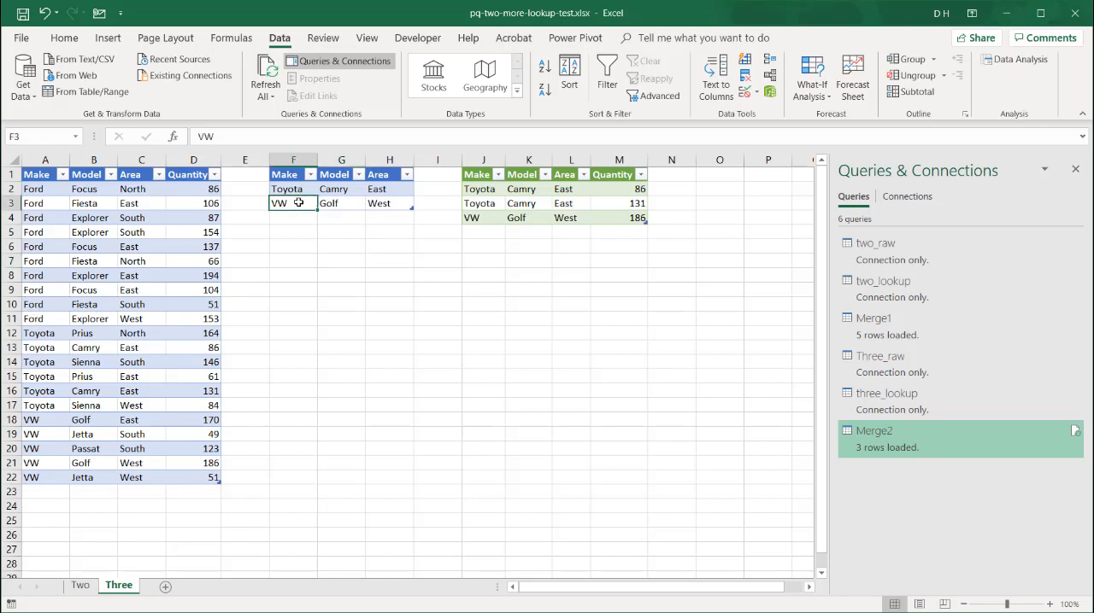
pyautogui.write('Ford')
pyautogui.click(341, 202)
pyautogui.write('Focus')
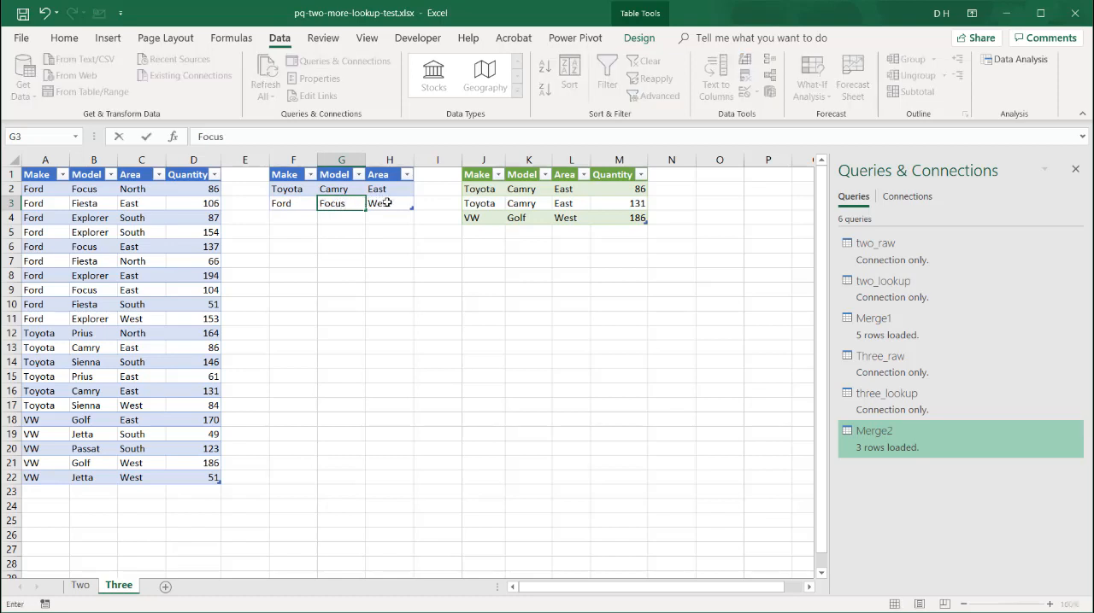
pyautogui.click(389, 203)
pyautogui.write('Ea')
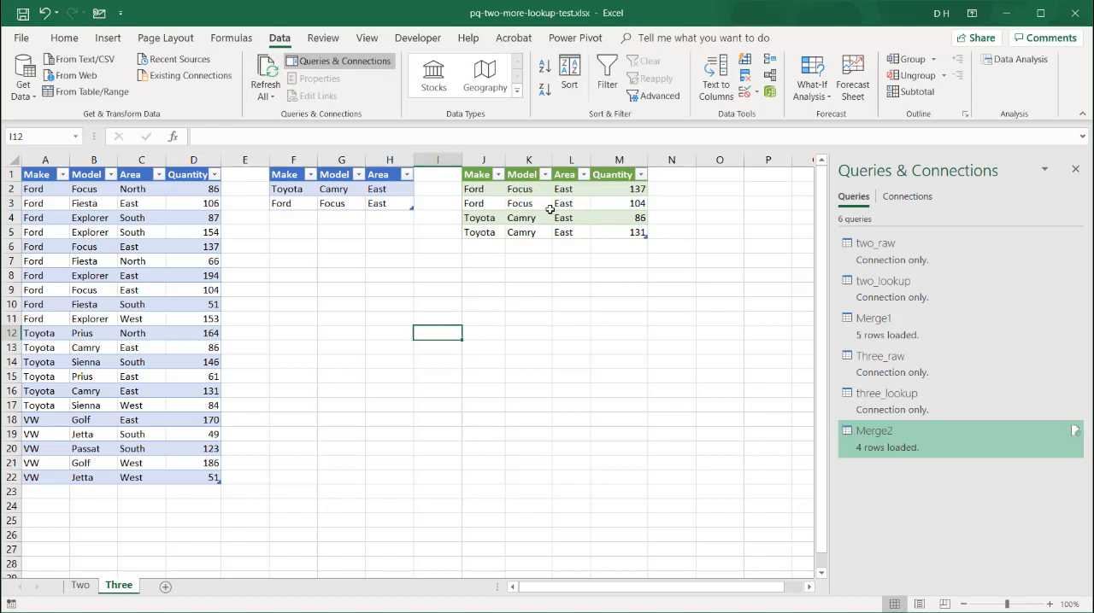
pyautogui.moveTo(581, 249)
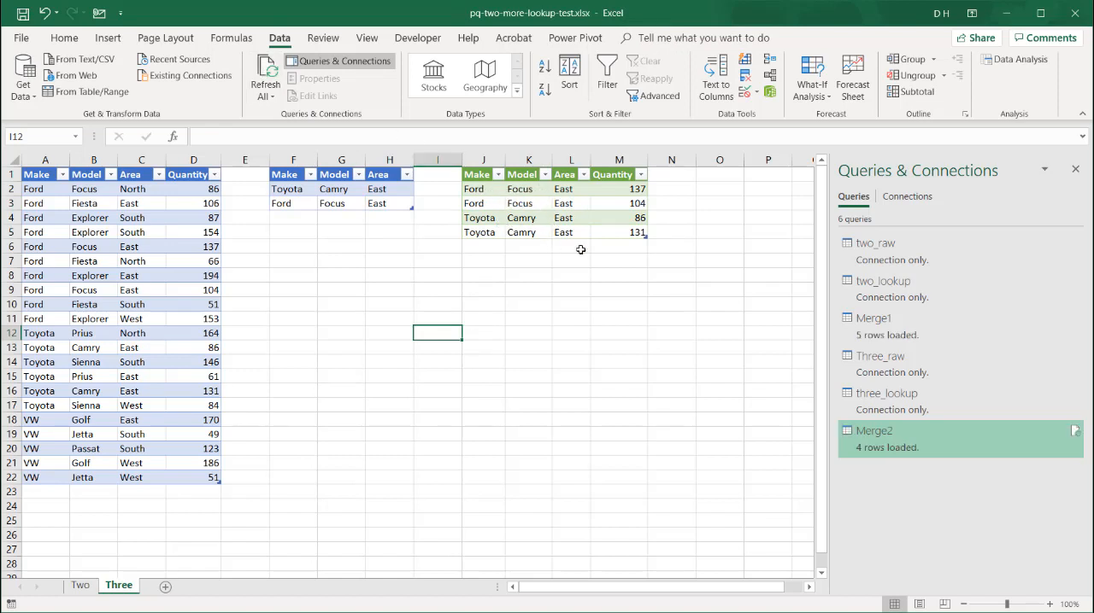
pyautogui.rightClick(874, 438)
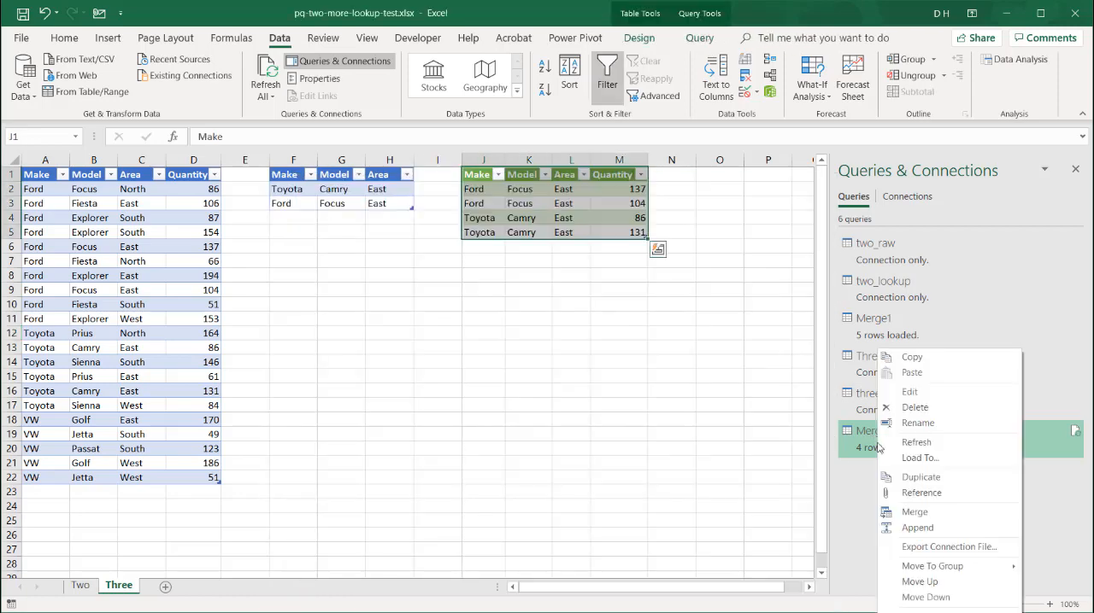
pyautogui.moveTo(916, 441)
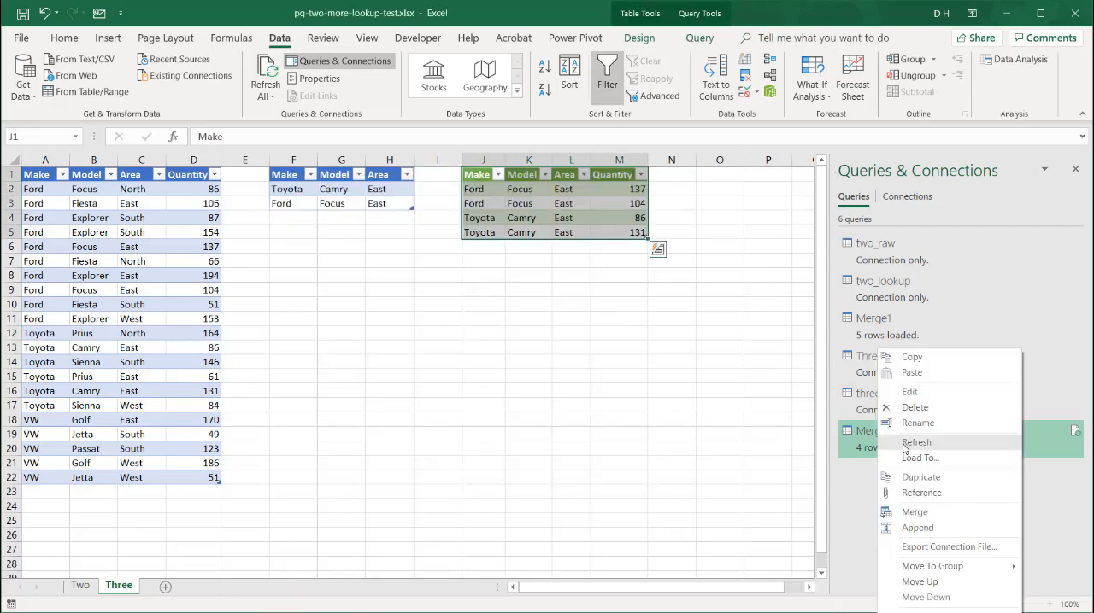
pyautogui.click(909, 392)
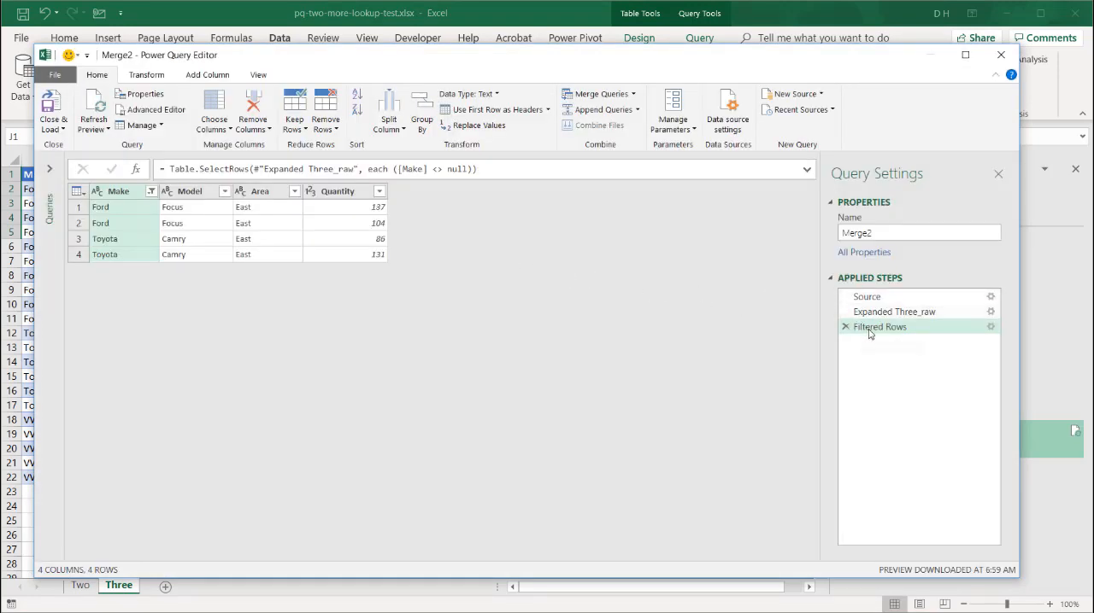
pyautogui.click(894, 311)
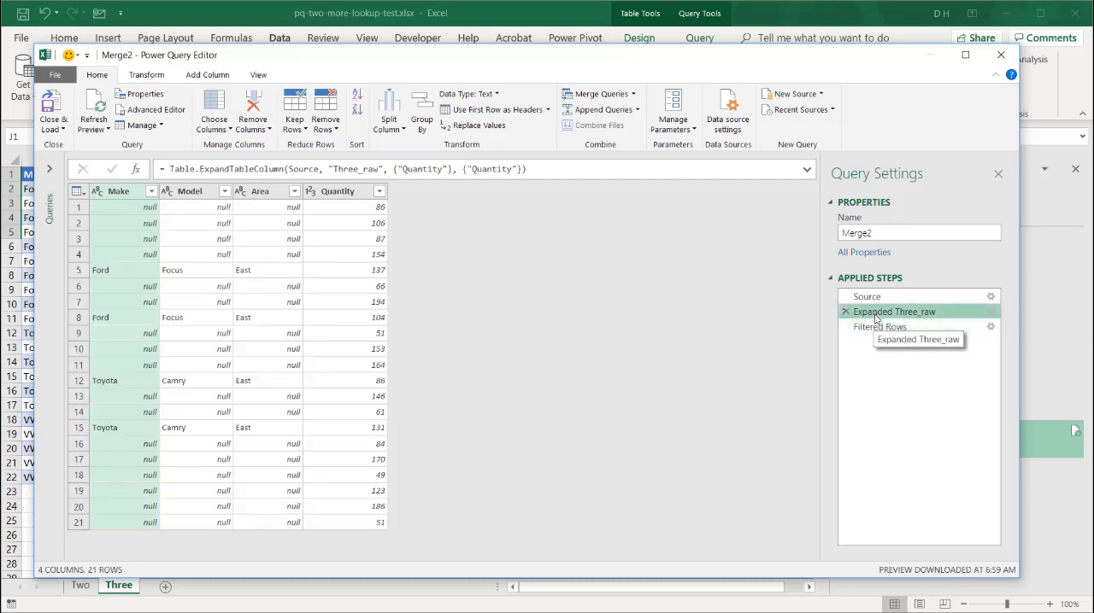
pyautogui.click(880, 327)
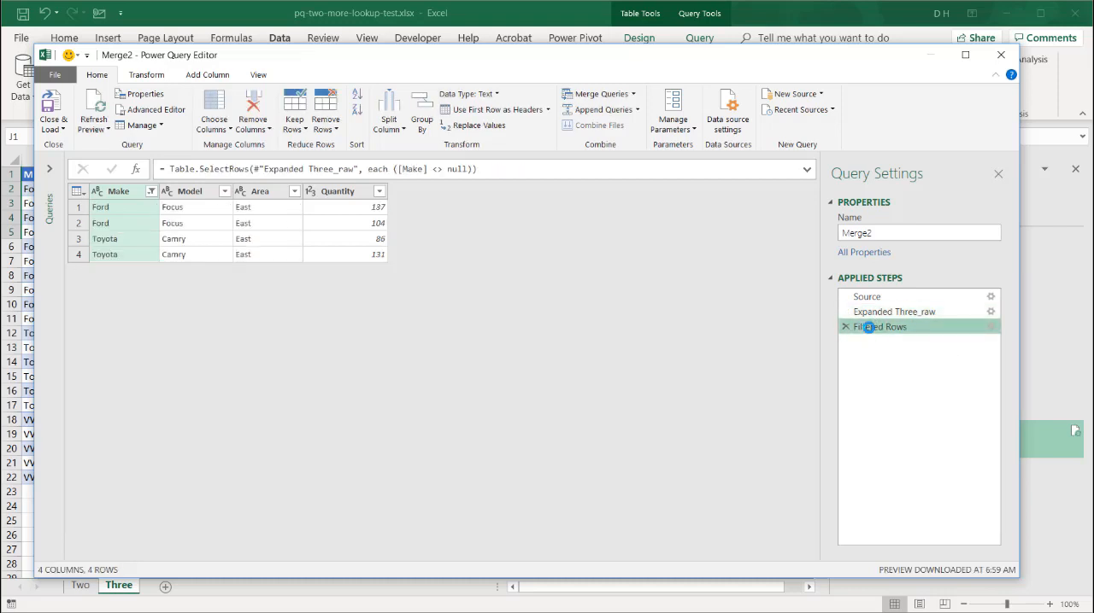
pyautogui.click(894, 311)
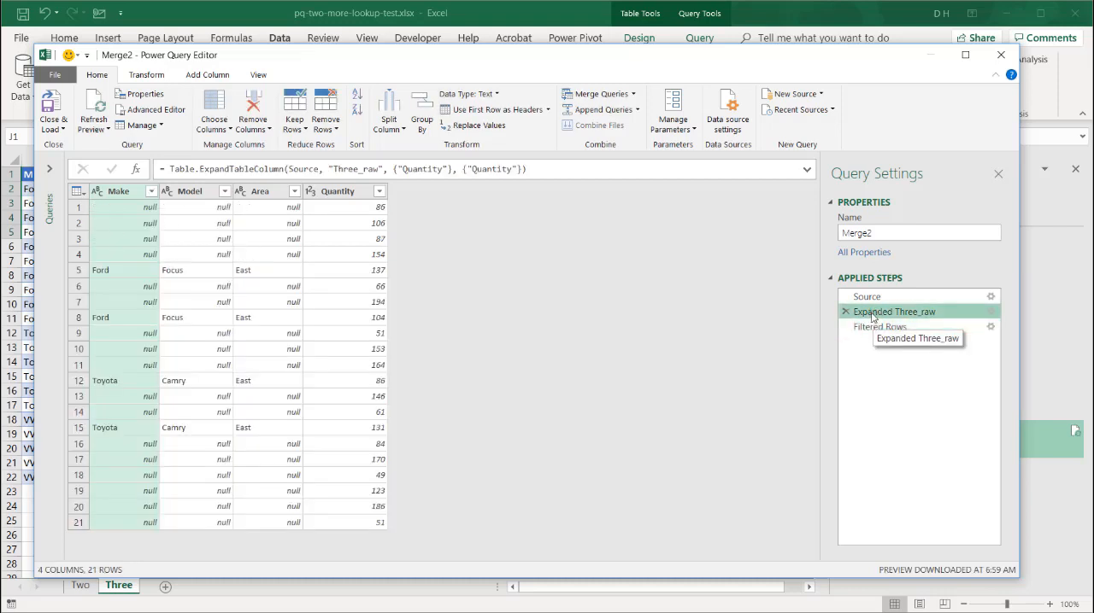
pyautogui.click(880, 327)
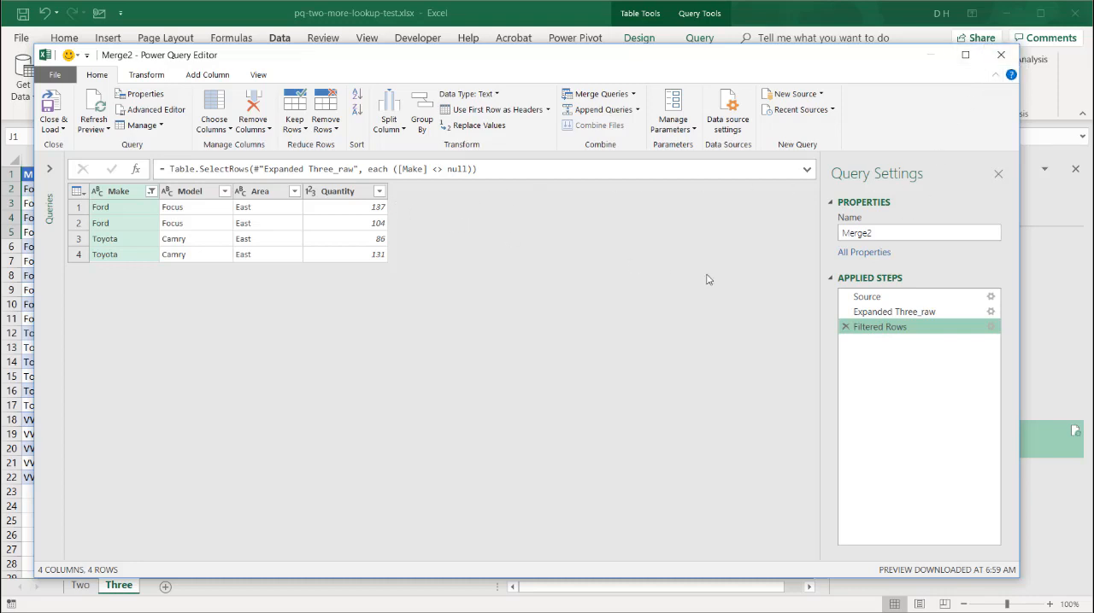
pyautogui.moveTo(880, 326)
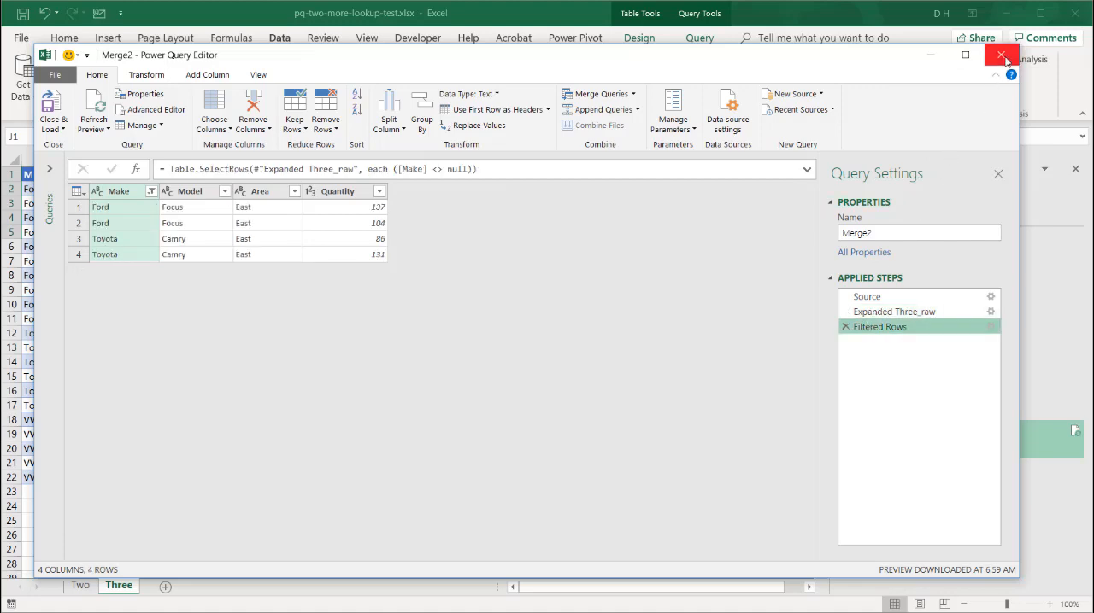
pyautogui.click(1002, 55)
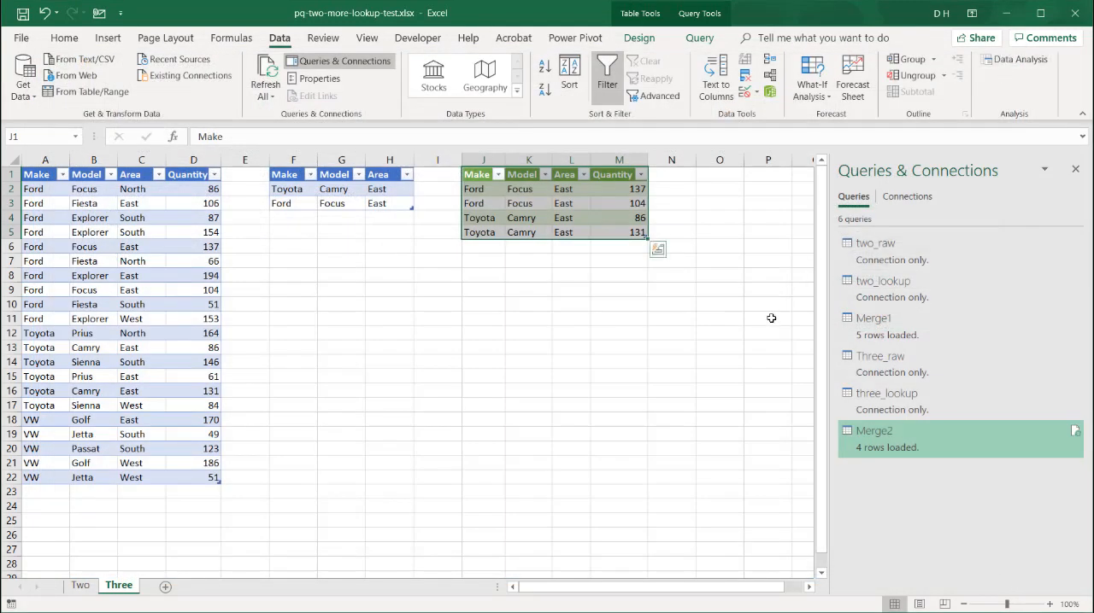
pyautogui.click(767, 318)
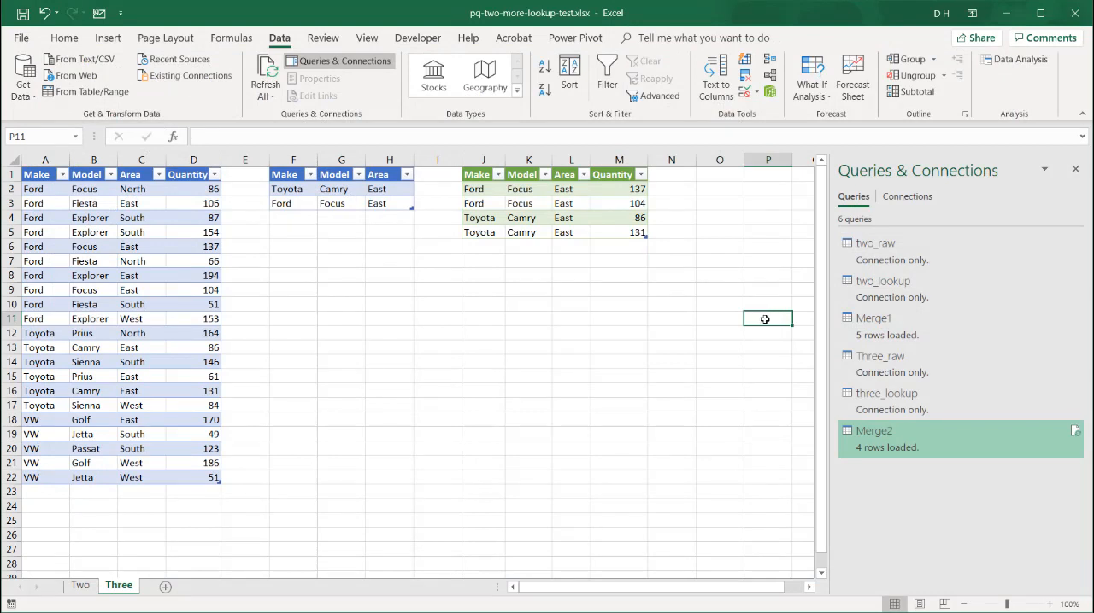
pyautogui.moveTo(697, 372)
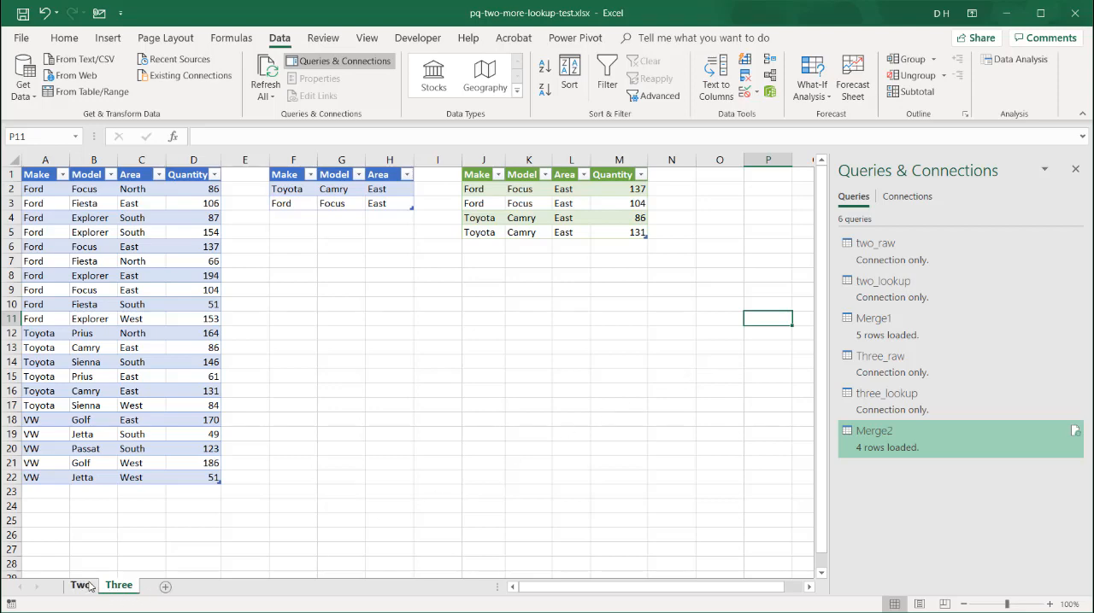
pyautogui.click(118, 585)
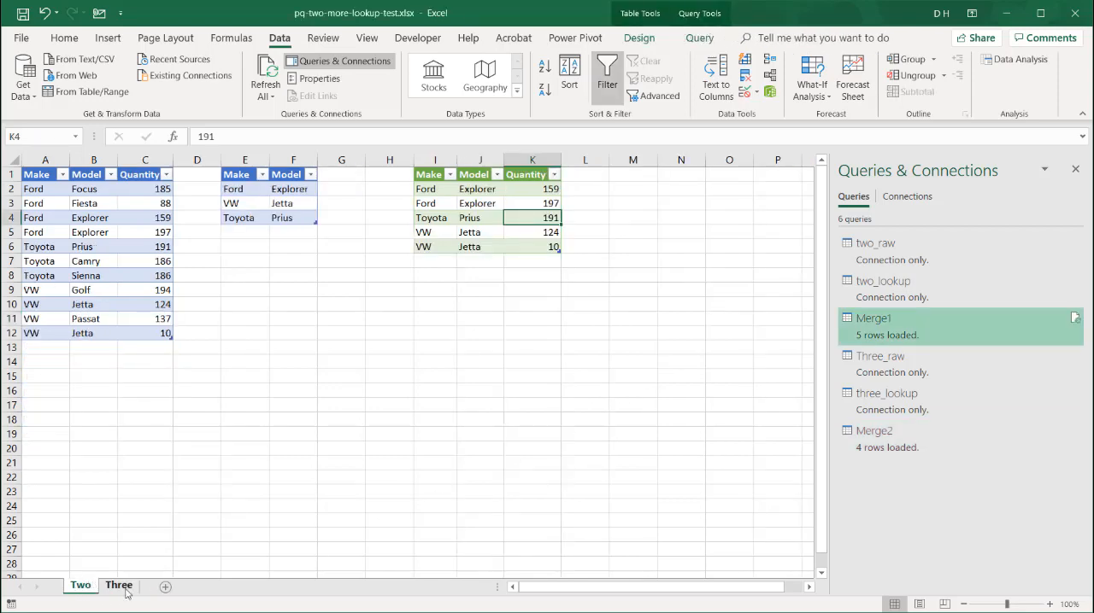
pyautogui.click(119, 585)
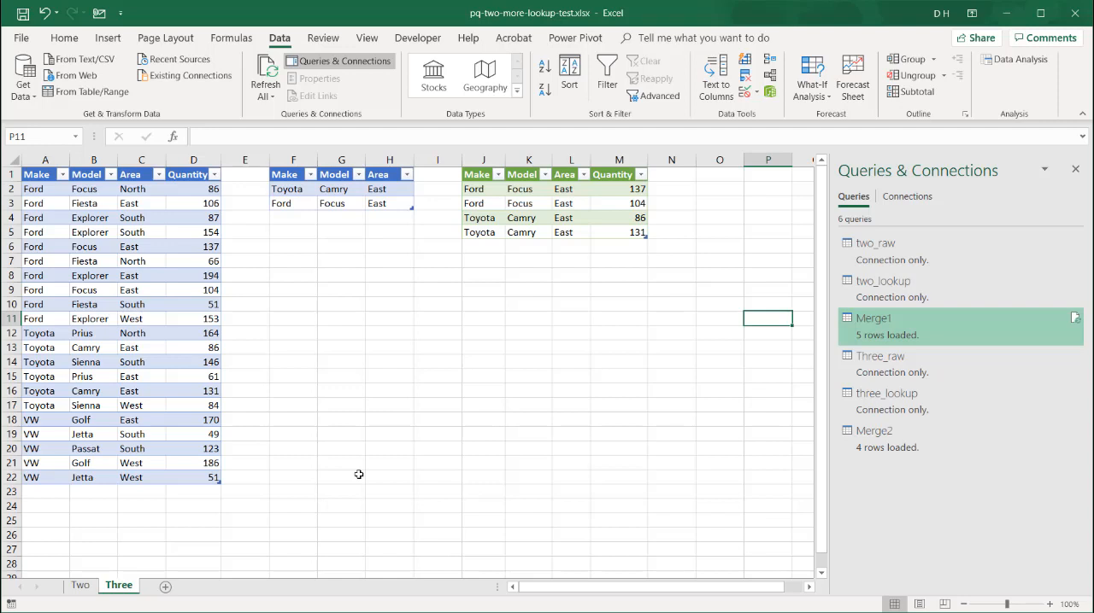